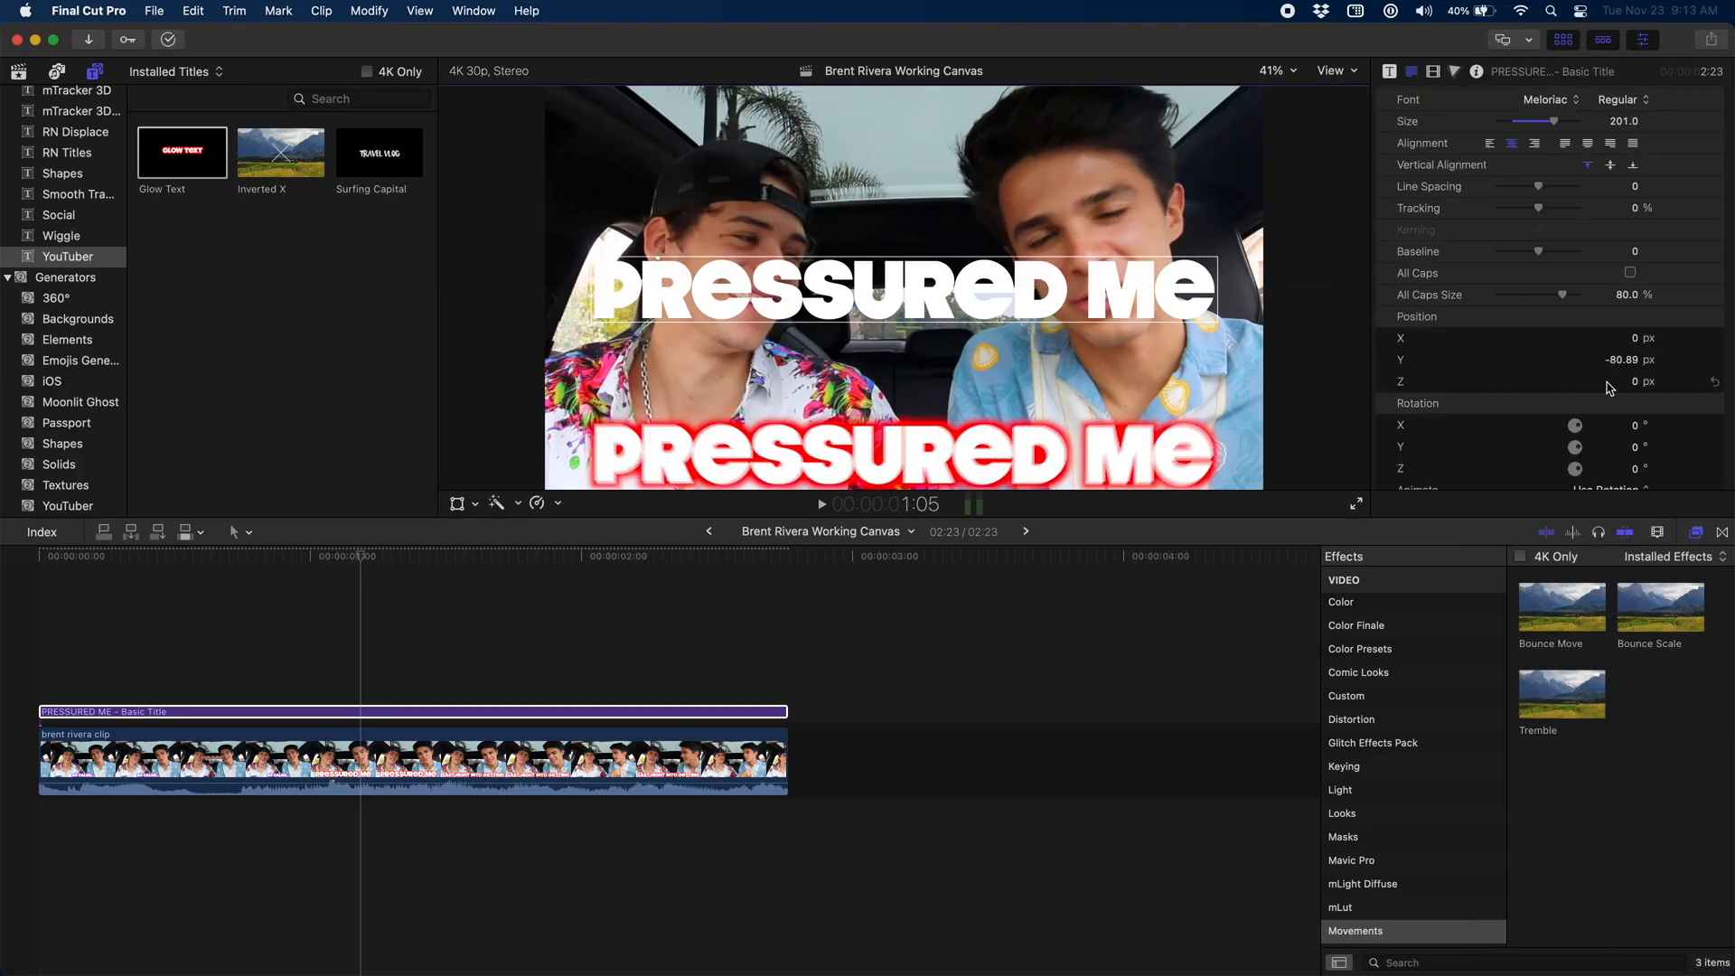
Step: Create a Final Cut Effect project at 30 fps with a 30-frame duration
scroll("down", 3)
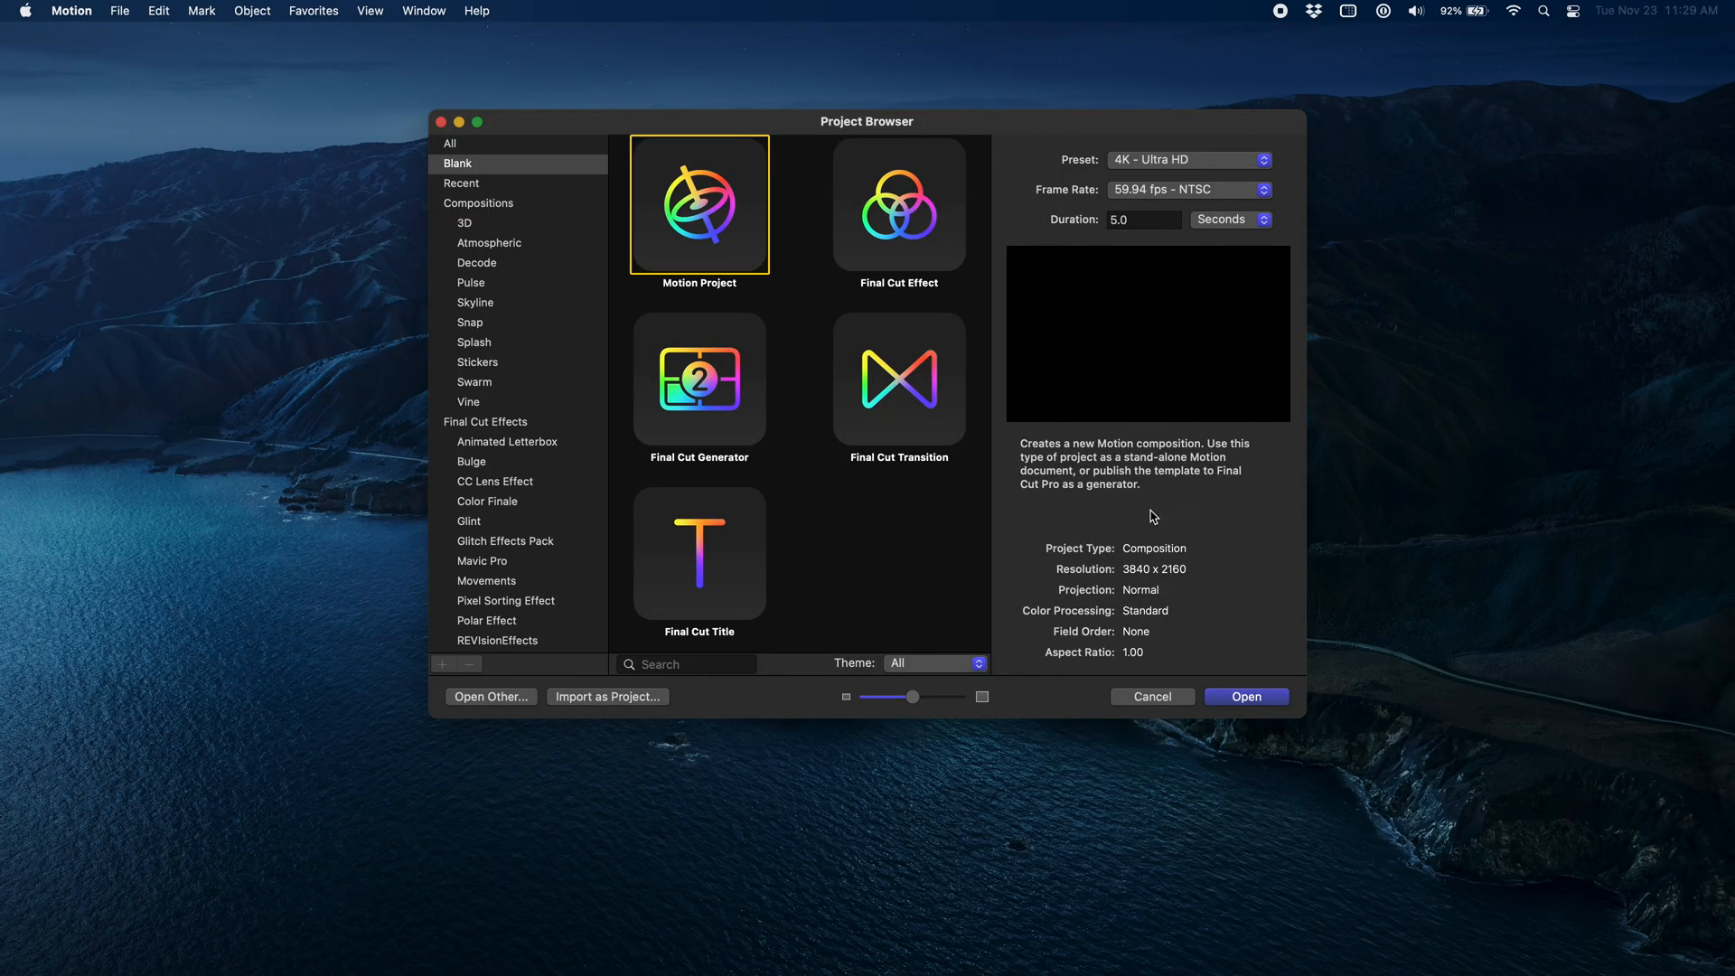
left_click(899, 203)
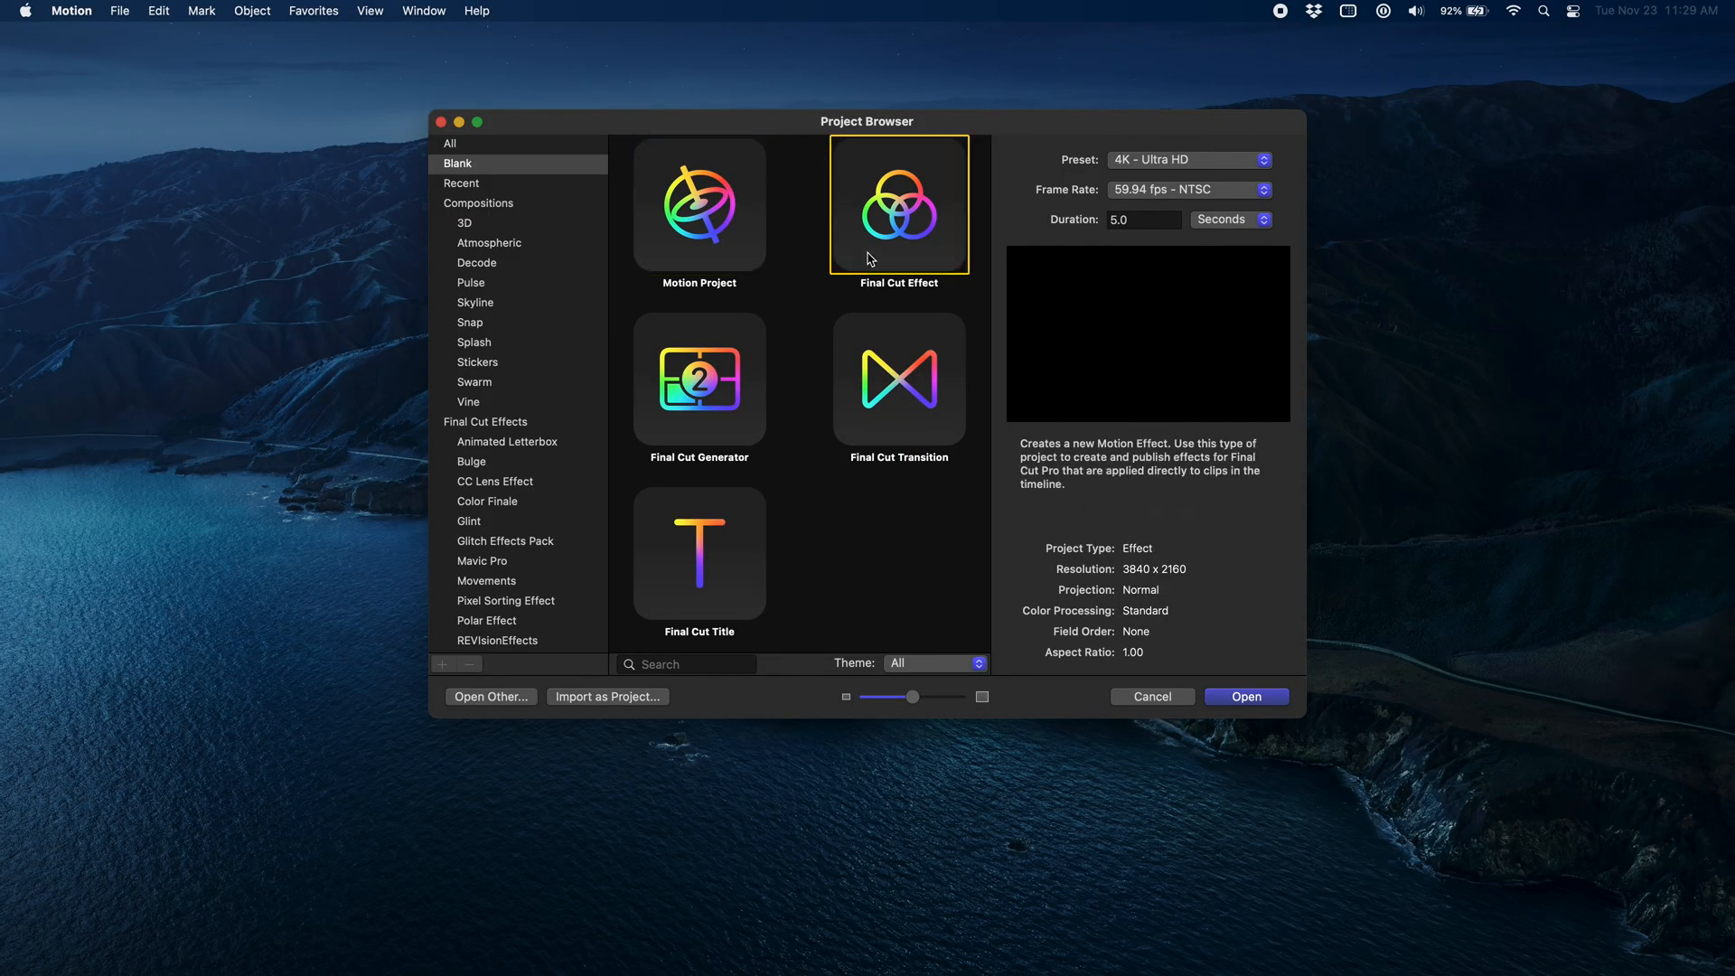
left_click(1189, 189)
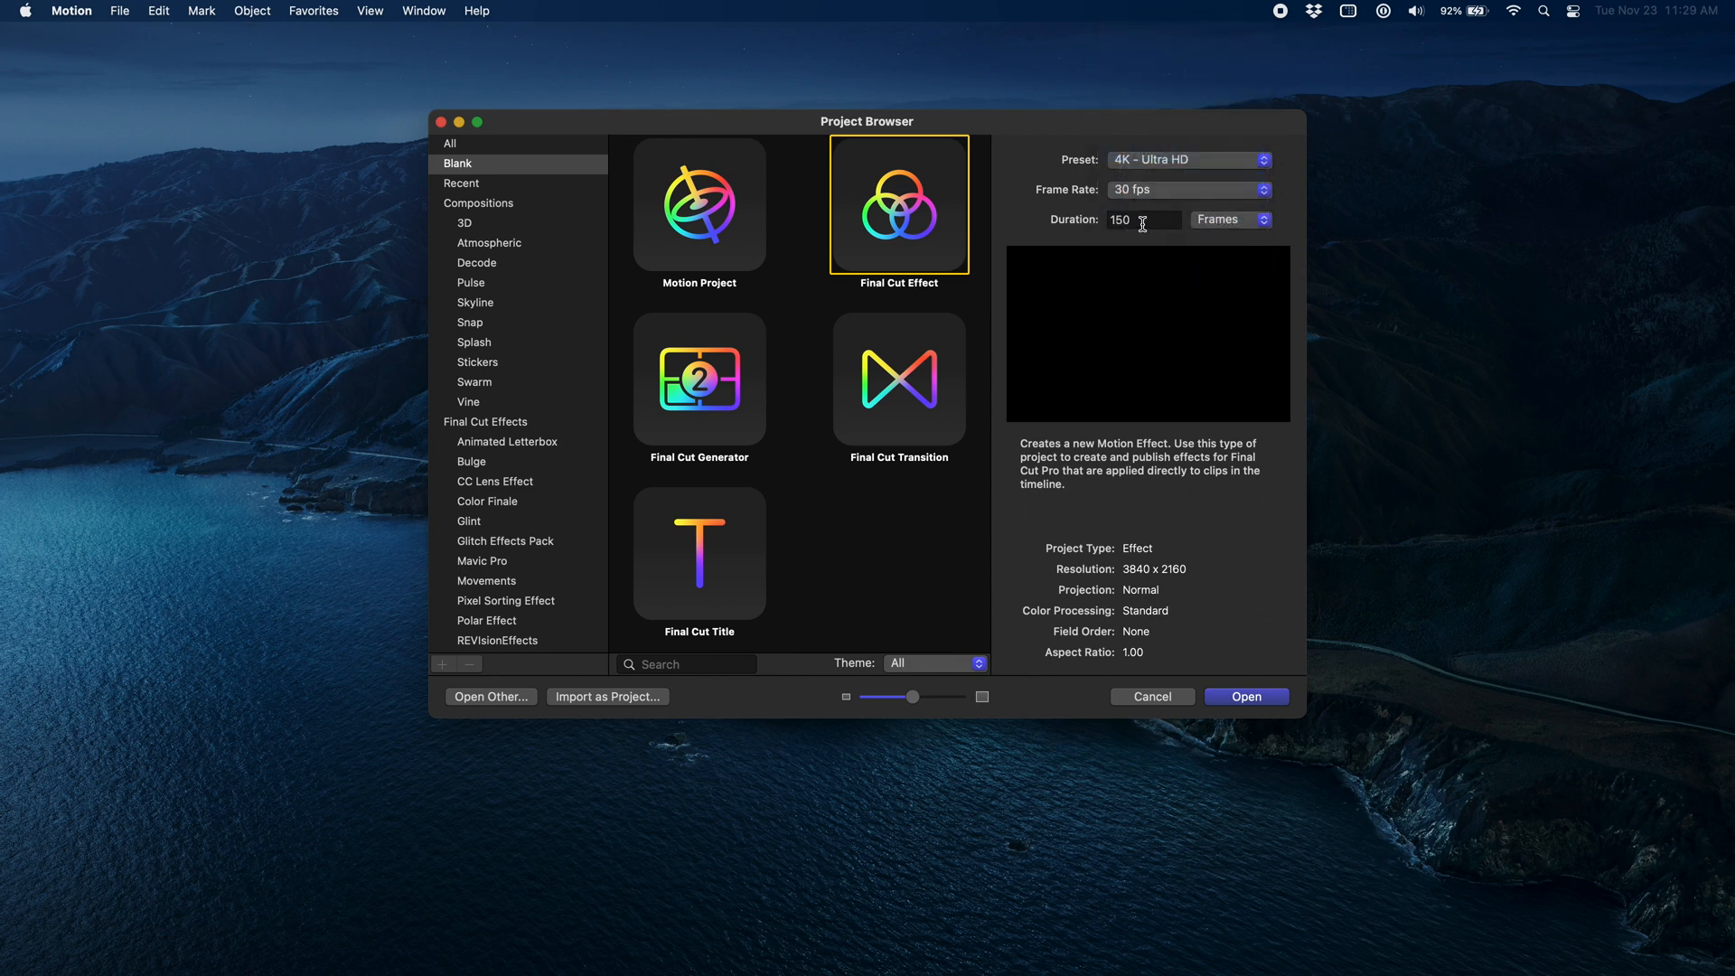
type("30")
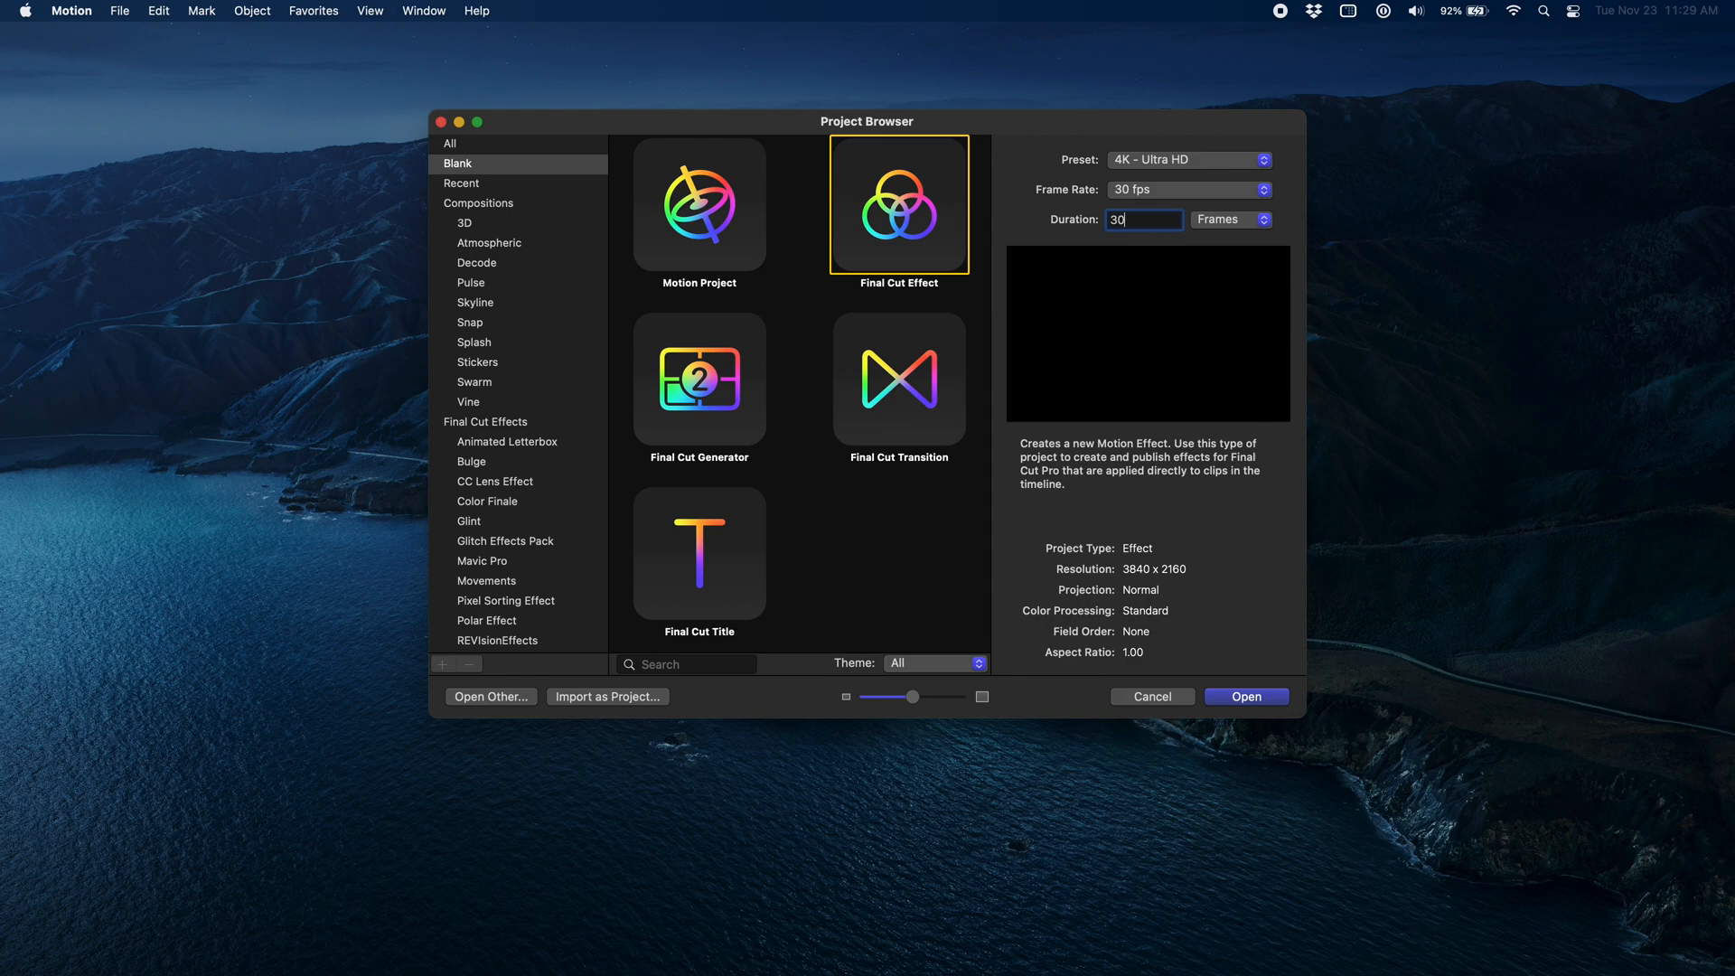
left_click(1246, 695)
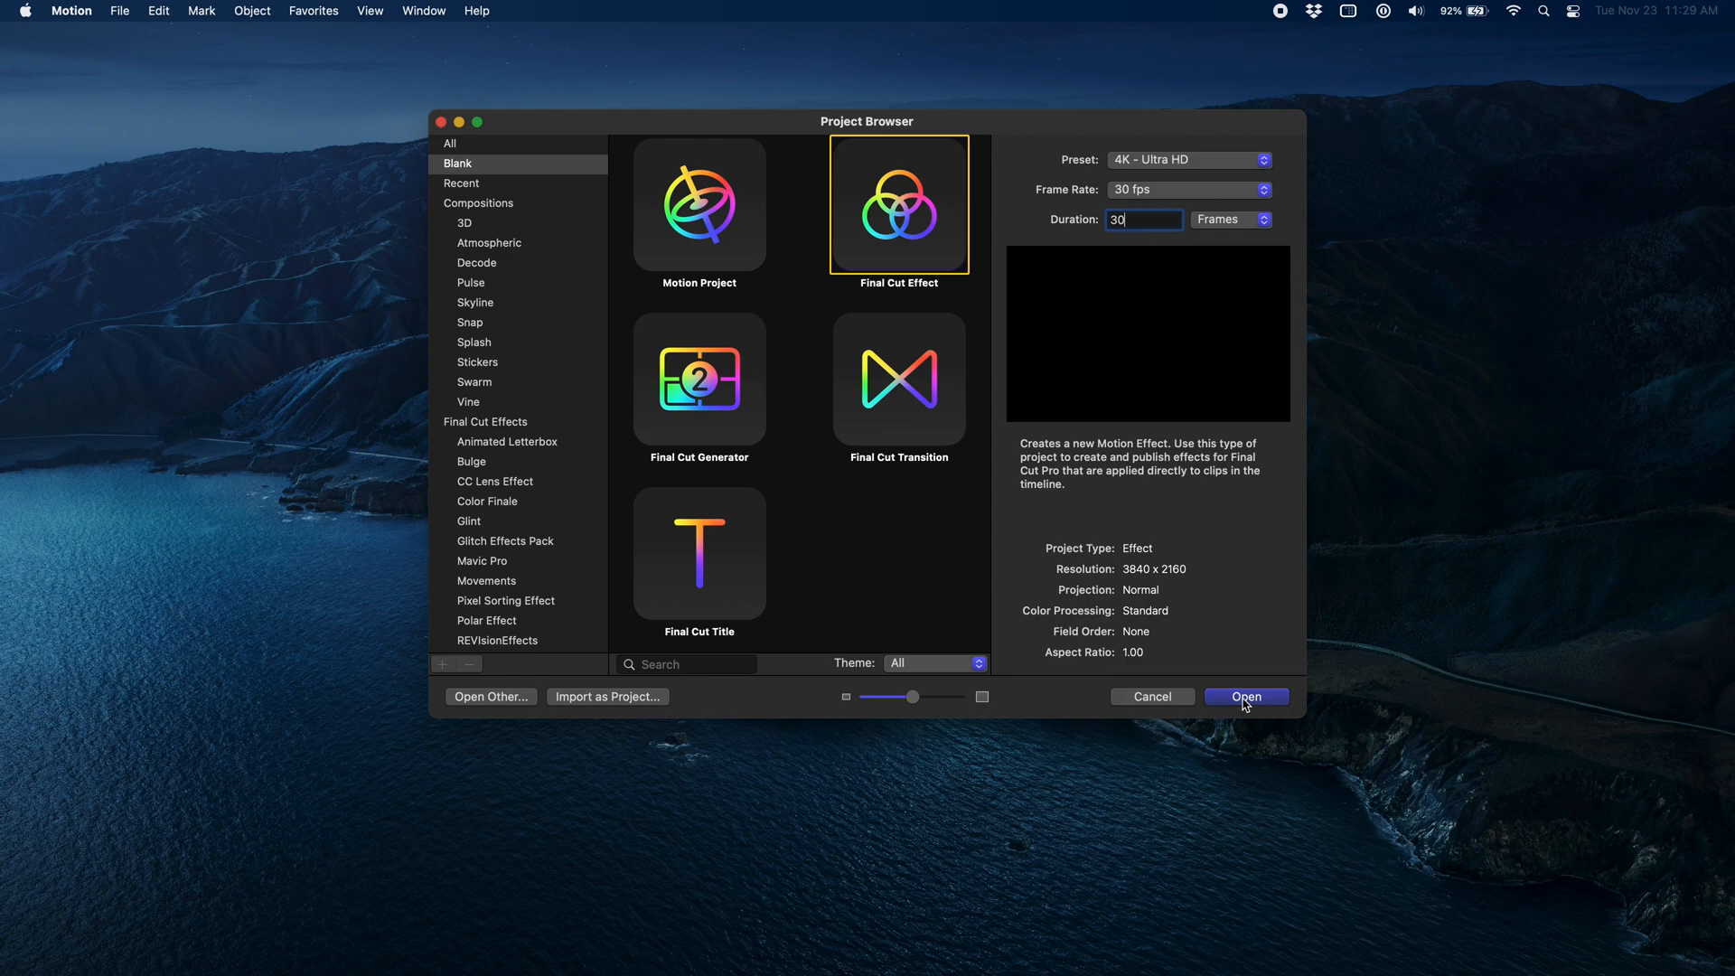
left_click(1245, 696)
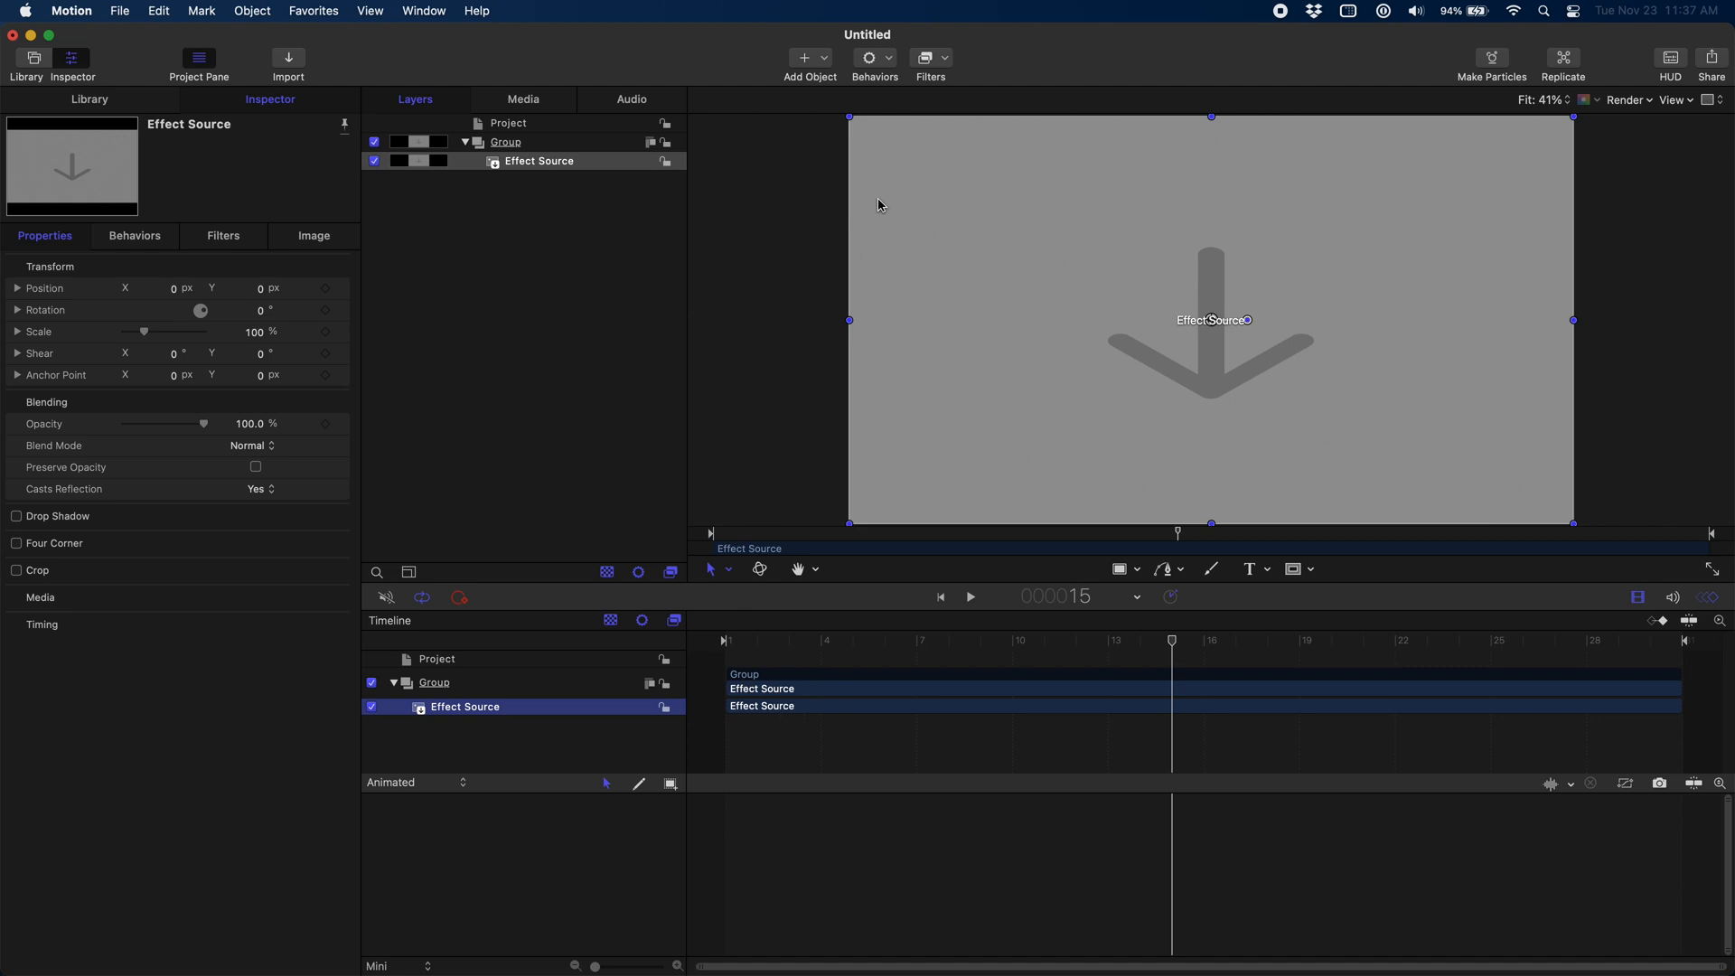
Step: Add Oscillate to Effect Source, apply it to Position.X, and set Speed to 120
left_click(872, 58)
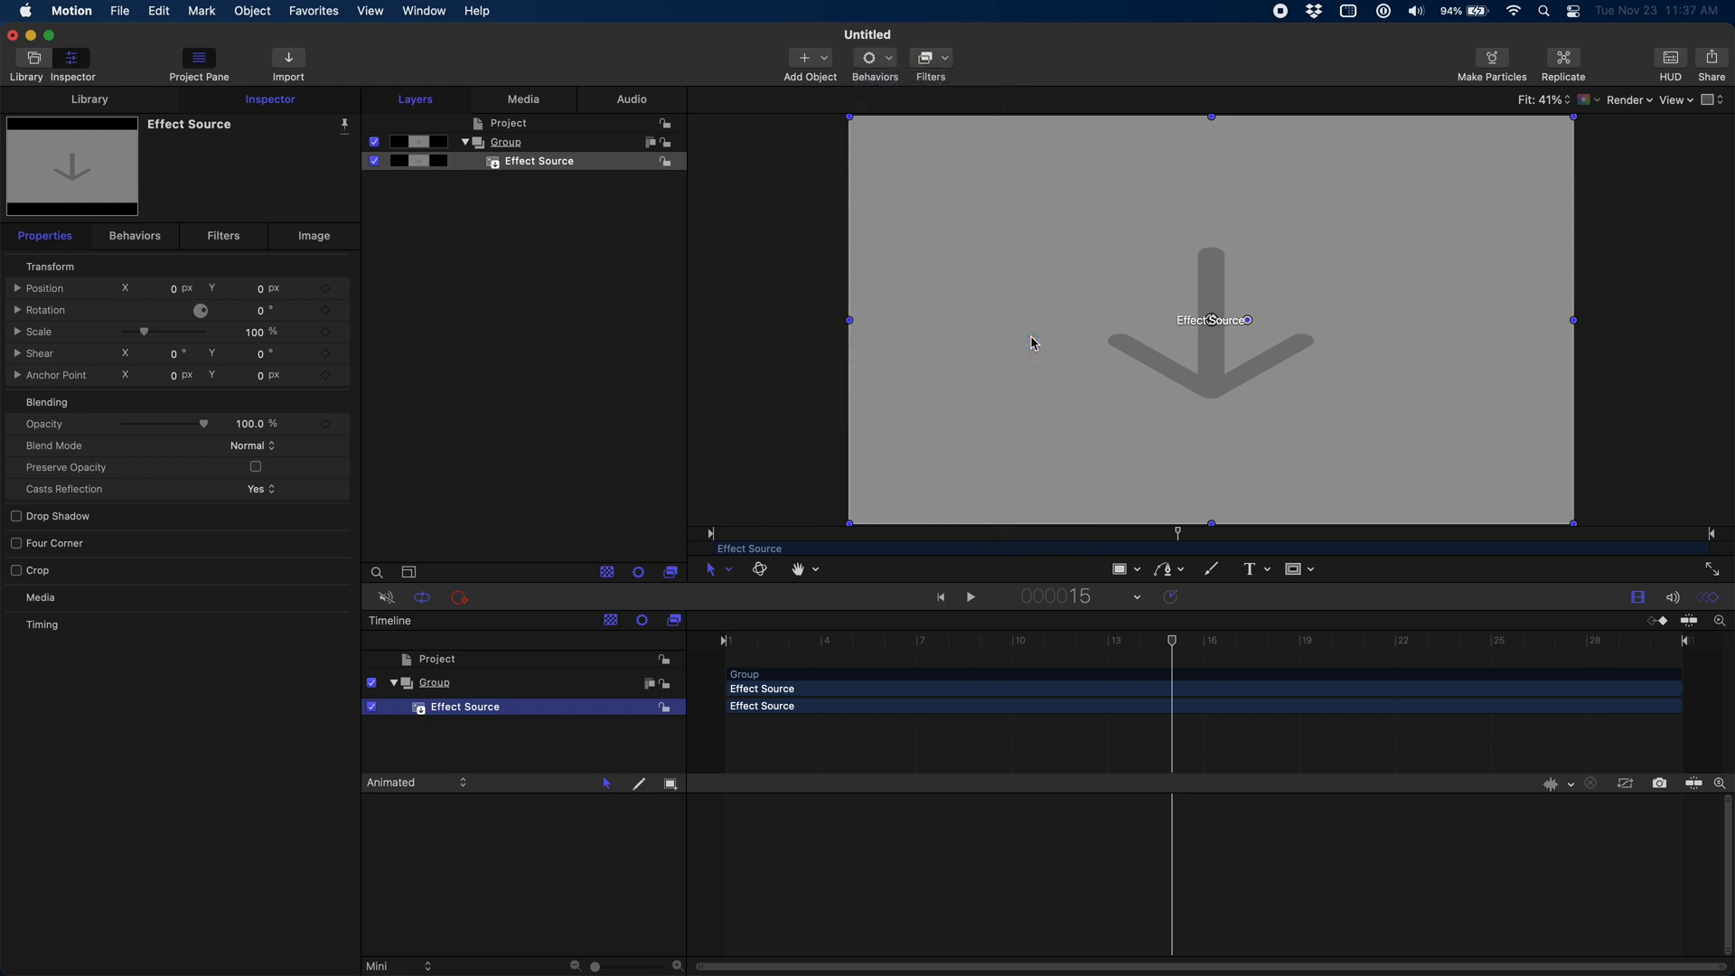
left_click(873, 58)
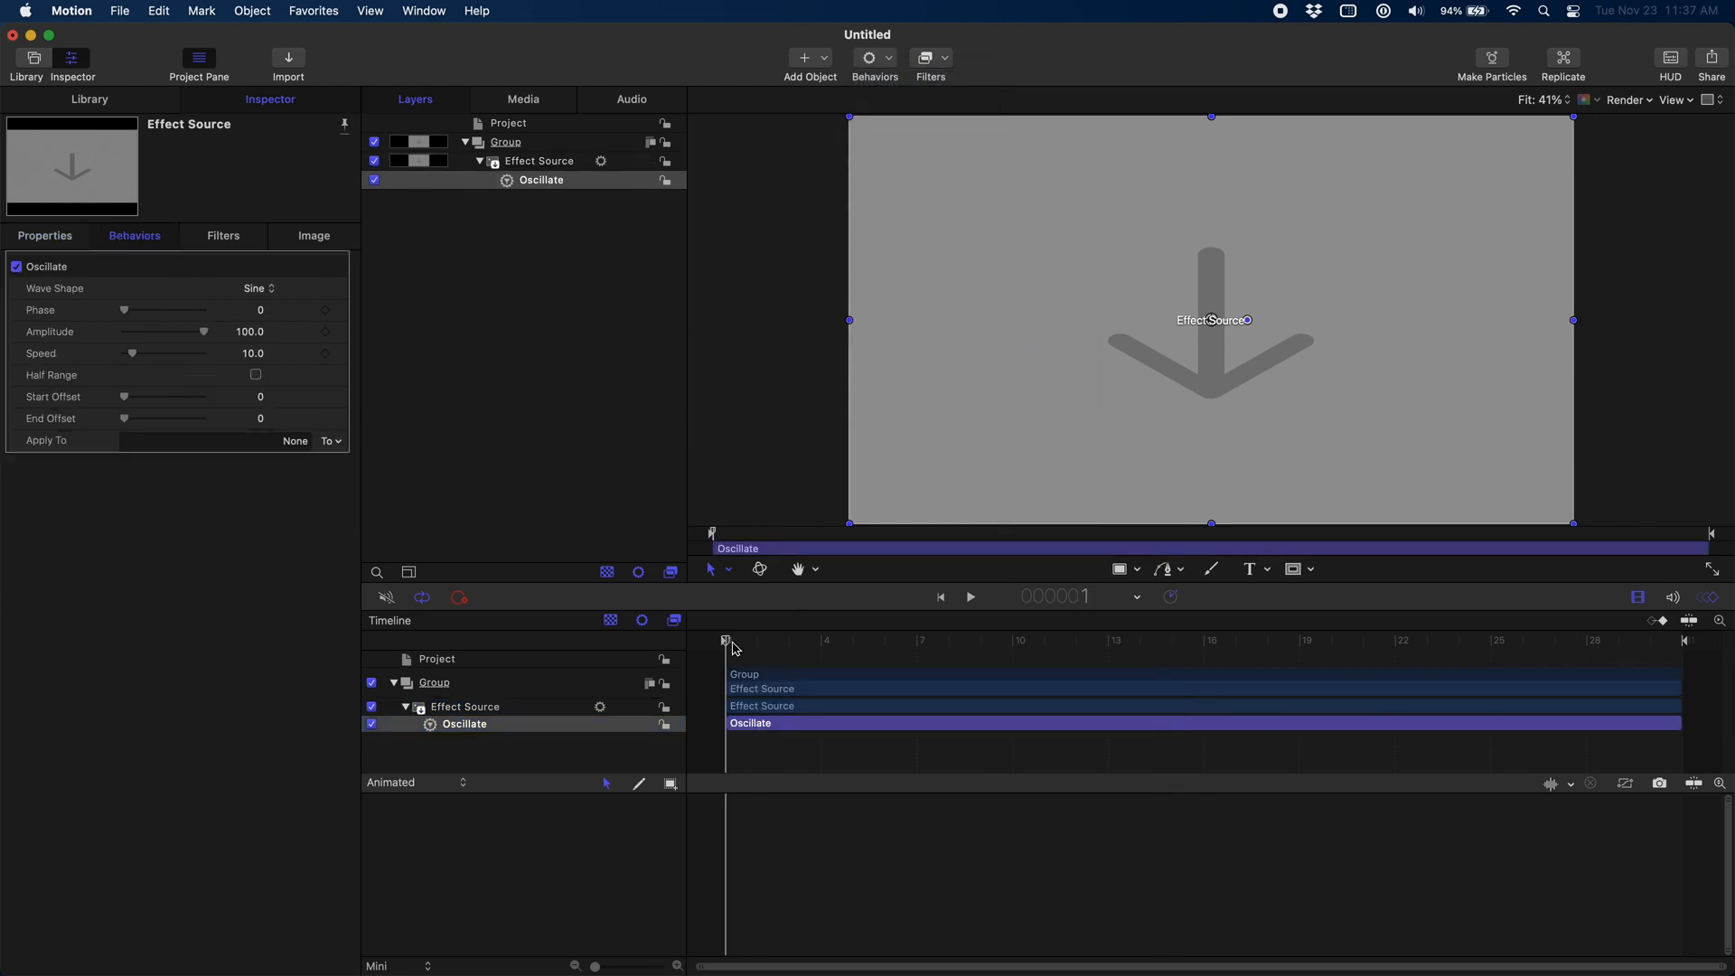
left_click(329, 440)
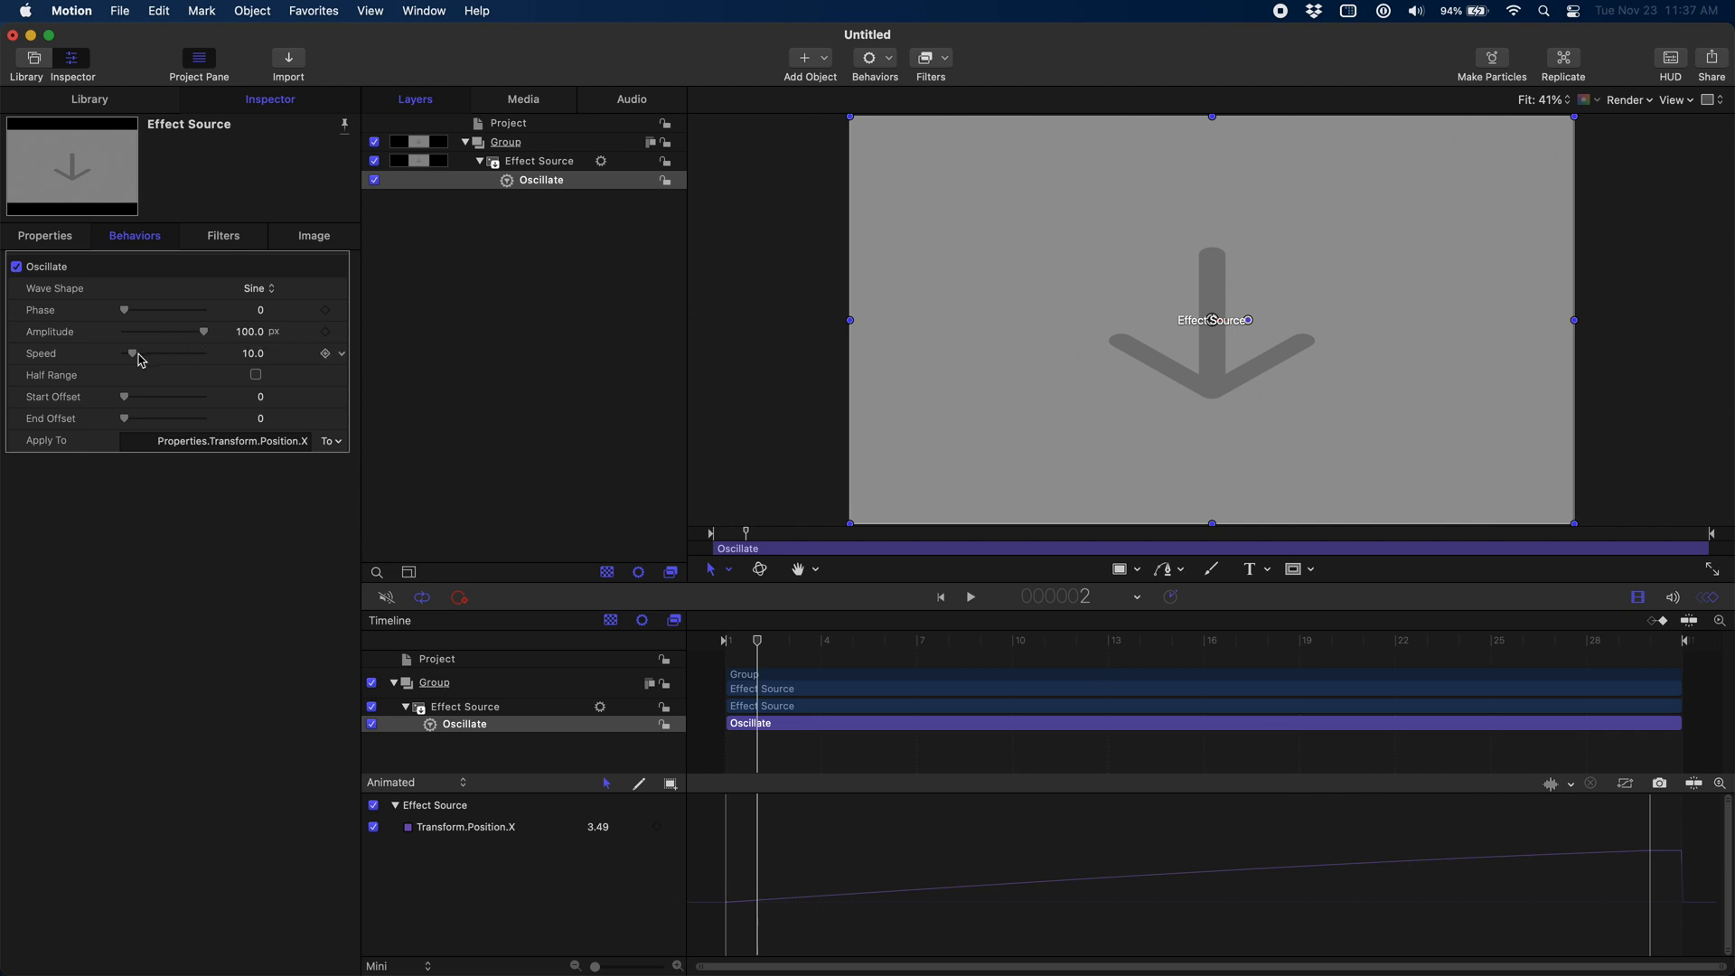
left_click_drag(133, 353, 172, 353)
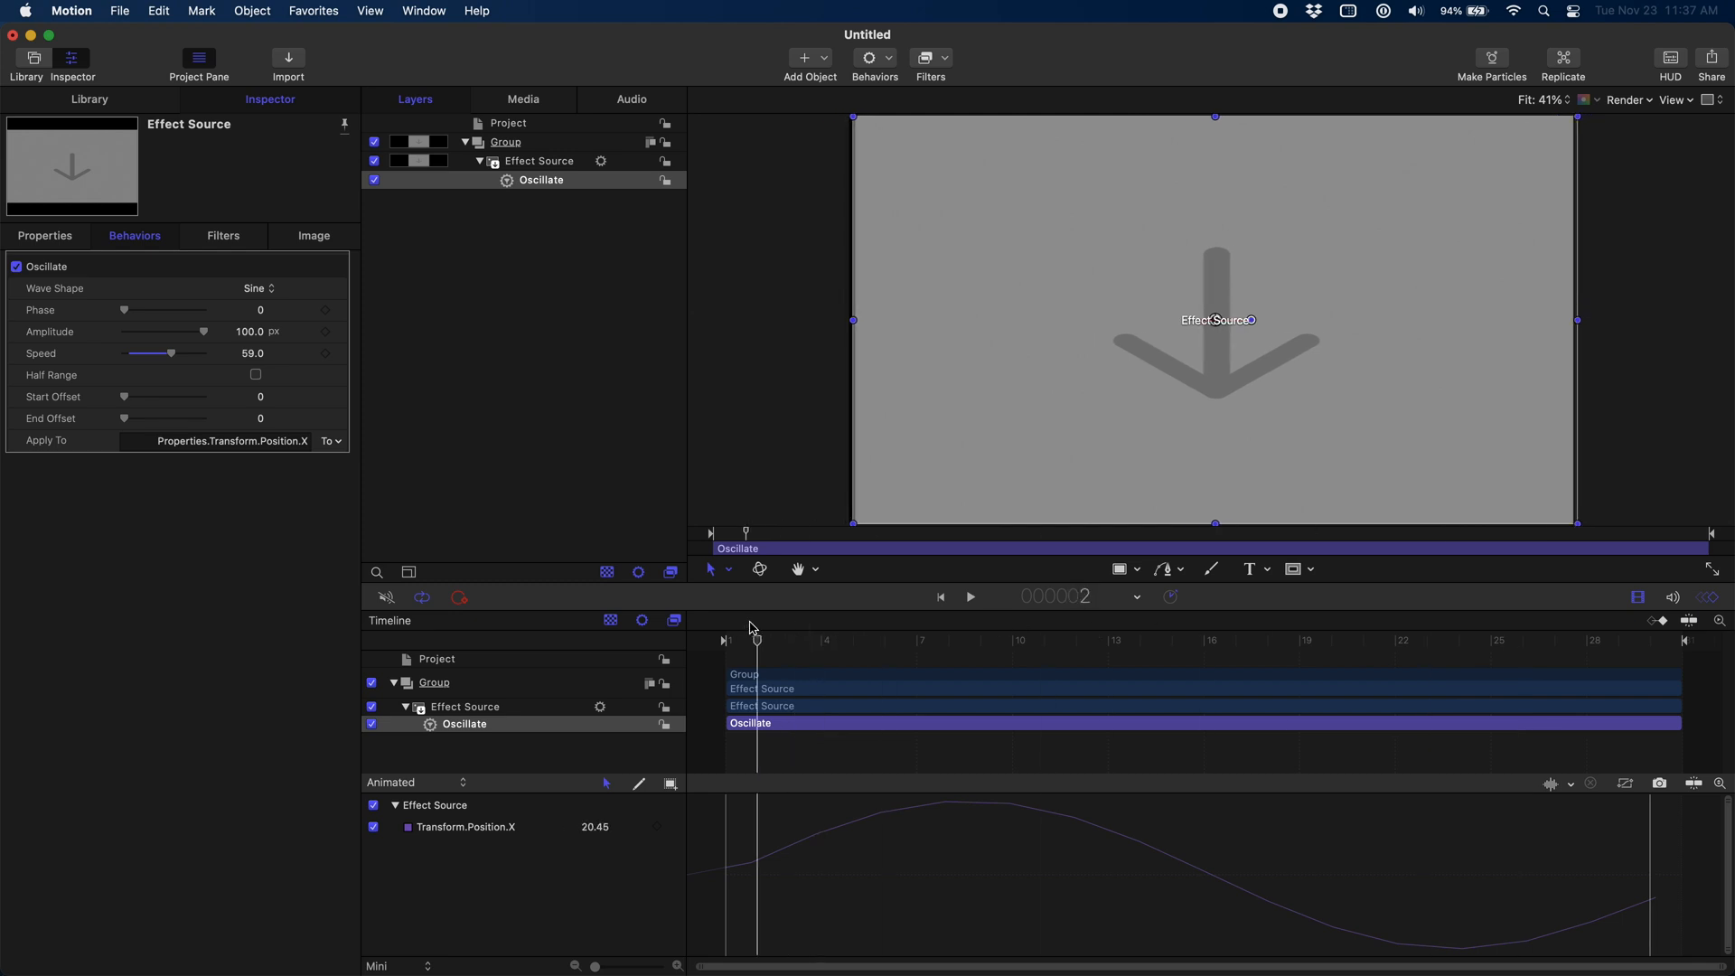
mouse_move(752, 629)
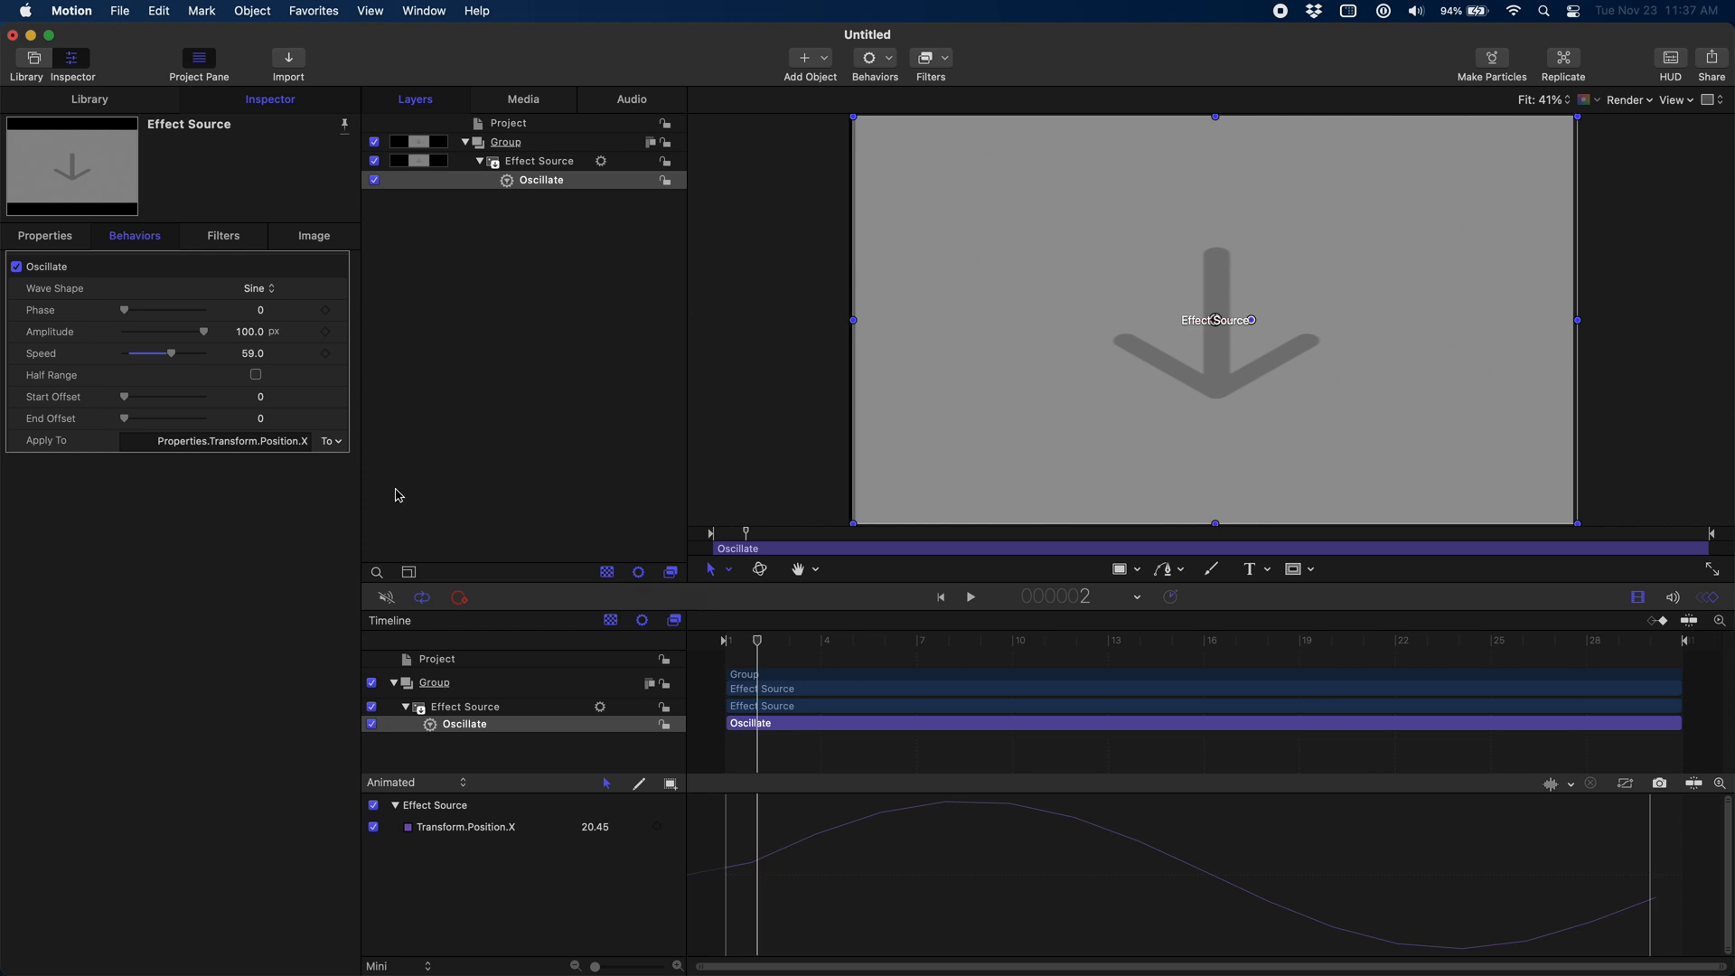
mouse_move(817, 656)
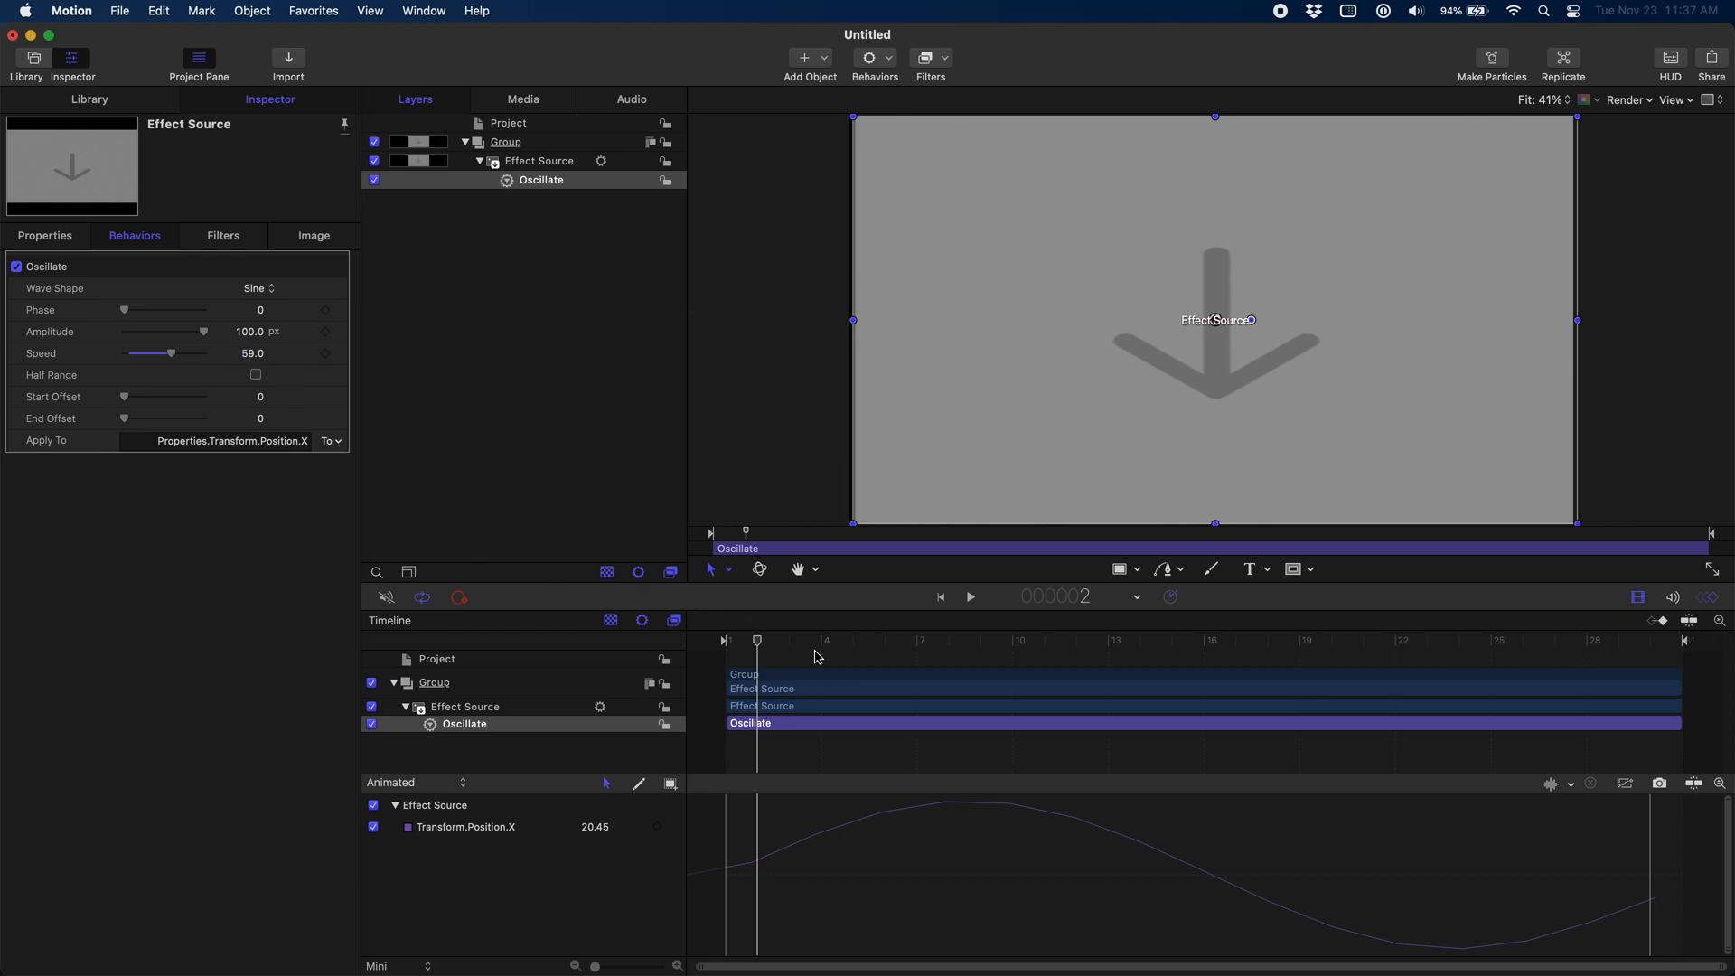
double_click(252, 353)
type("60")
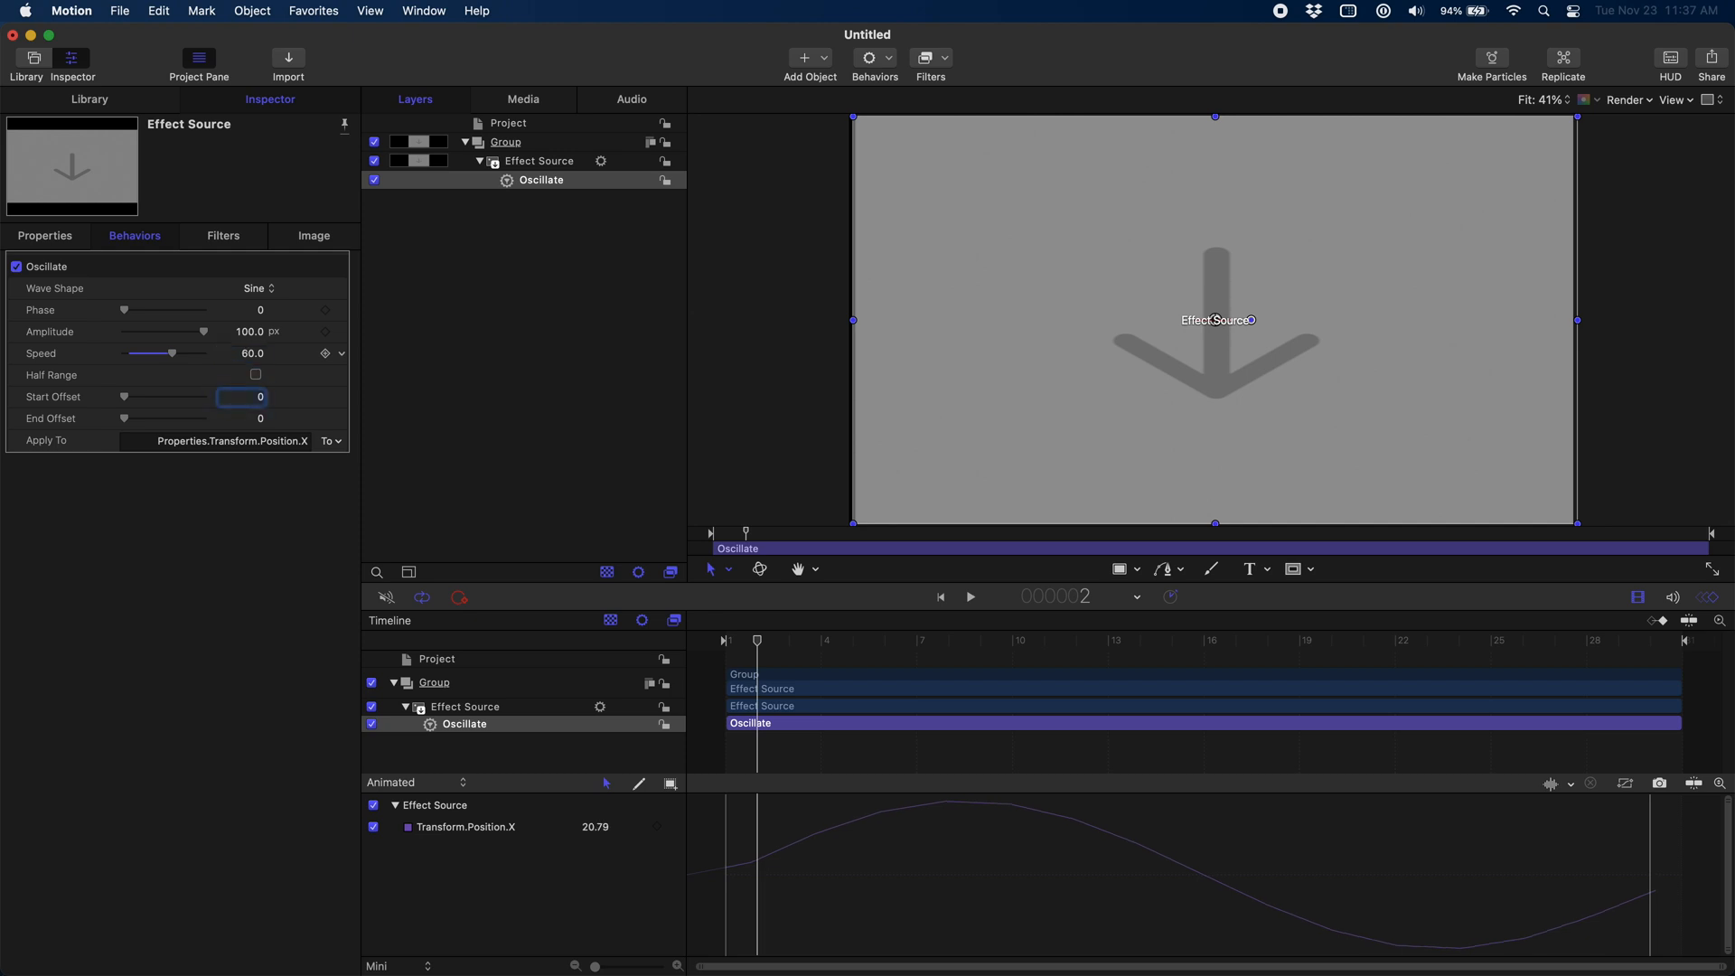
left_click(251, 353)
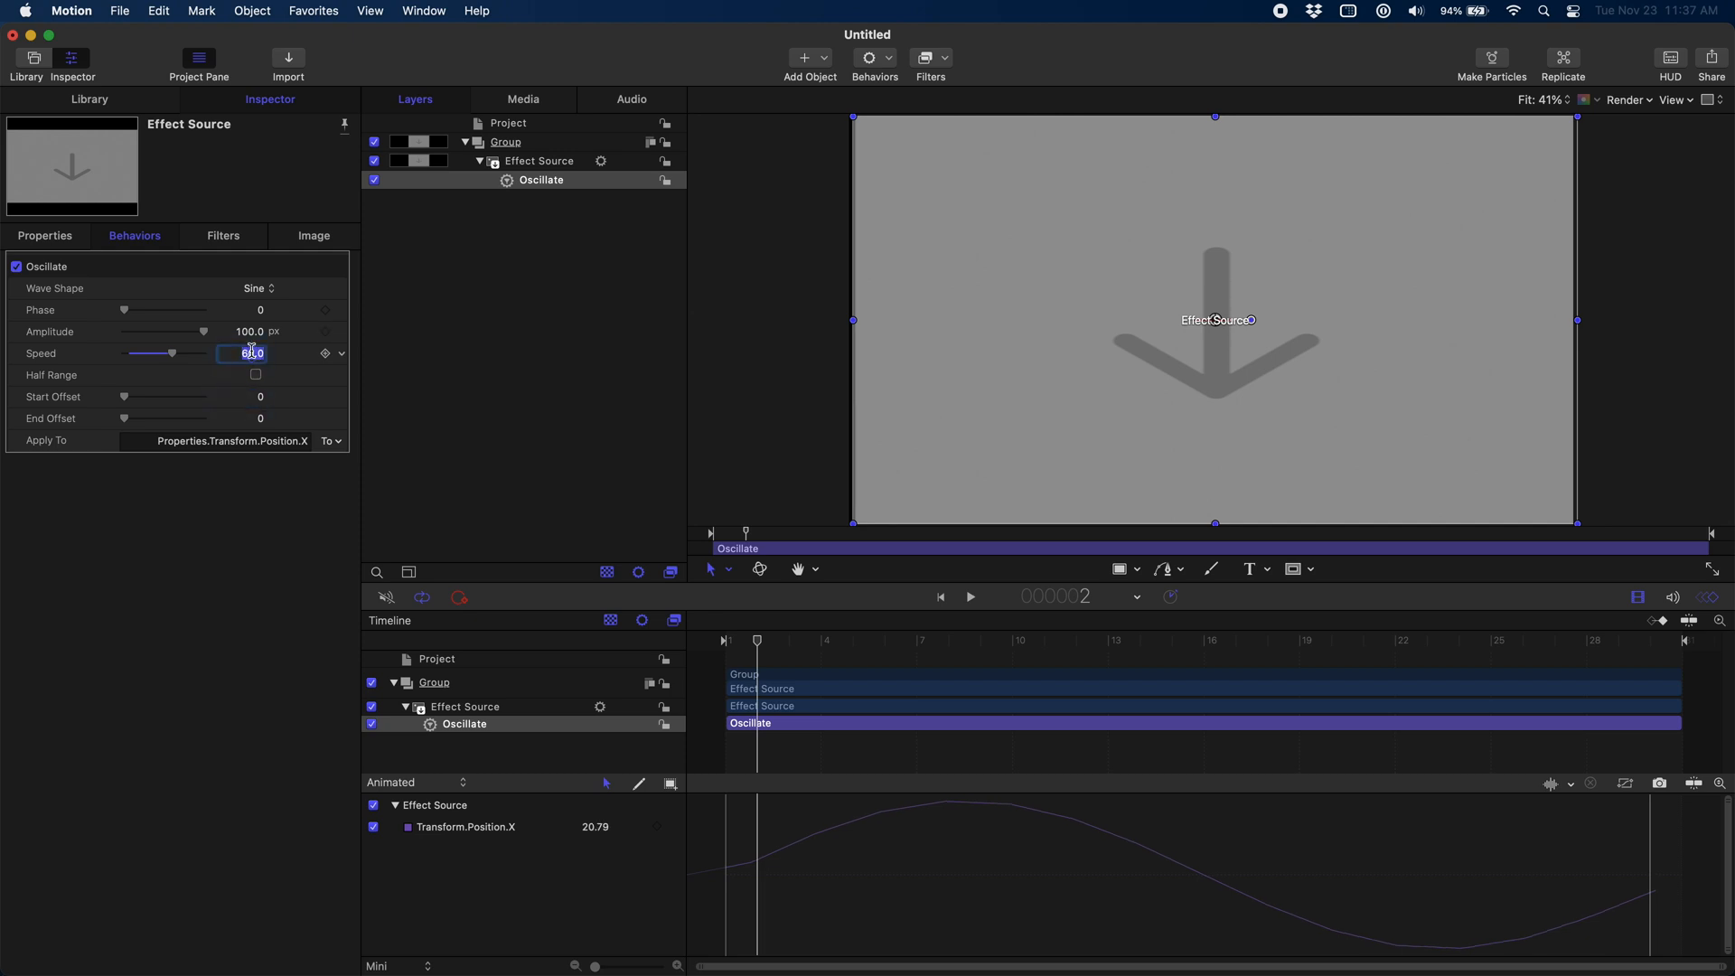
type("12")
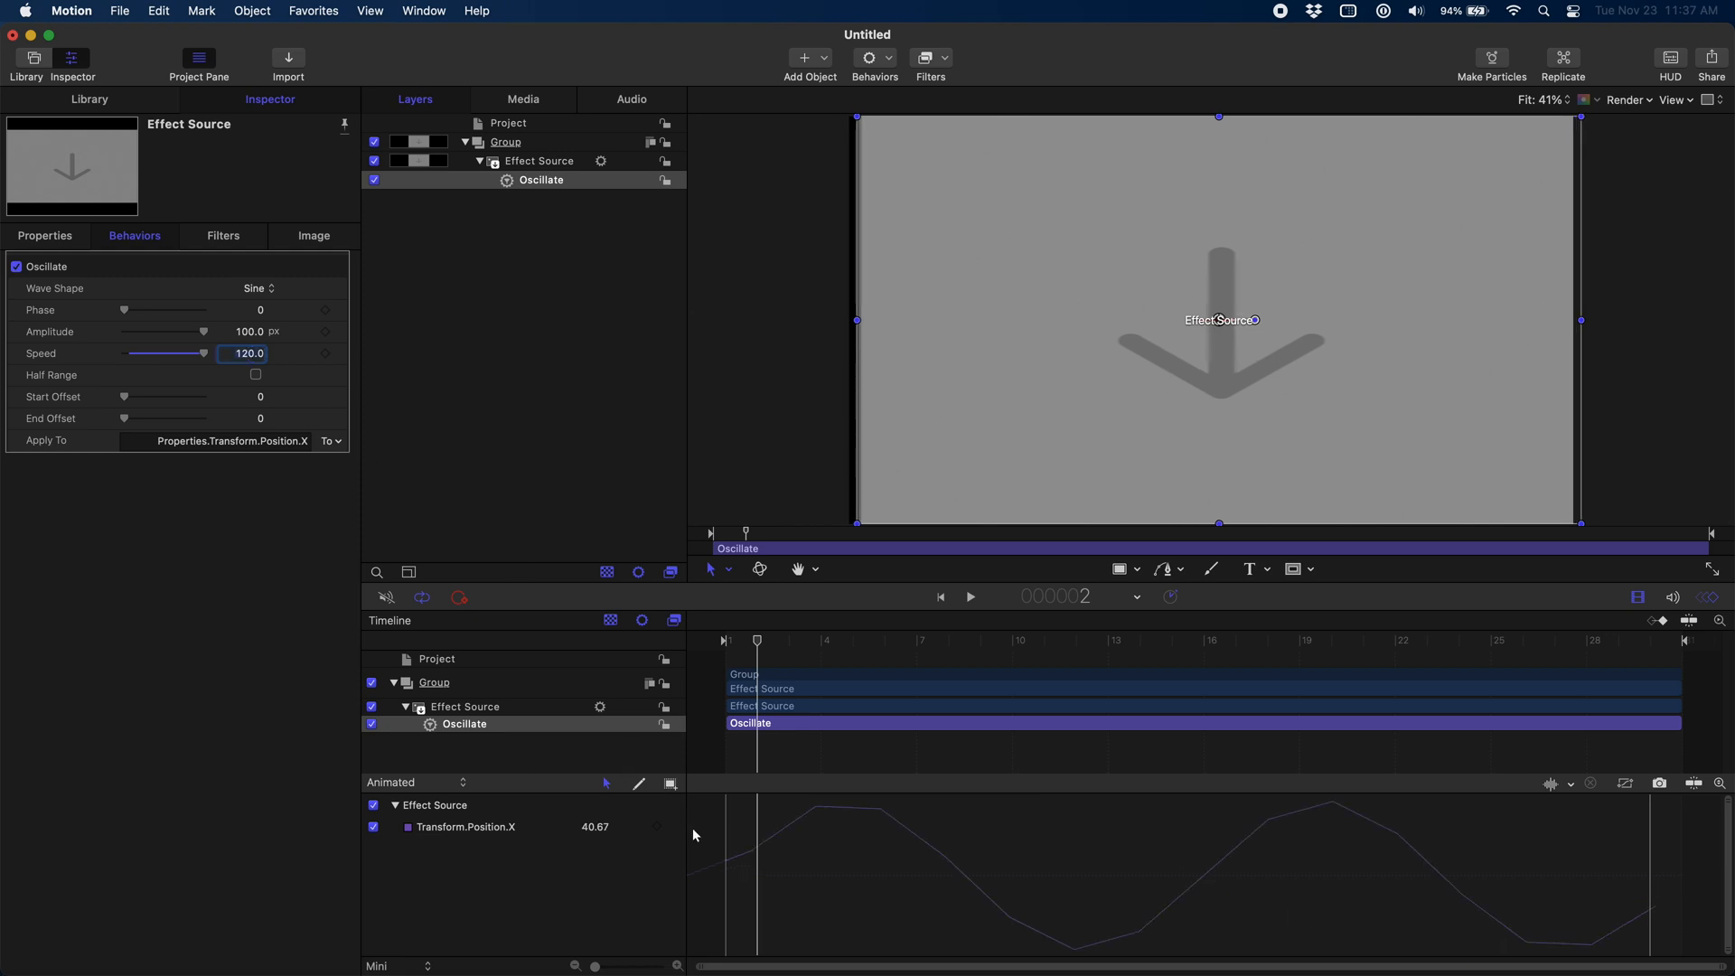
mouse_move(1339, 810)
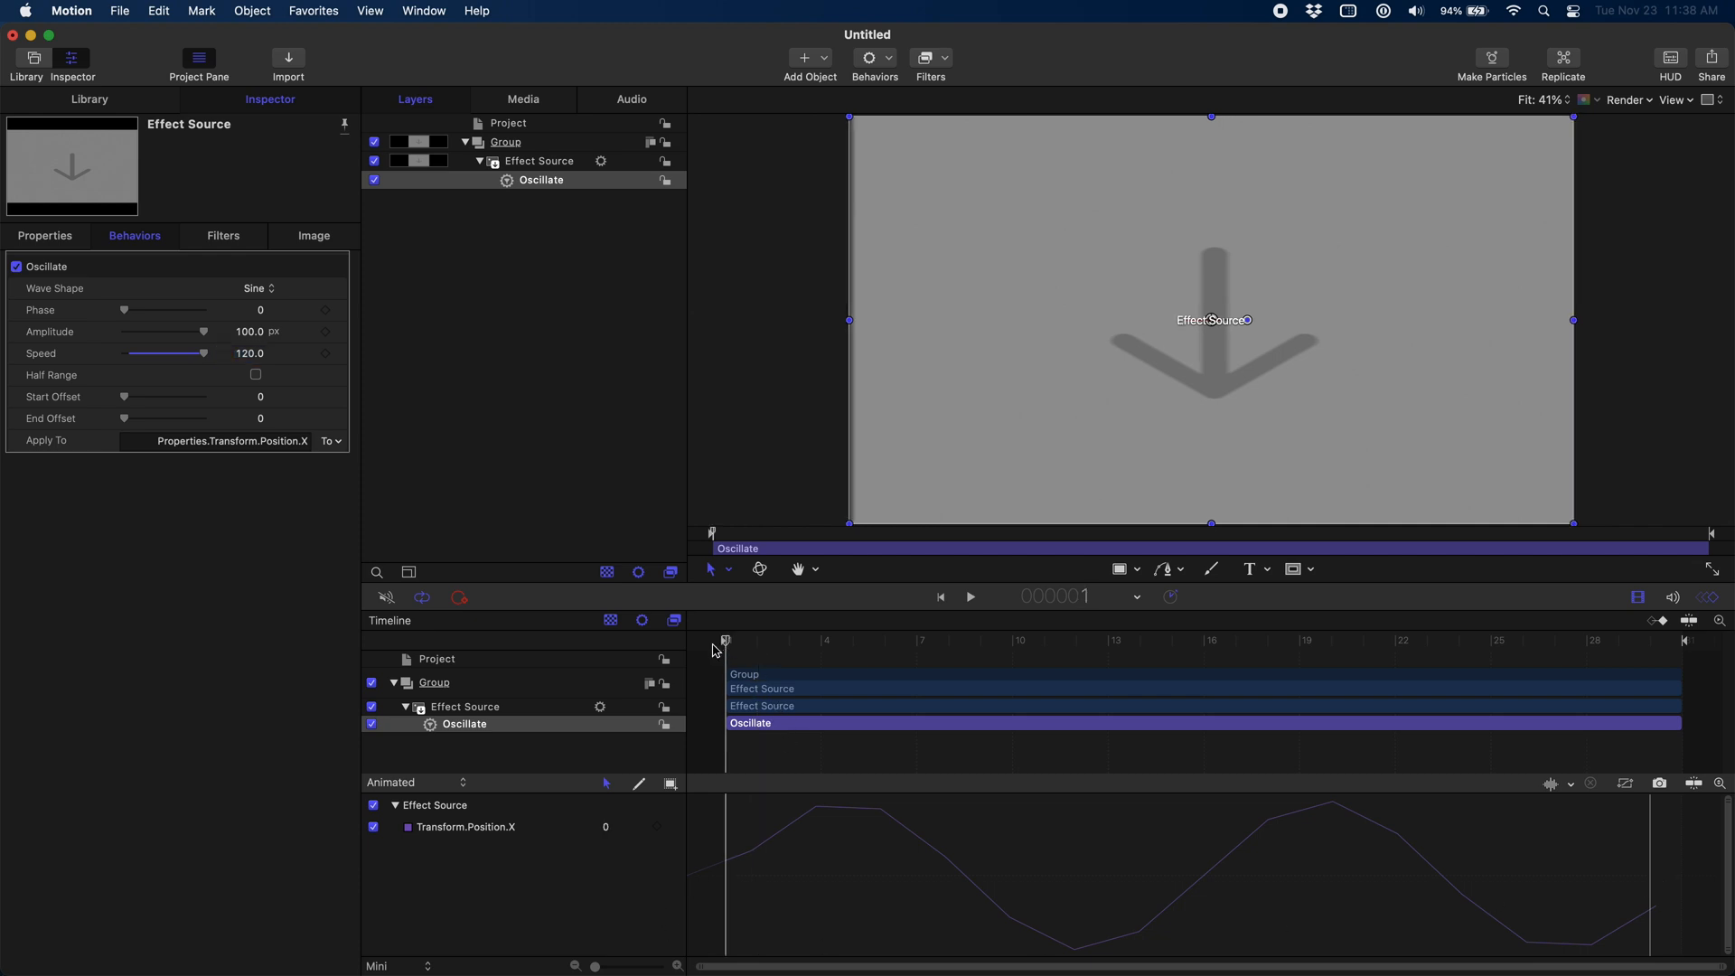
Step: Set Oscillate speed 240 and amplitude 38 px, preview playback, and check render options
left_click(967, 596)
type("240")
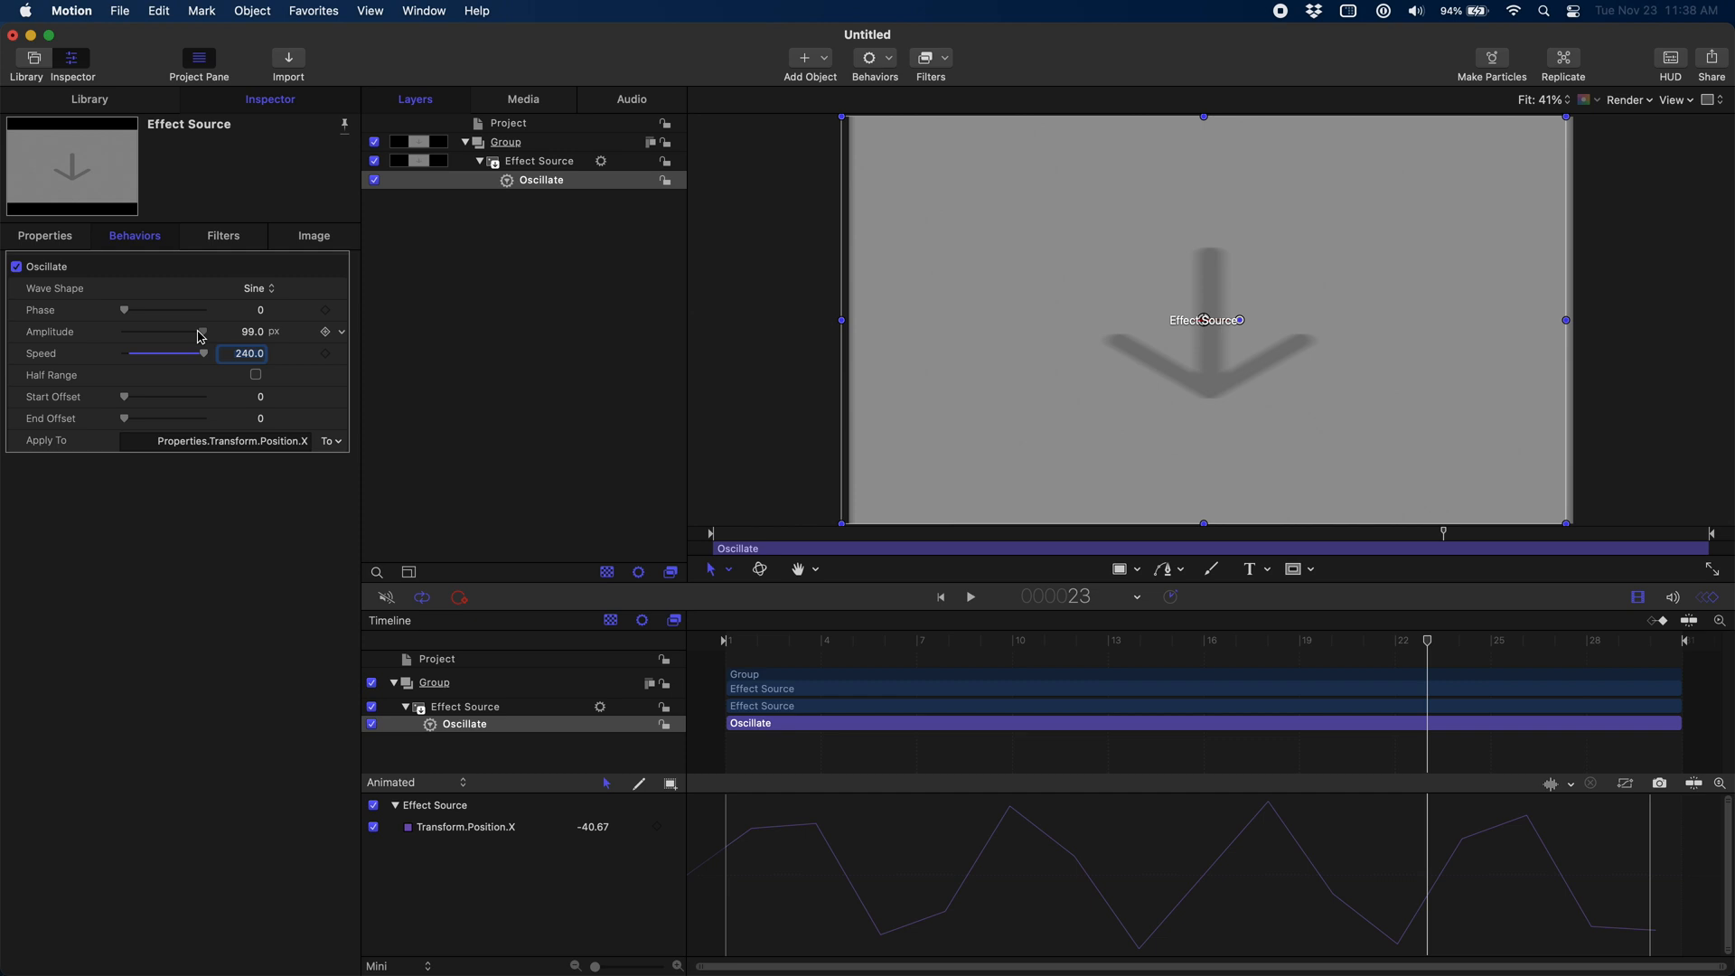
left_click_drag(201, 331, 153, 332)
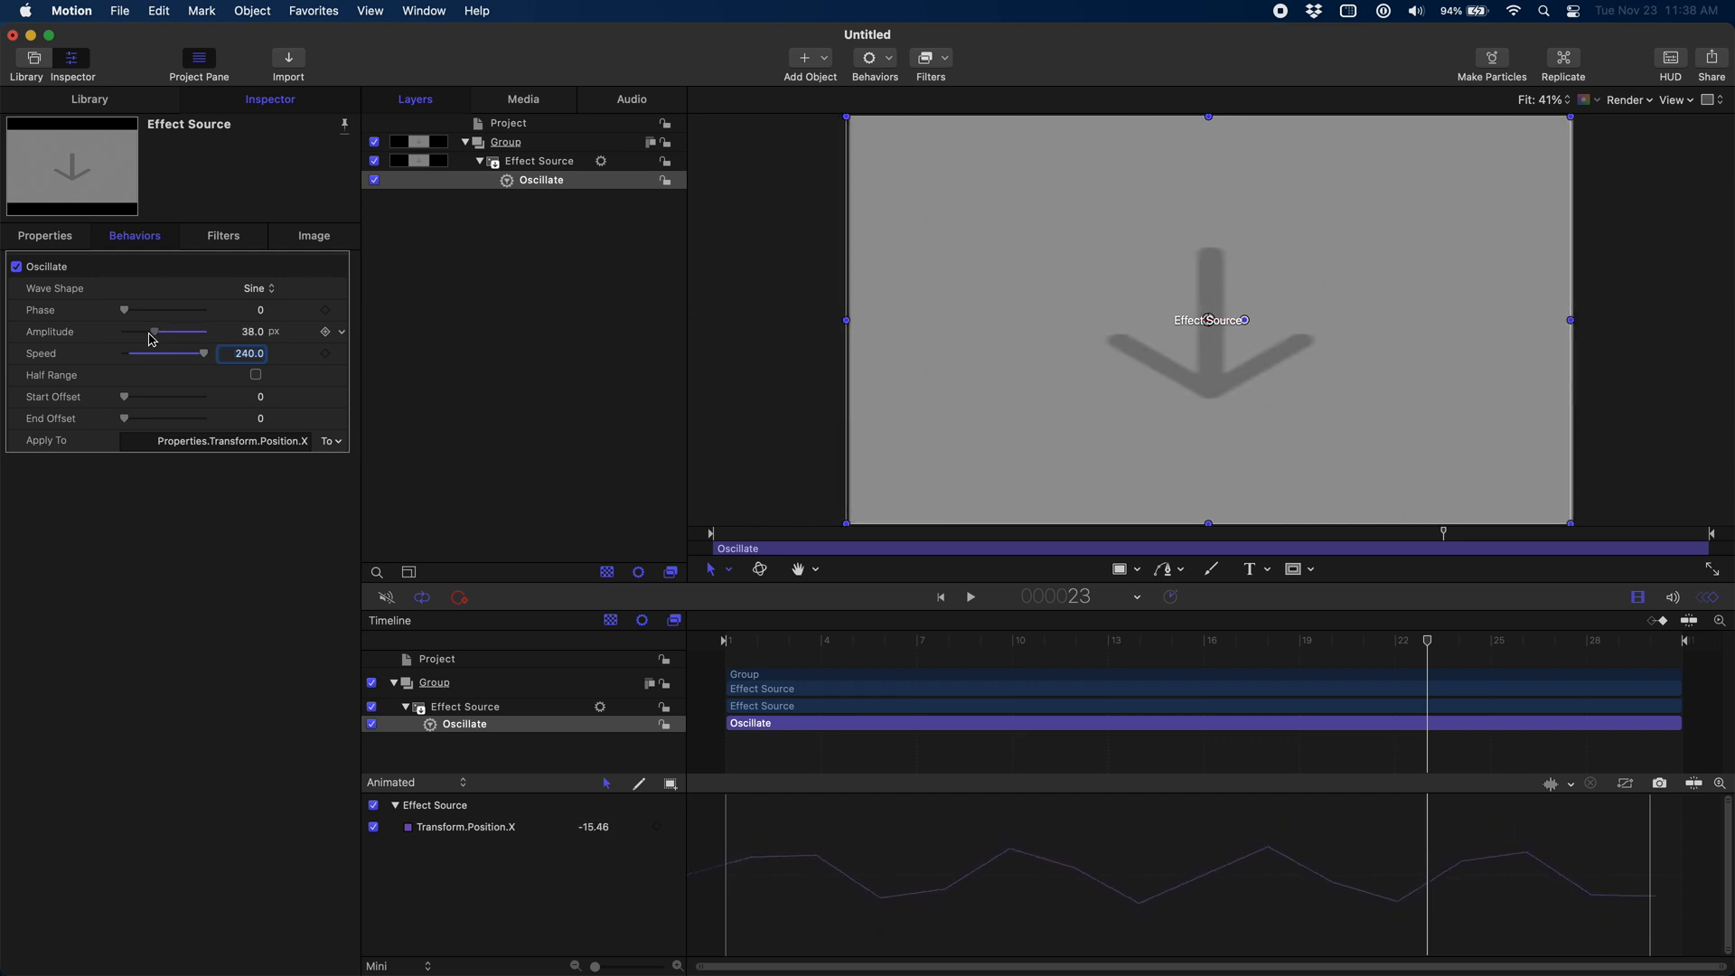
left_click(967, 597)
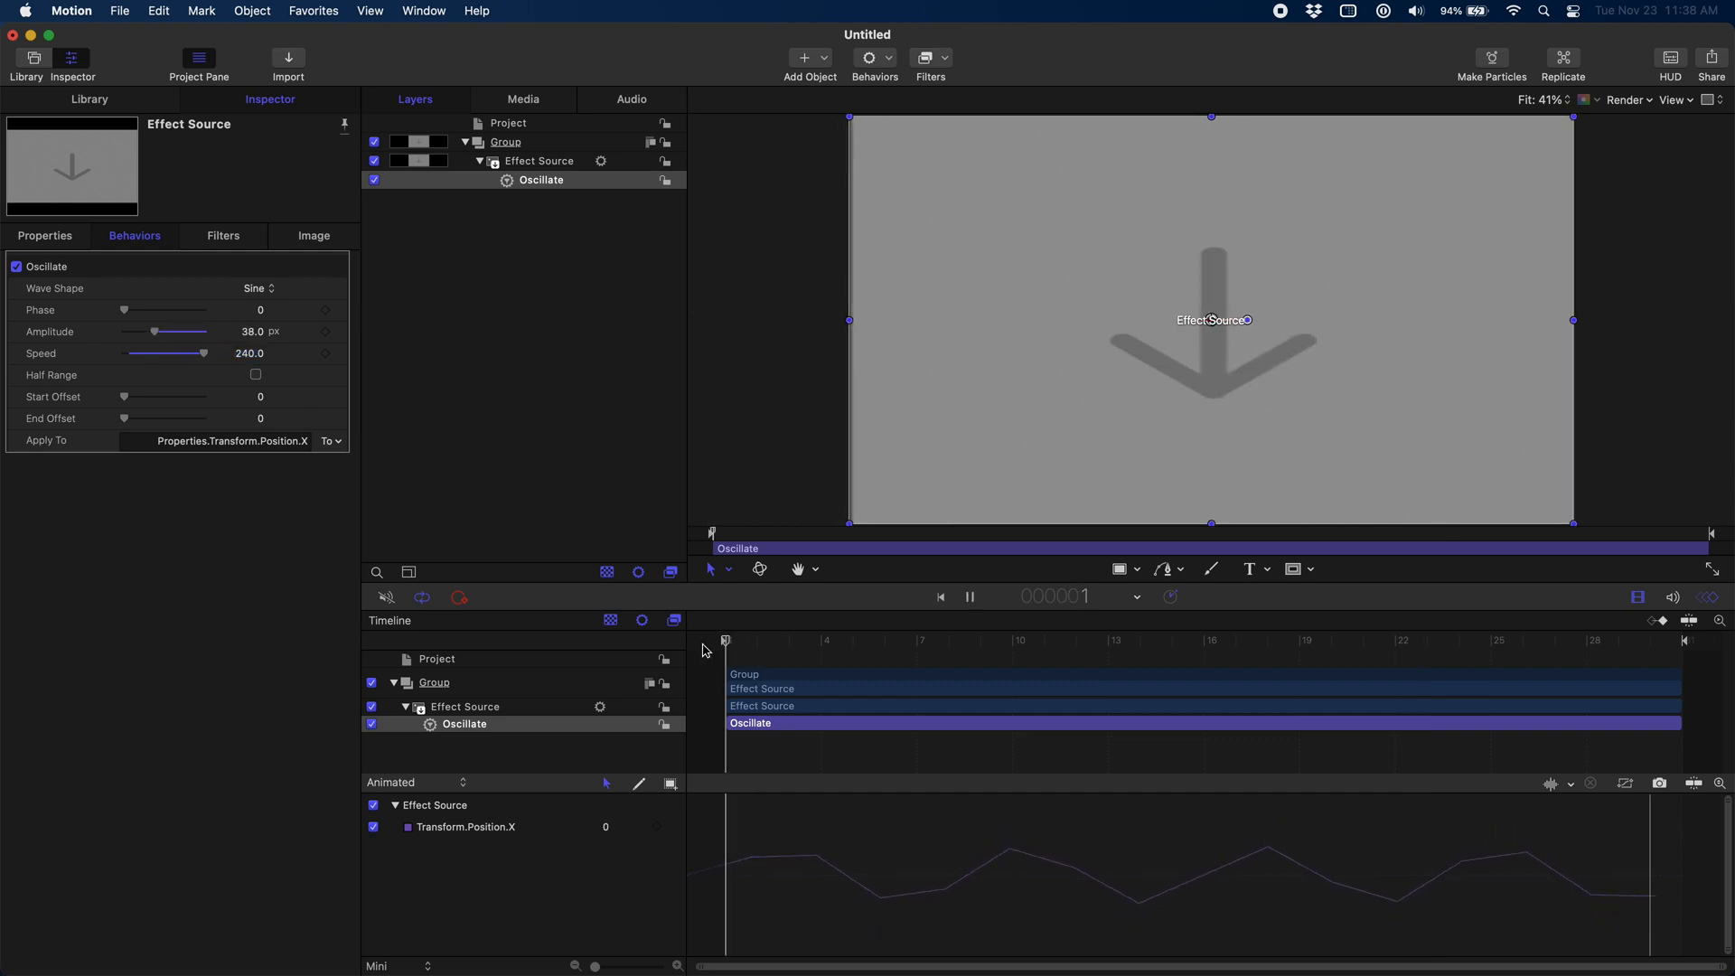
left_click(969, 595)
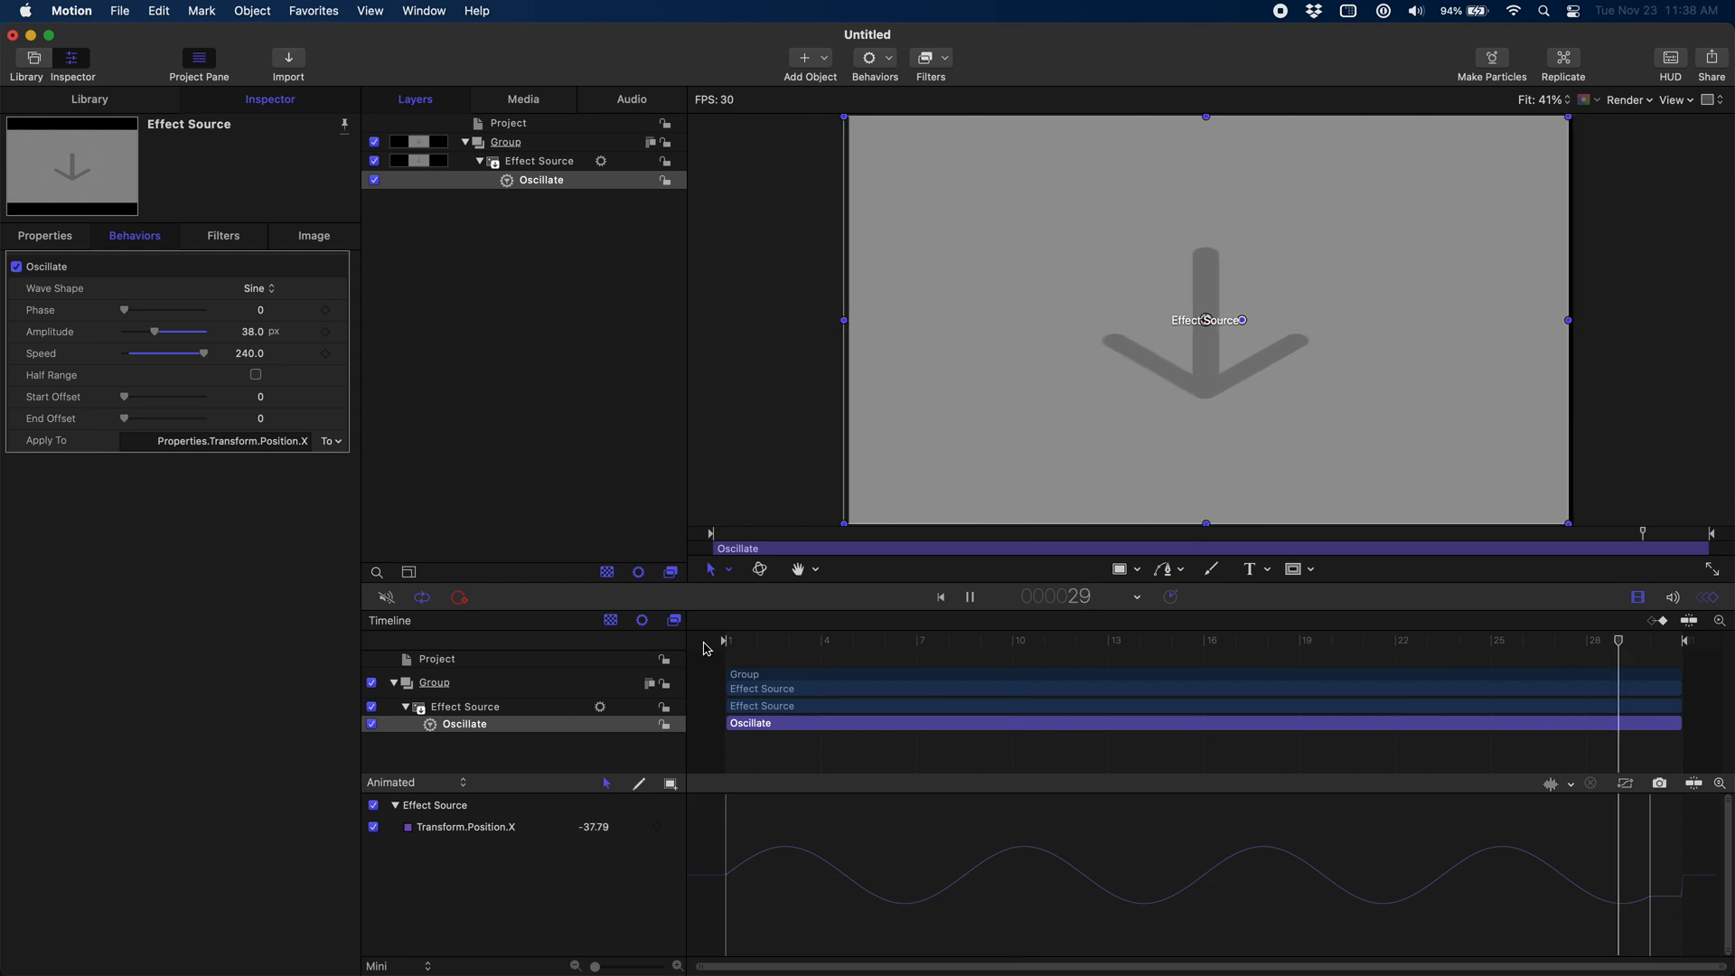
left_click(1626, 100)
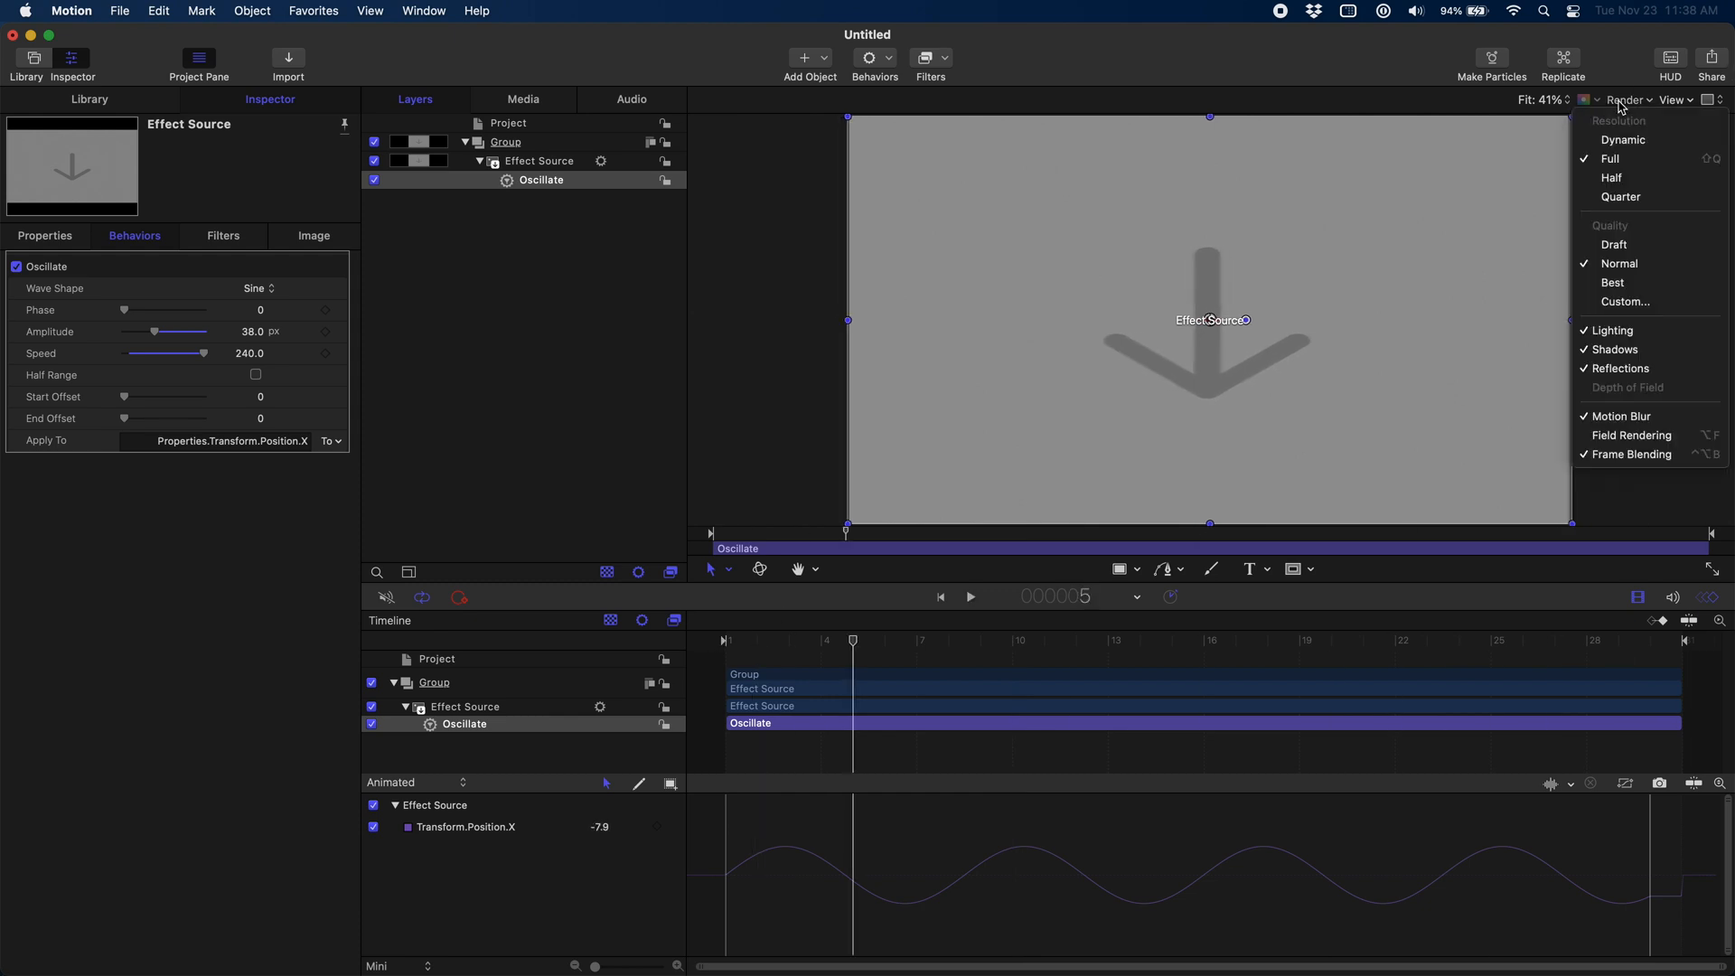
mouse_move(1636, 415)
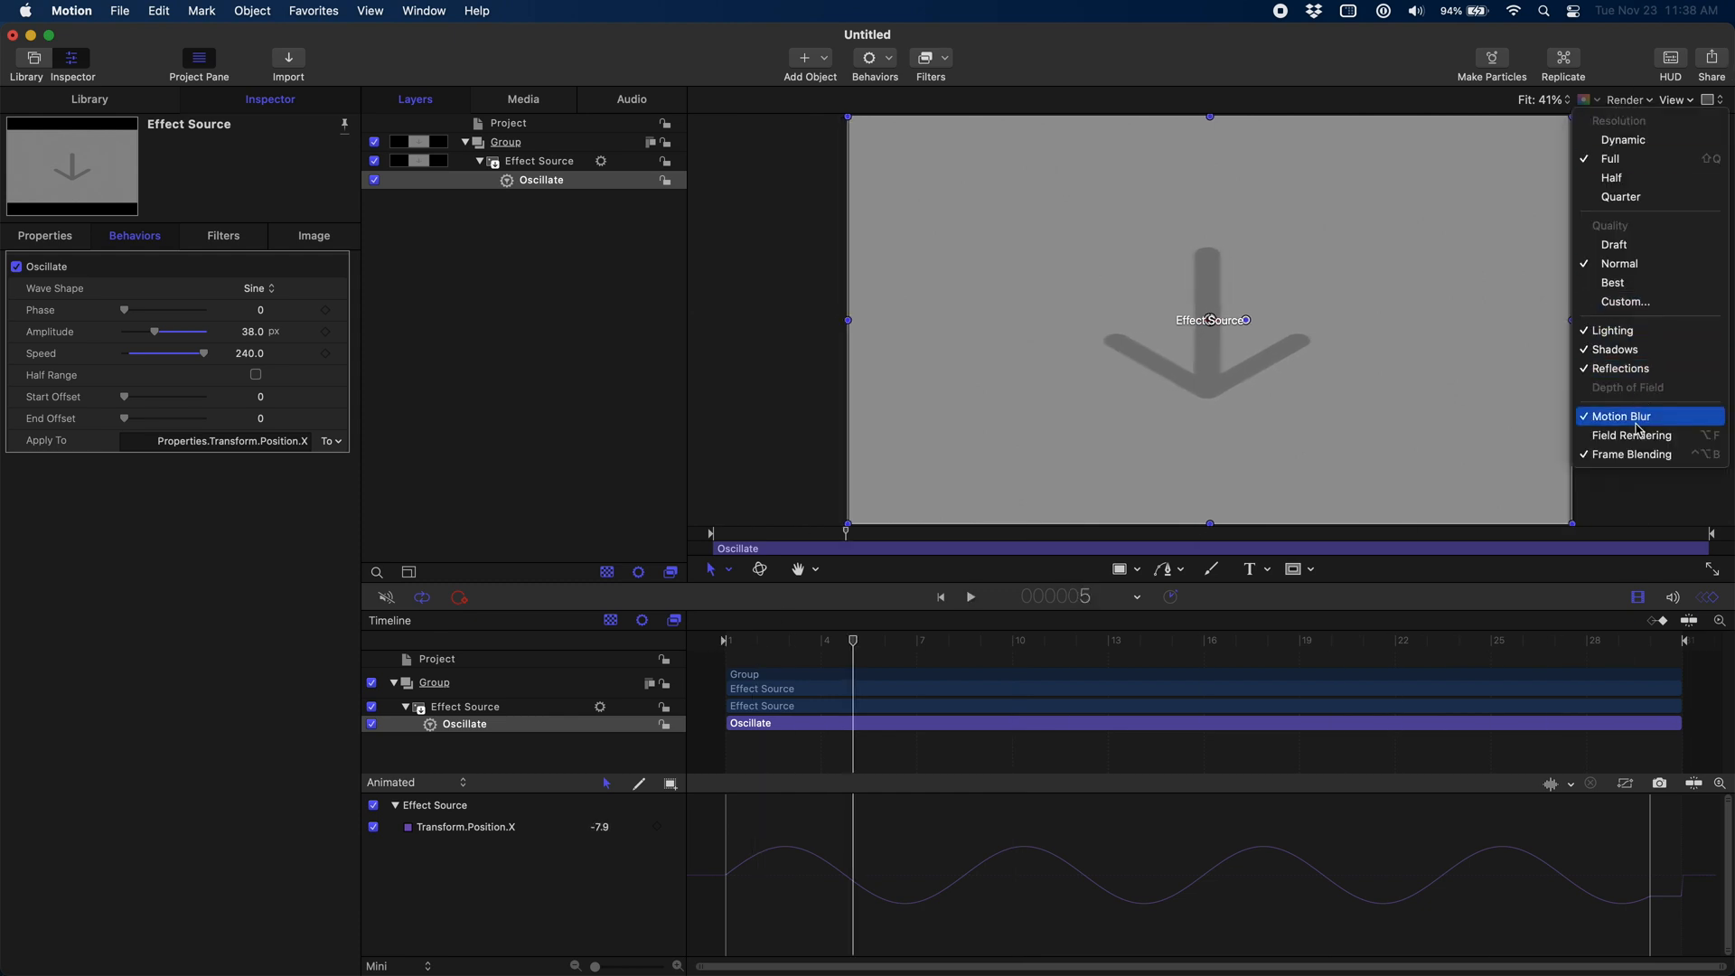
mouse_move(1611, 417)
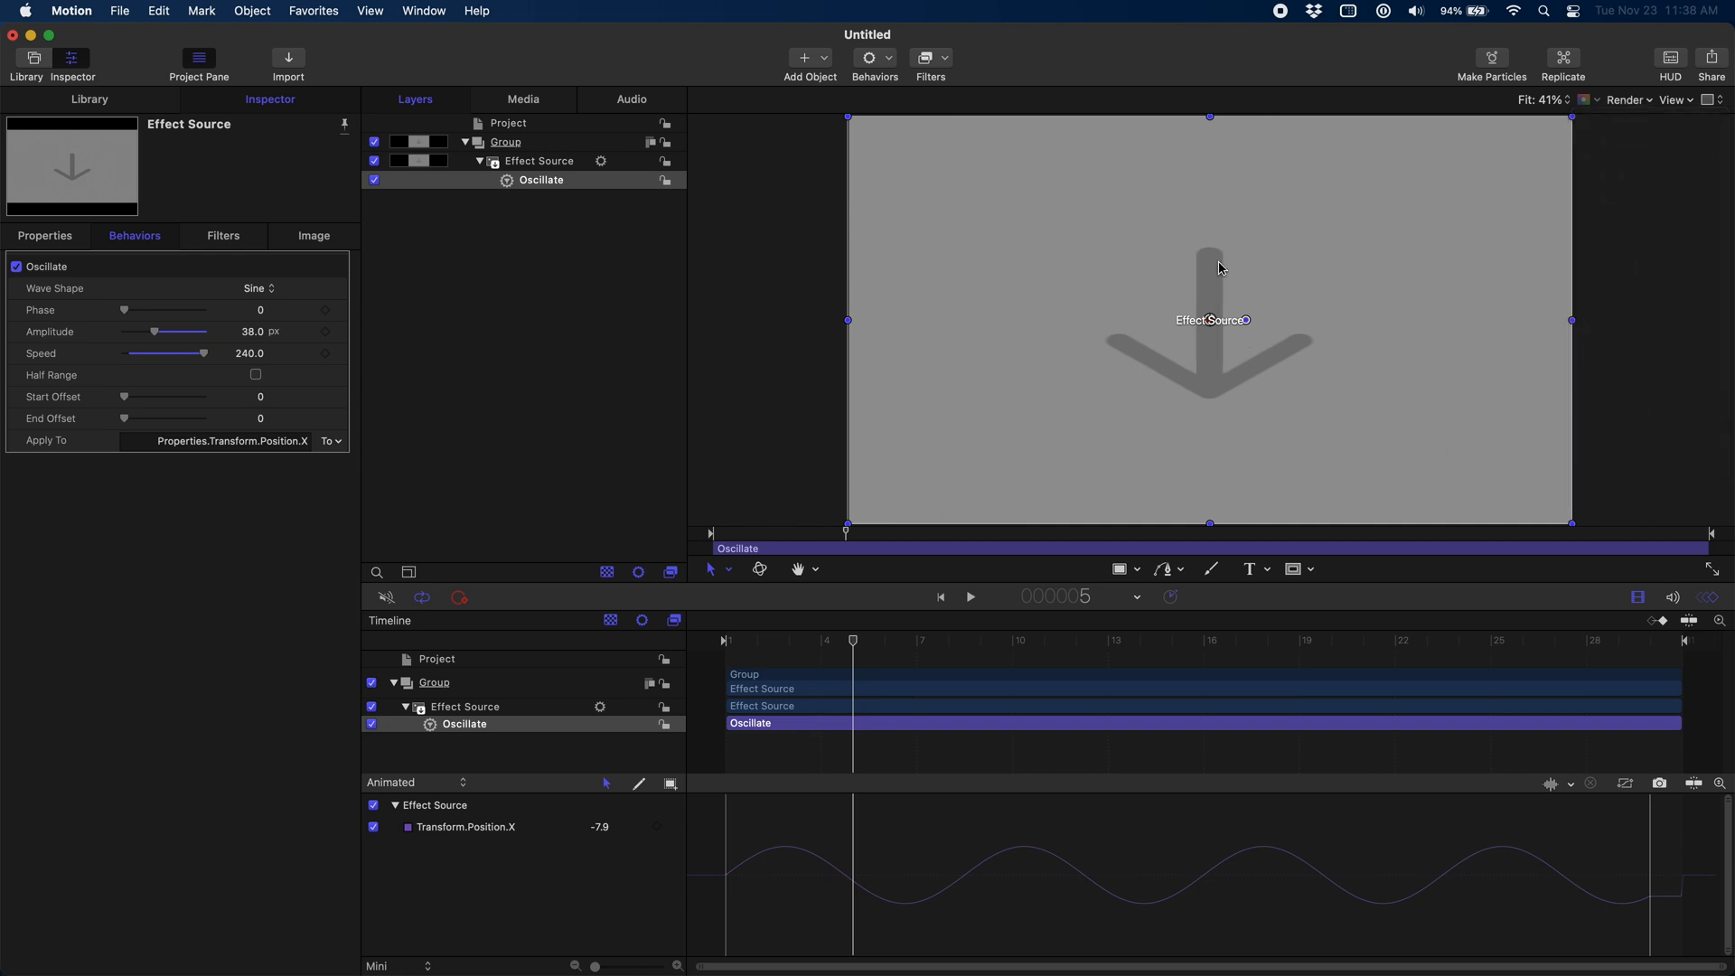
left_click(1626, 99)
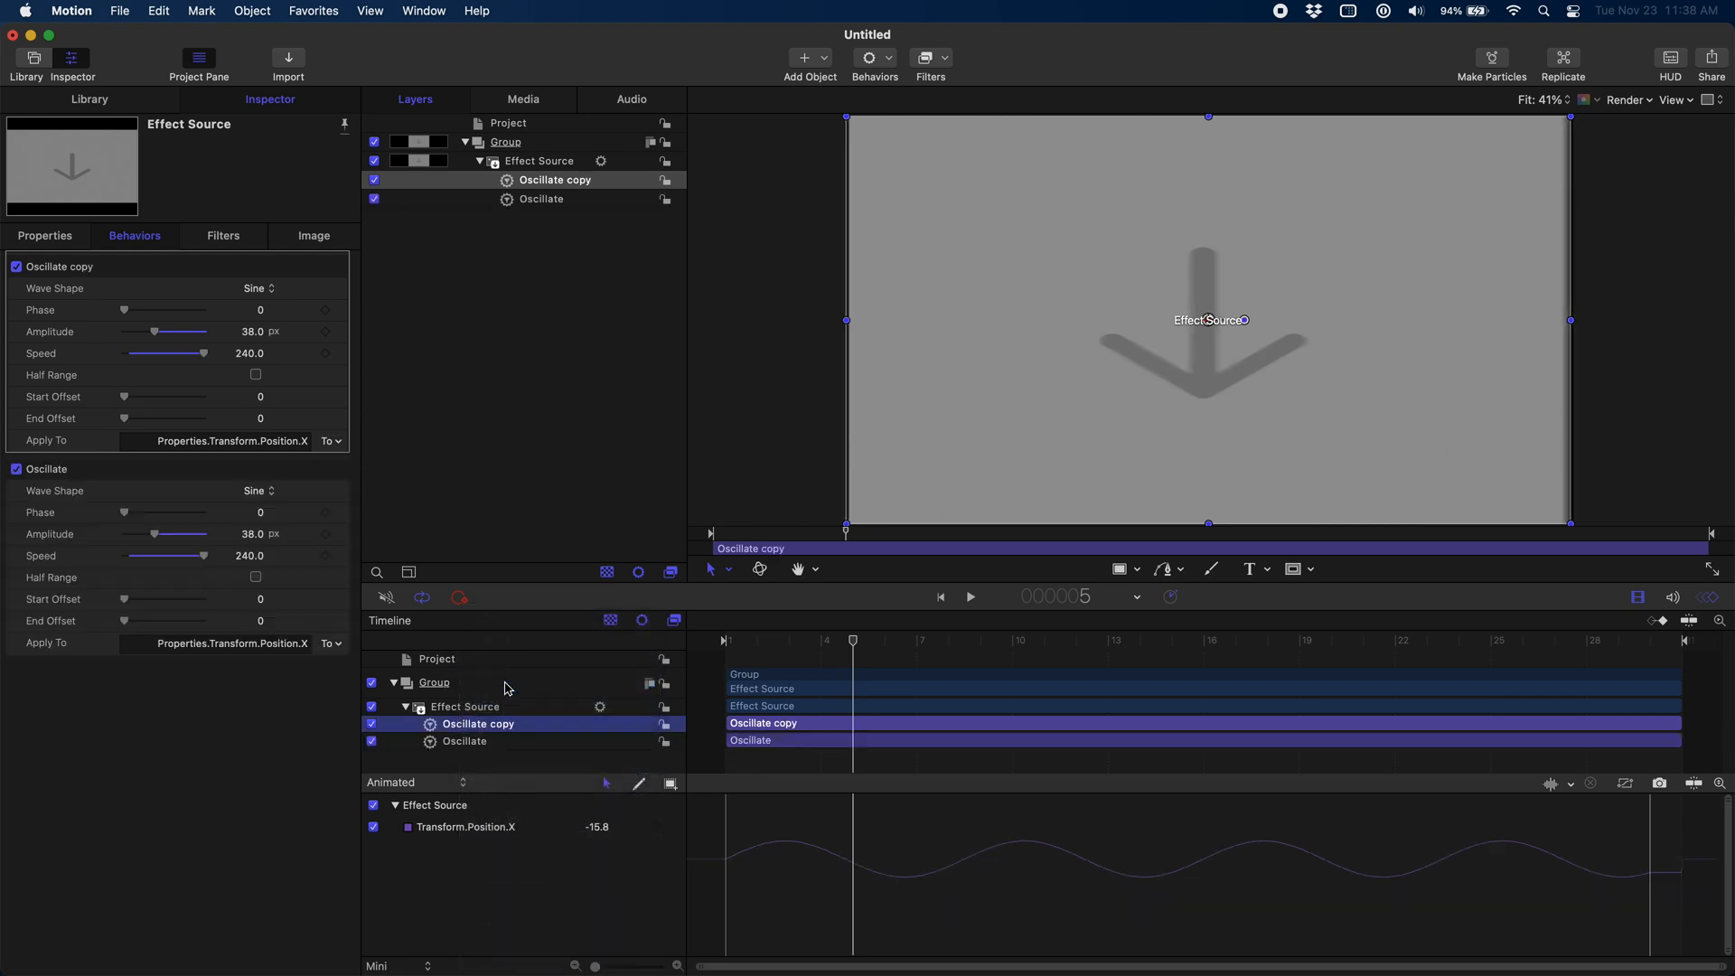
Step: Rename the copied behaviour 'Oscillate Y' and apply it to Position Y
double_click(478, 723)
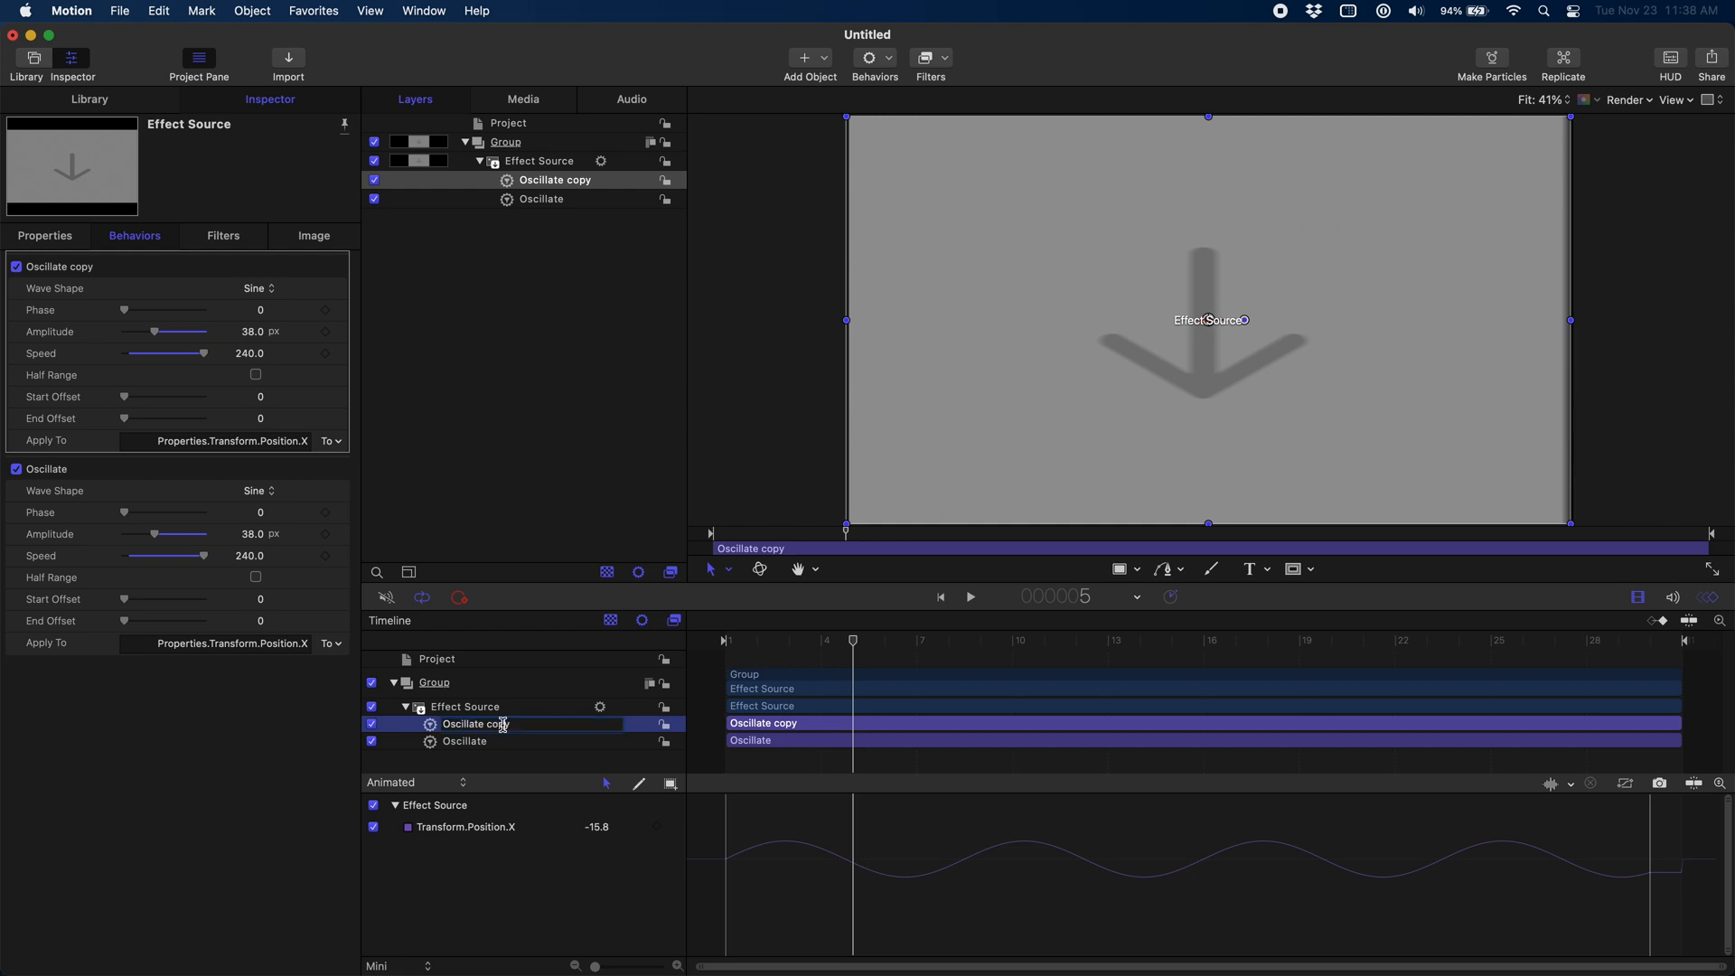
type("Oscillate Y")
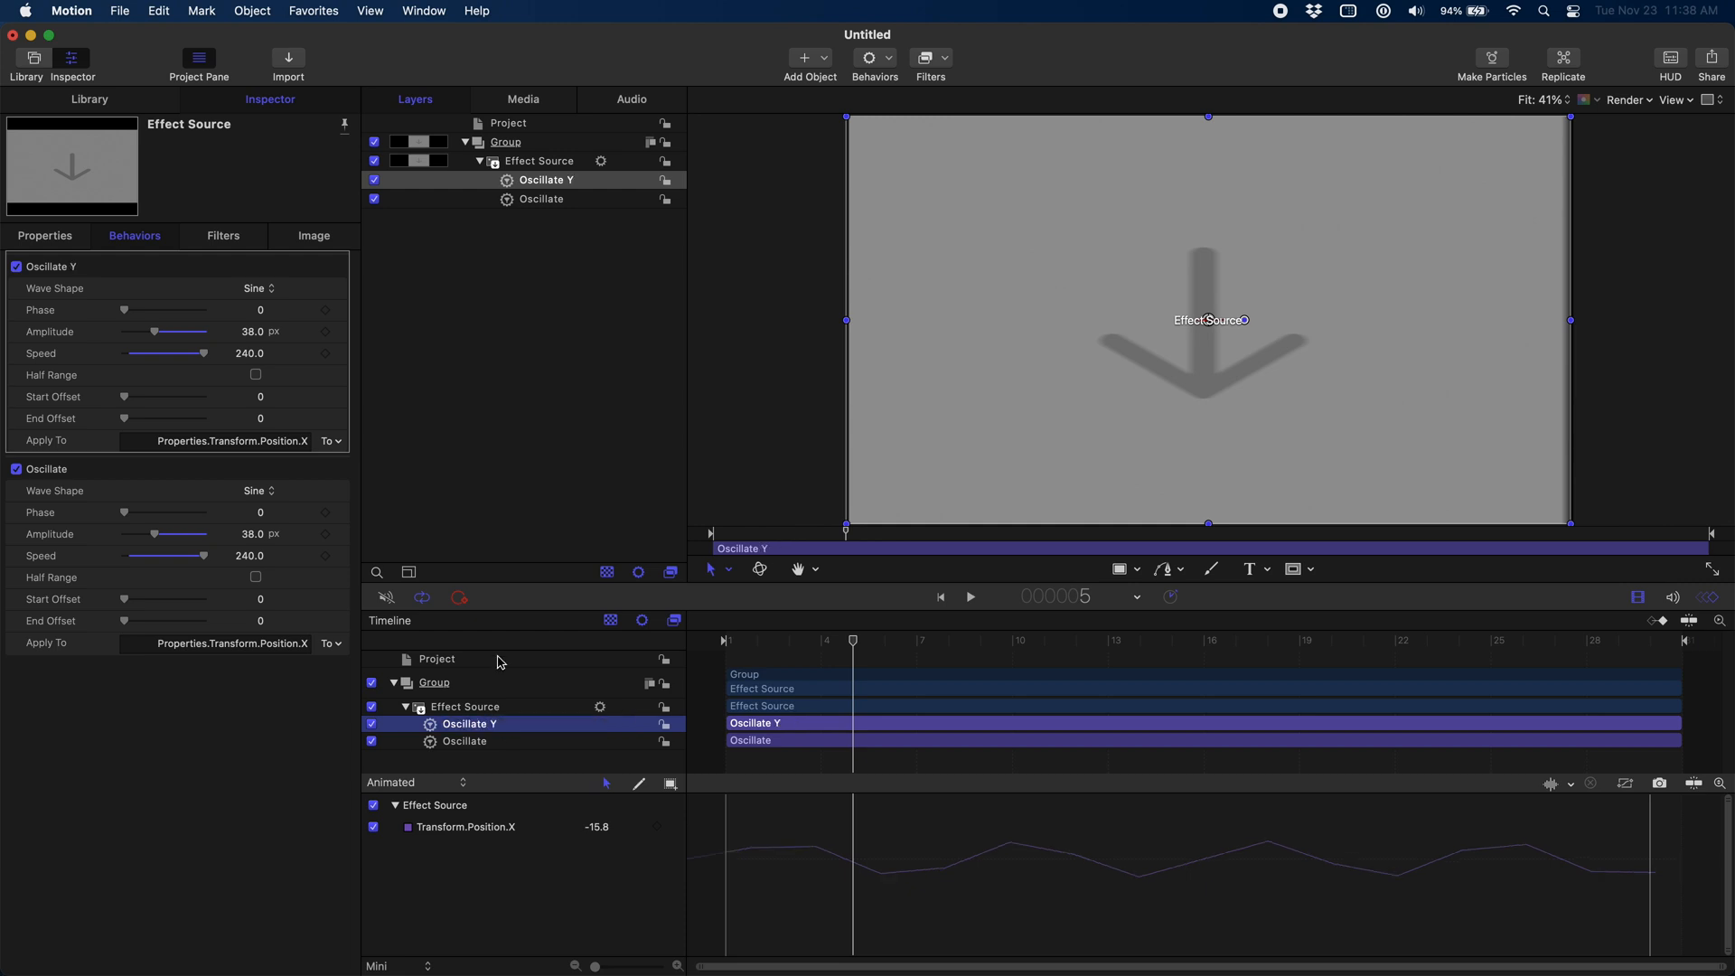
left_click(330, 440)
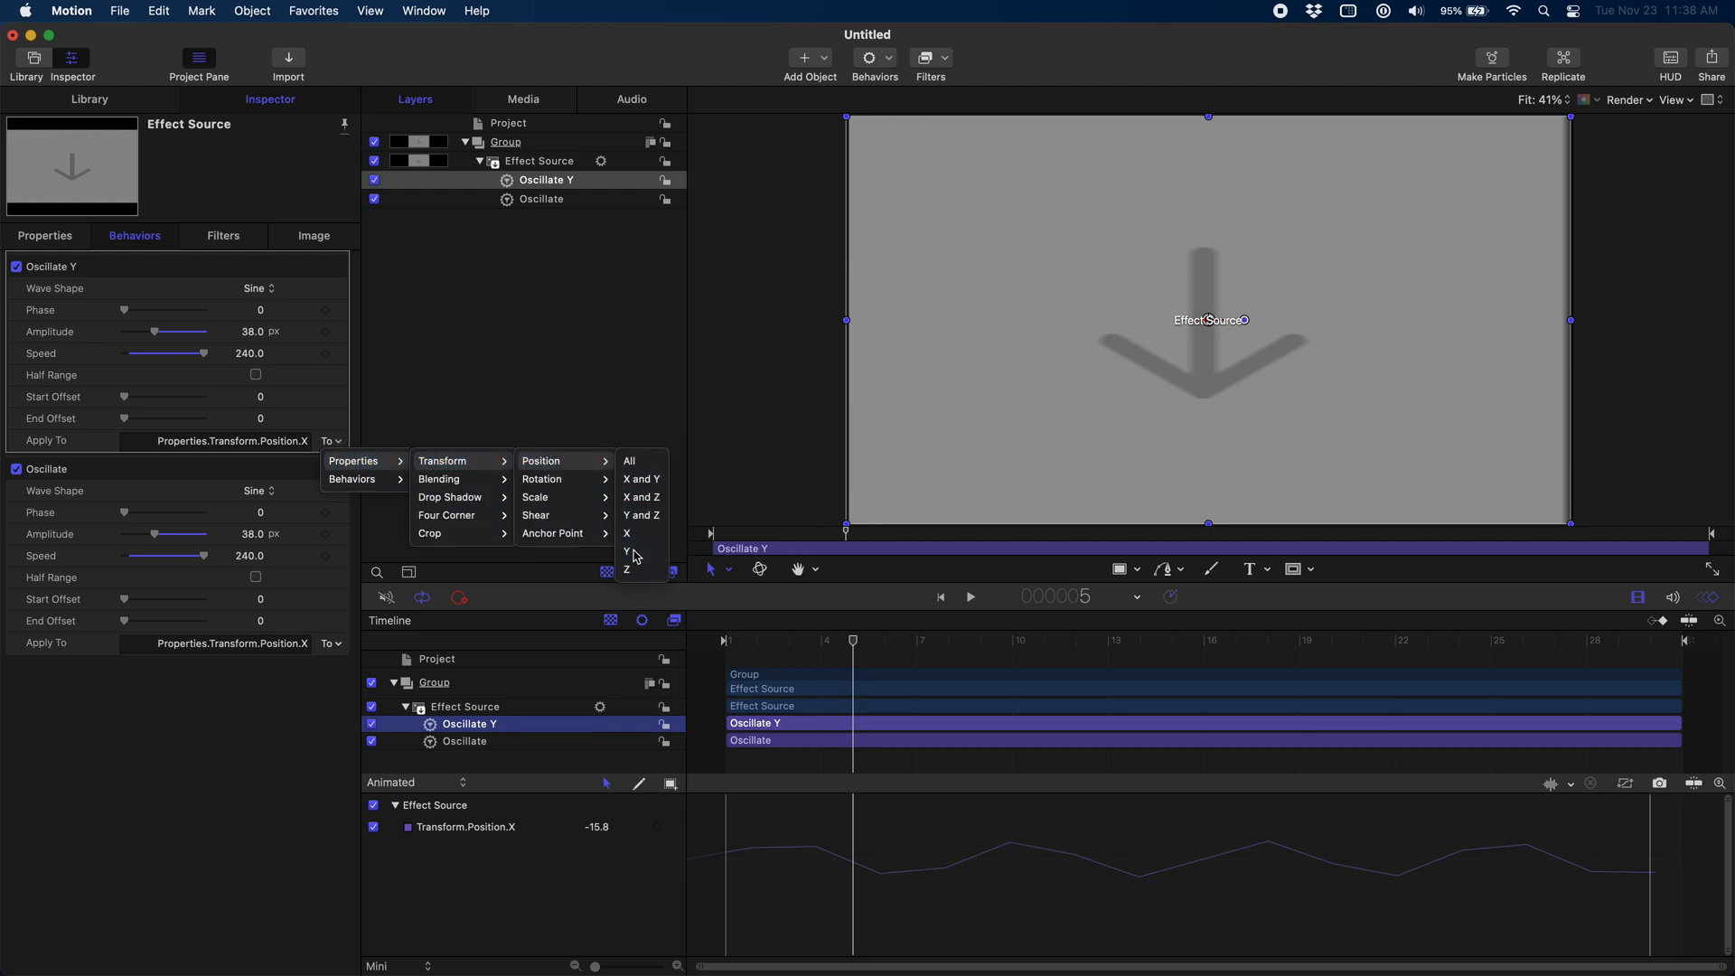
left_click(626, 550)
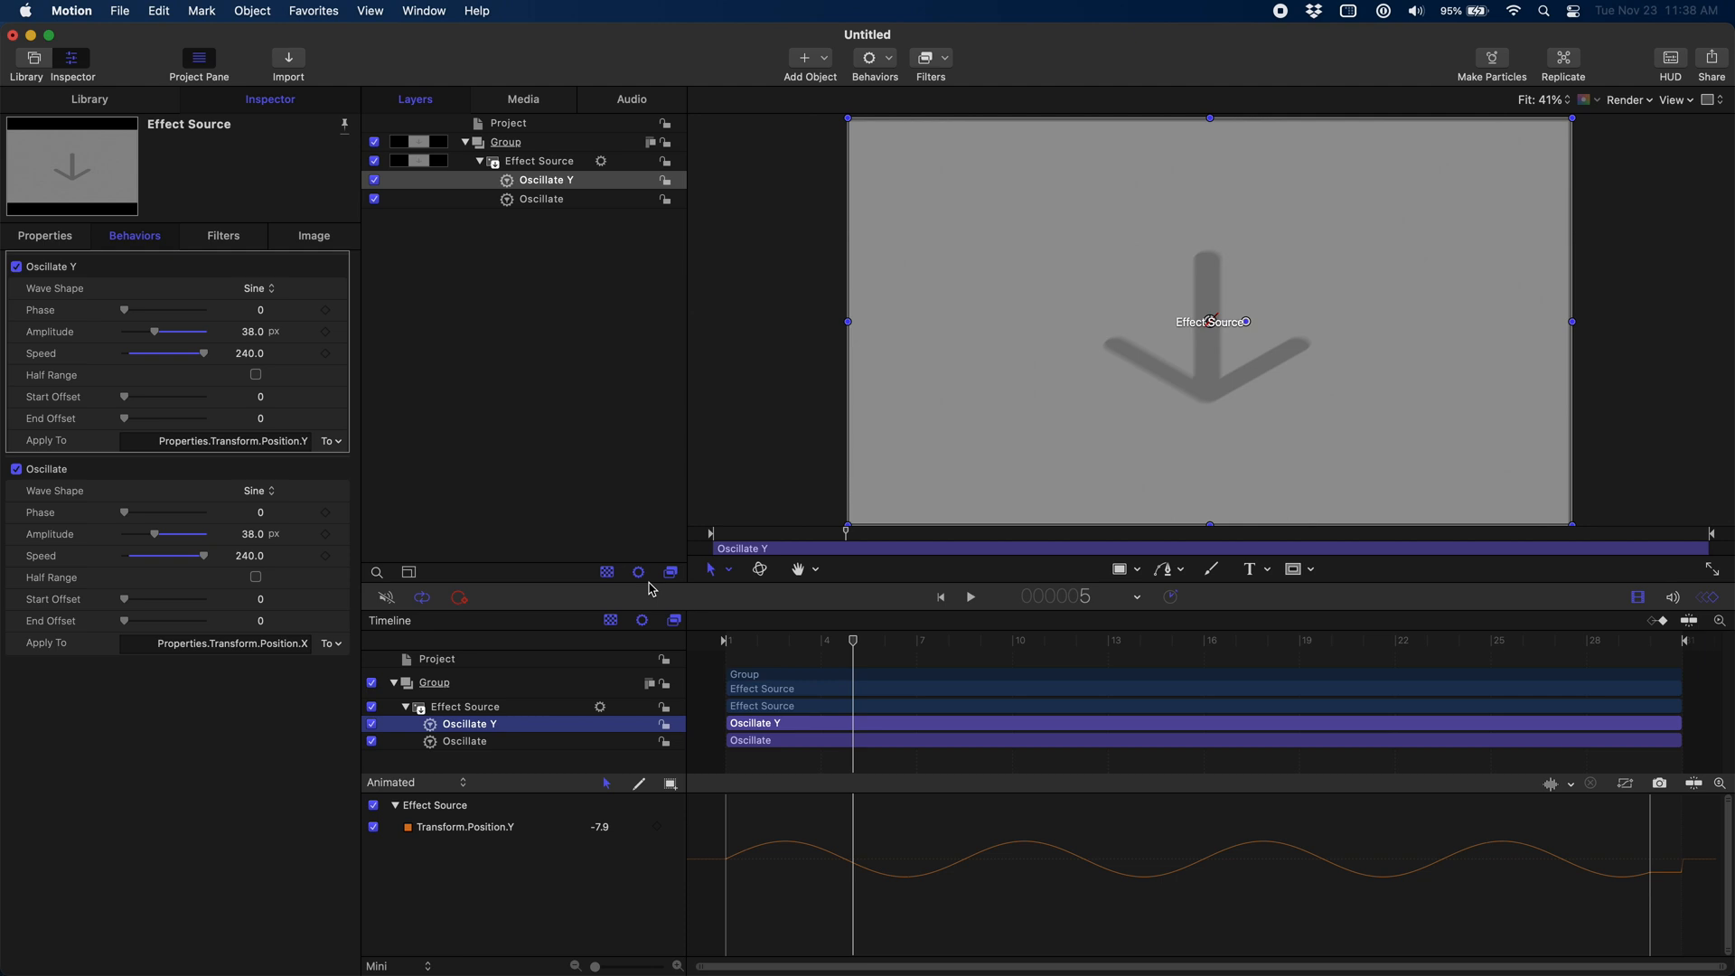
Step: Set Oscillate Y to amplitude 18 px, phase 6 and speed 240
double_click(250, 353)
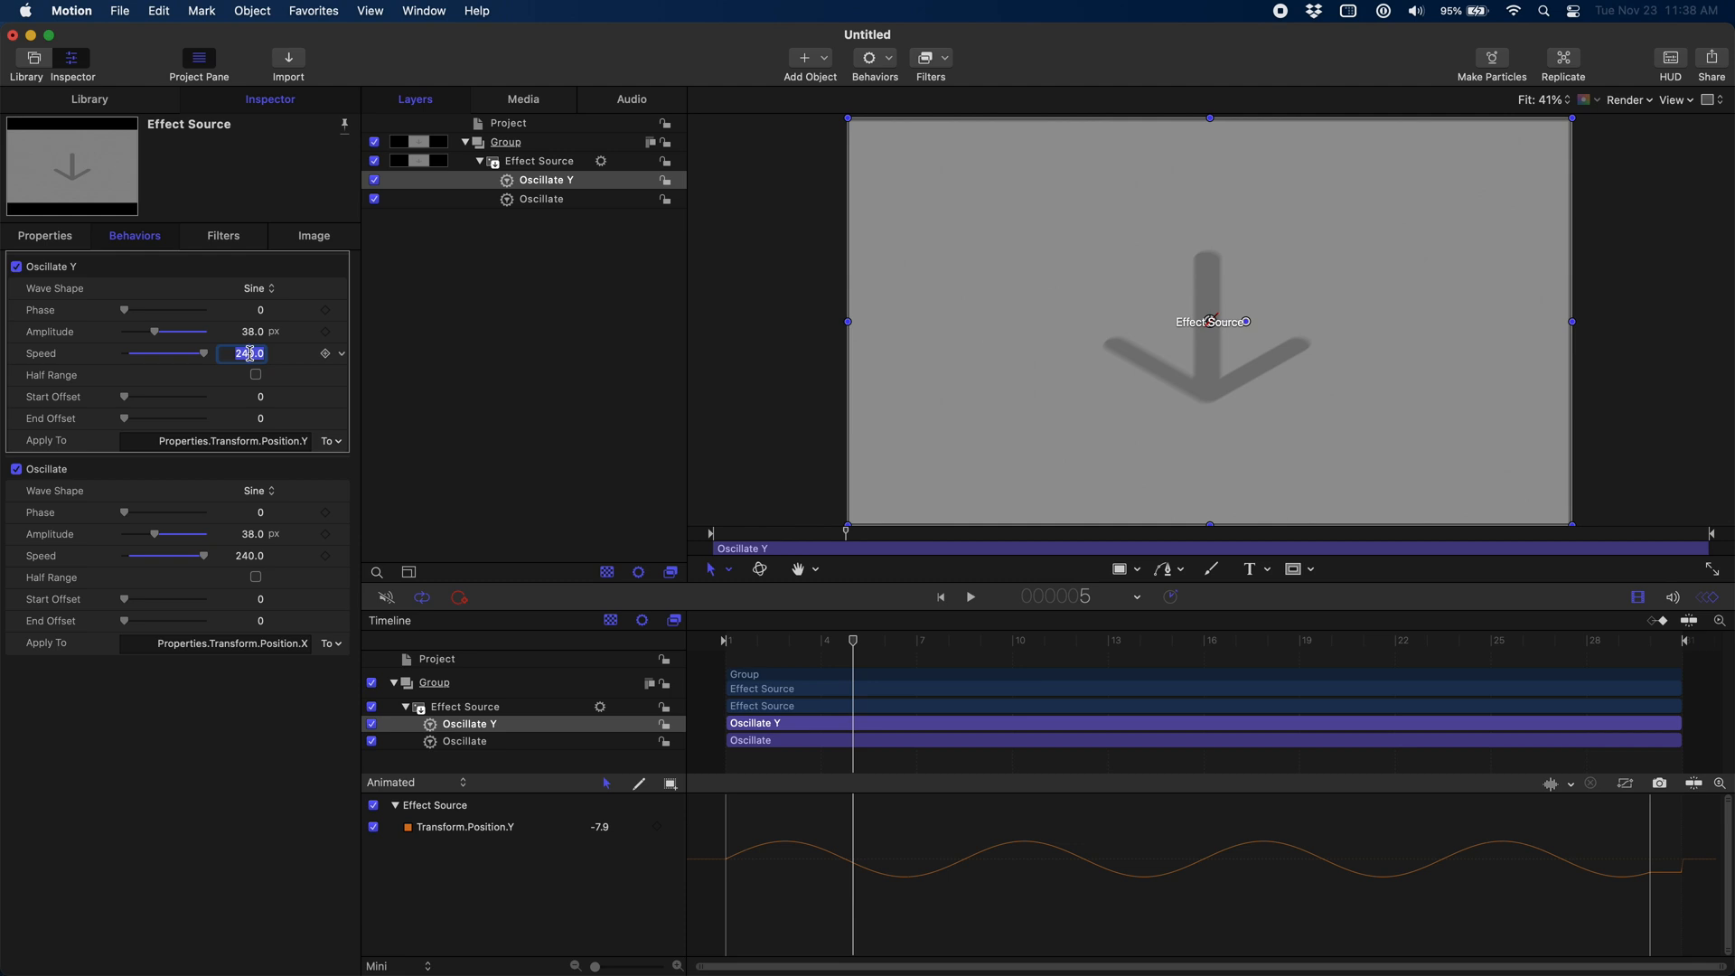
type("480.0")
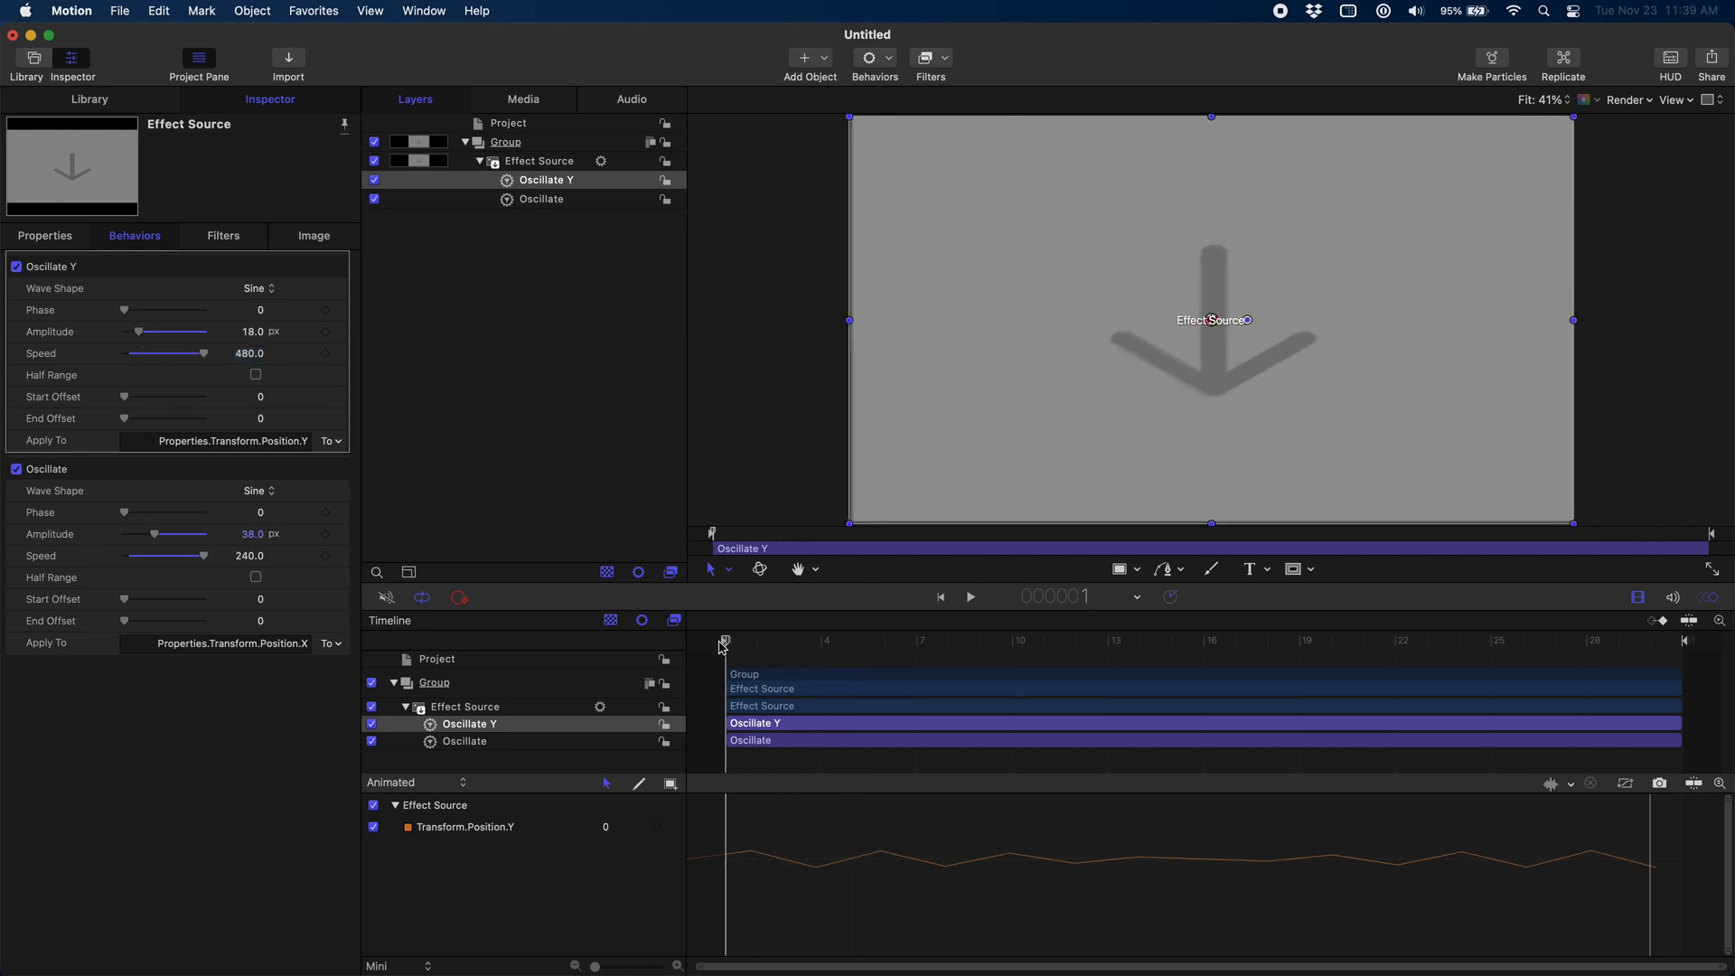
left_click(968, 595)
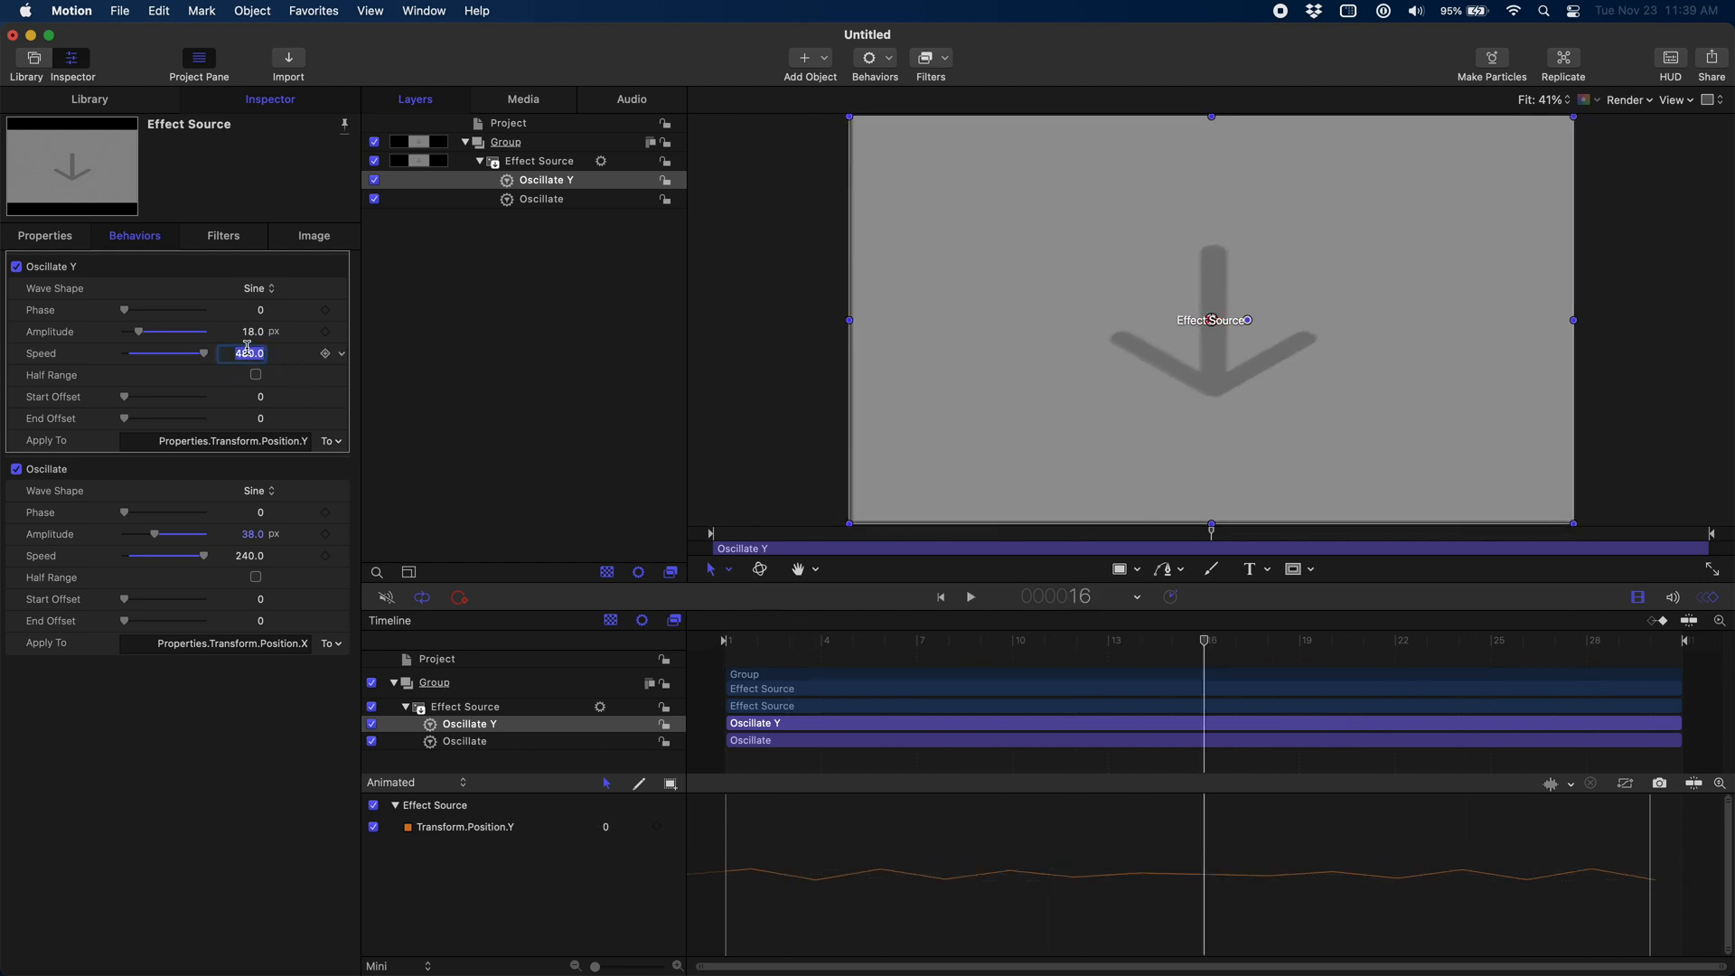
type("2")
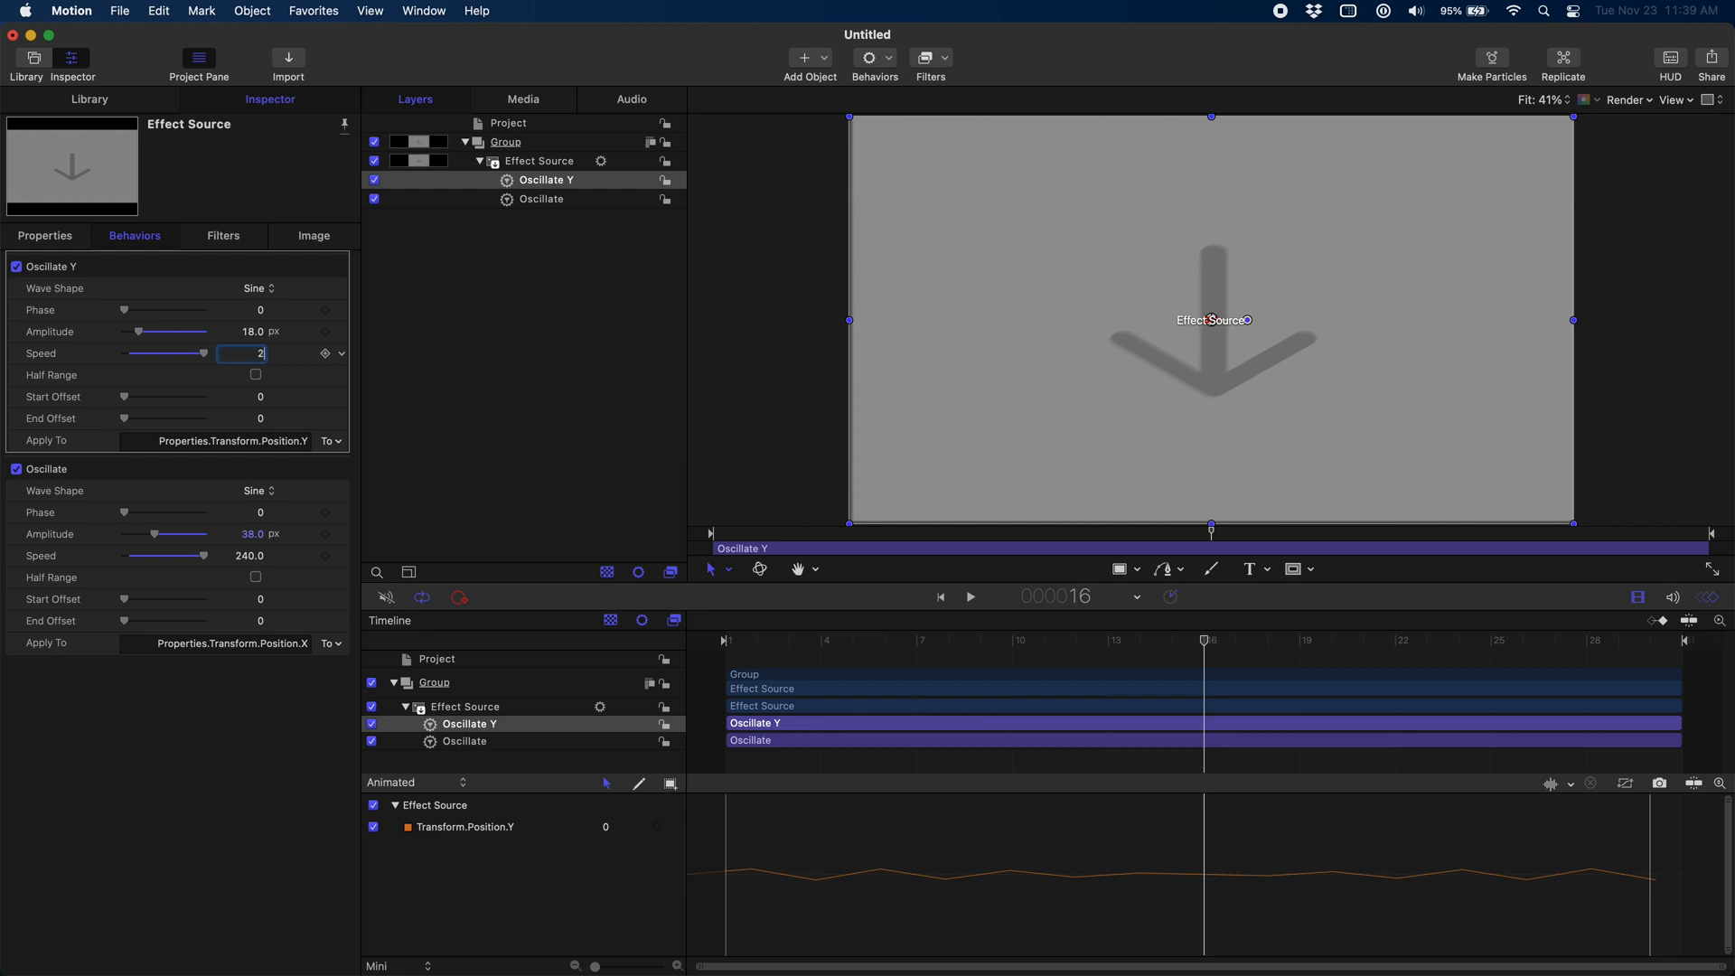
type("240.0")
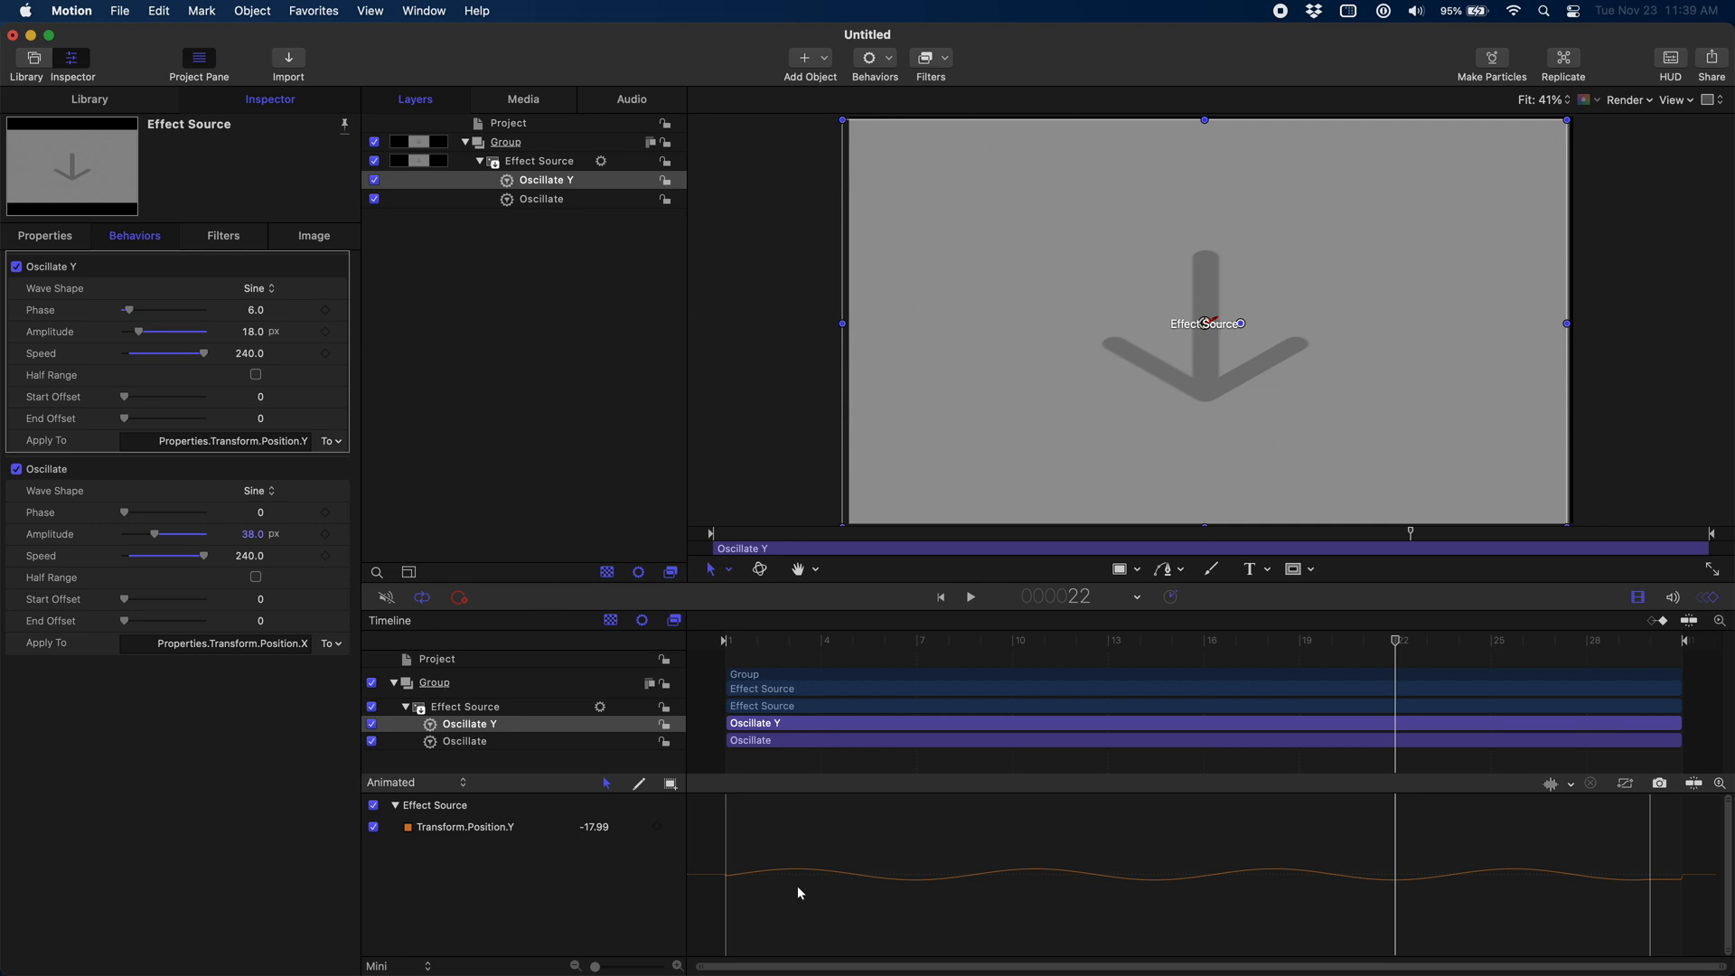
Step: Duplicate Oscillate Y and apply the copy to Rotation, All
right_click(469, 723)
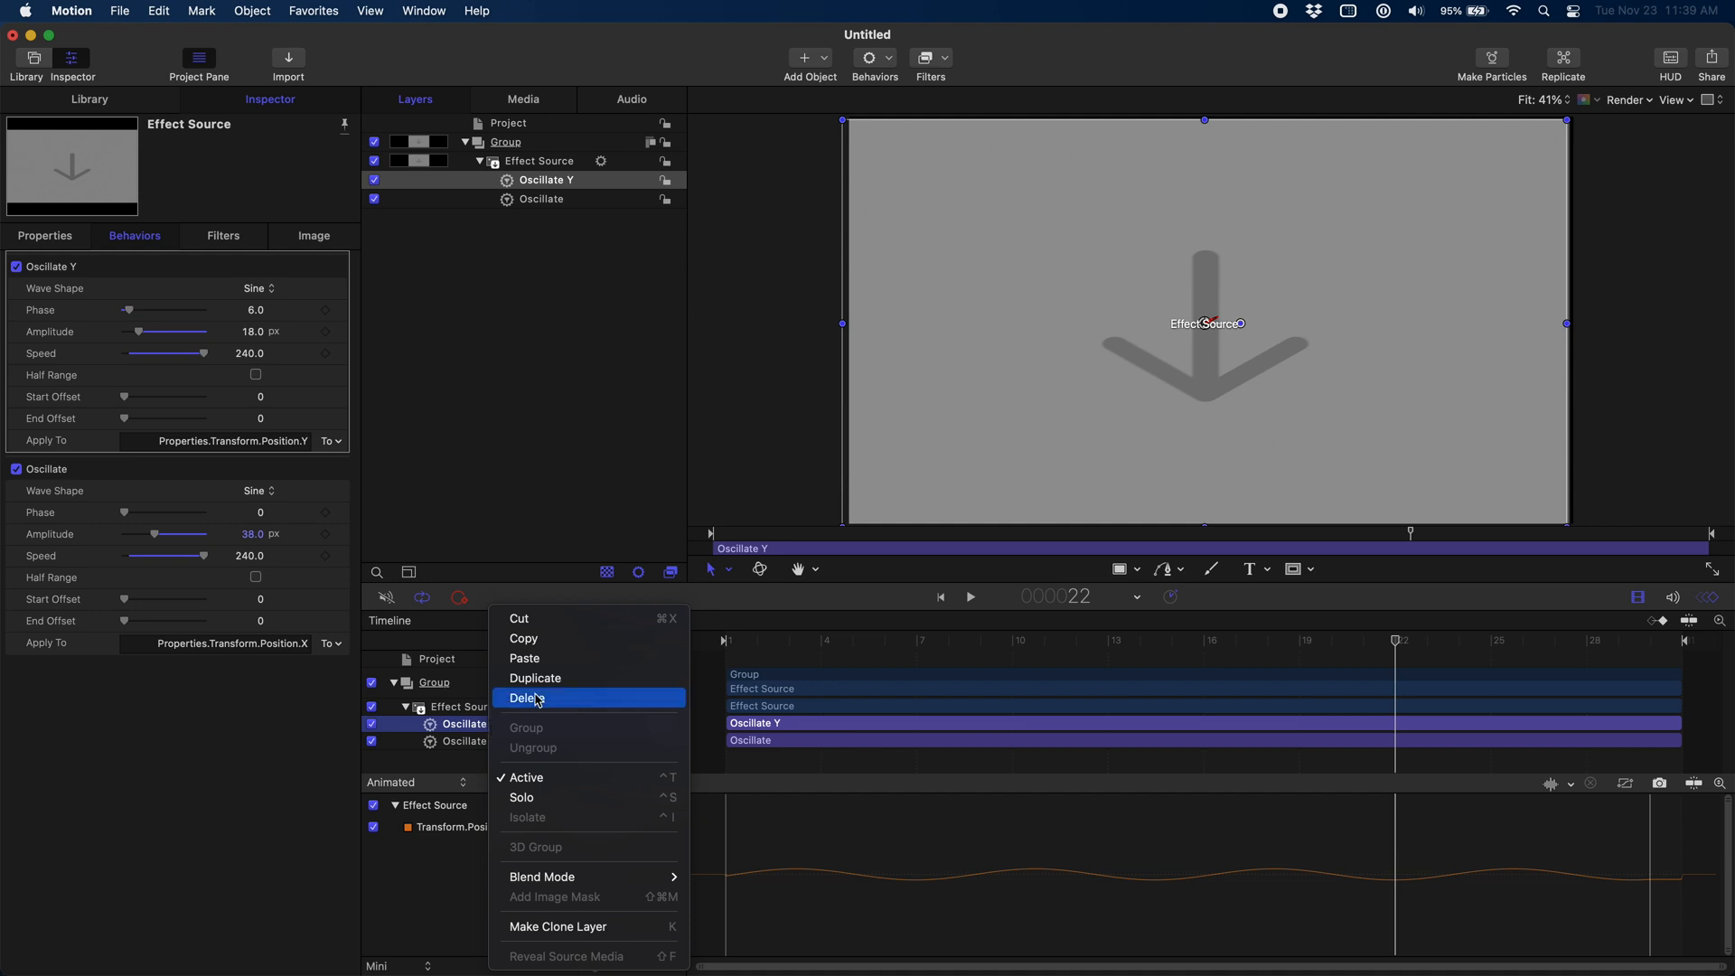
left_click(534, 677)
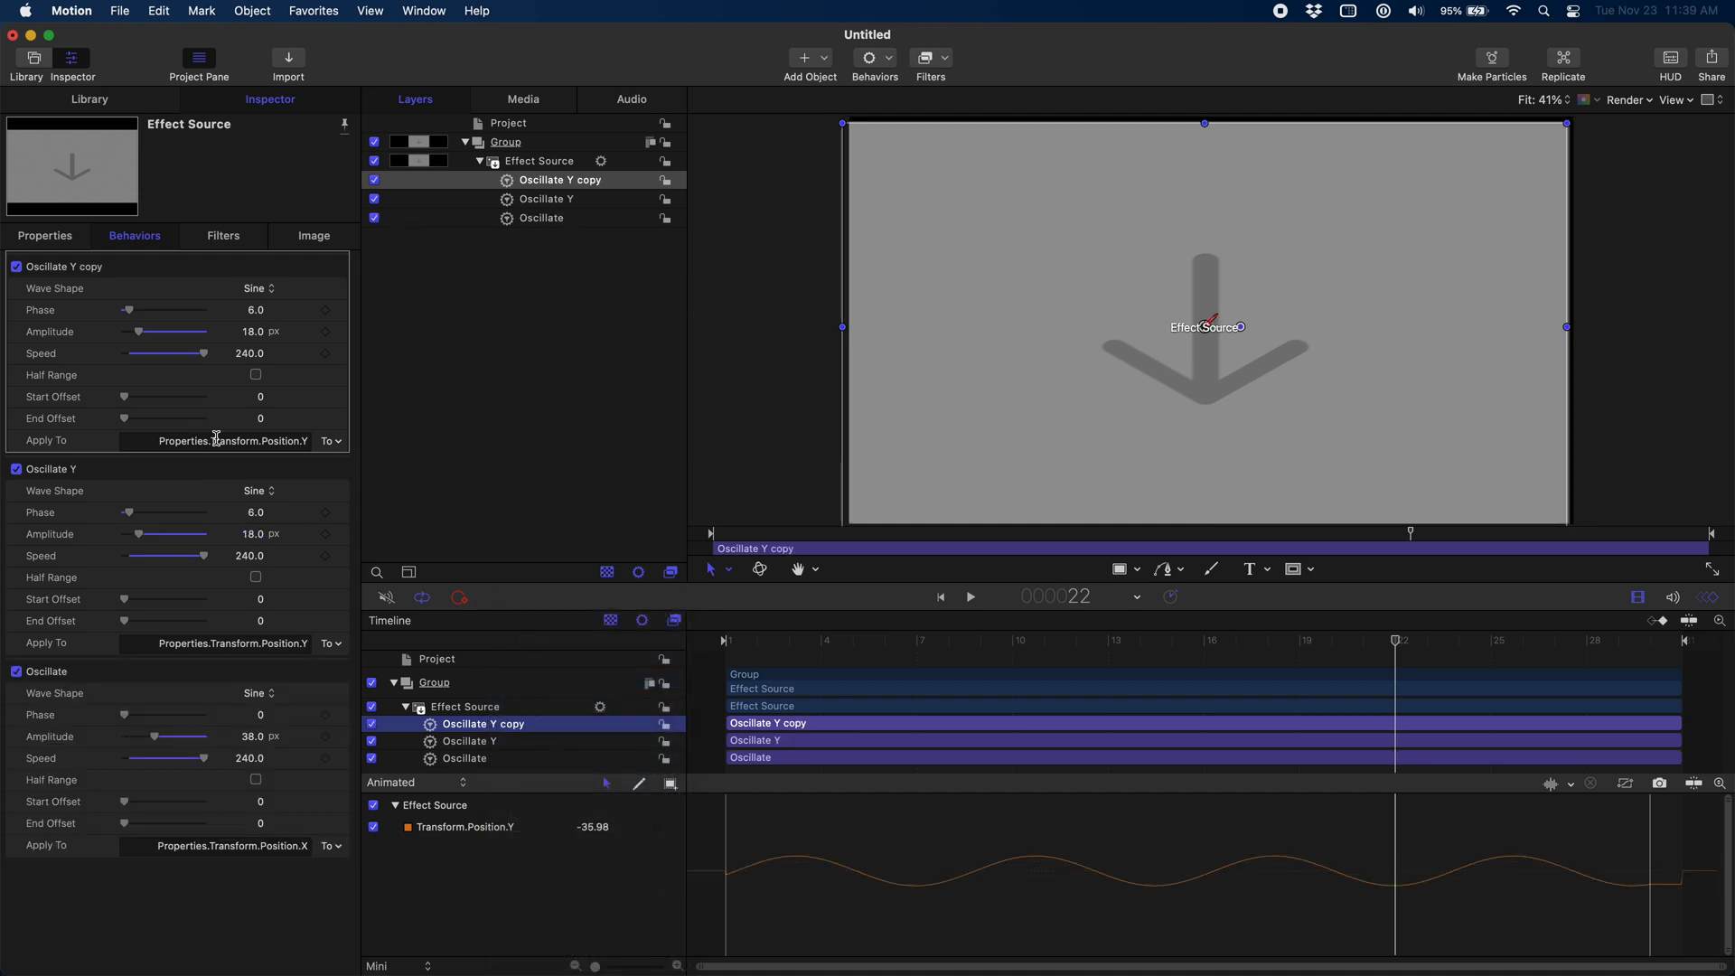
left_click(329, 440)
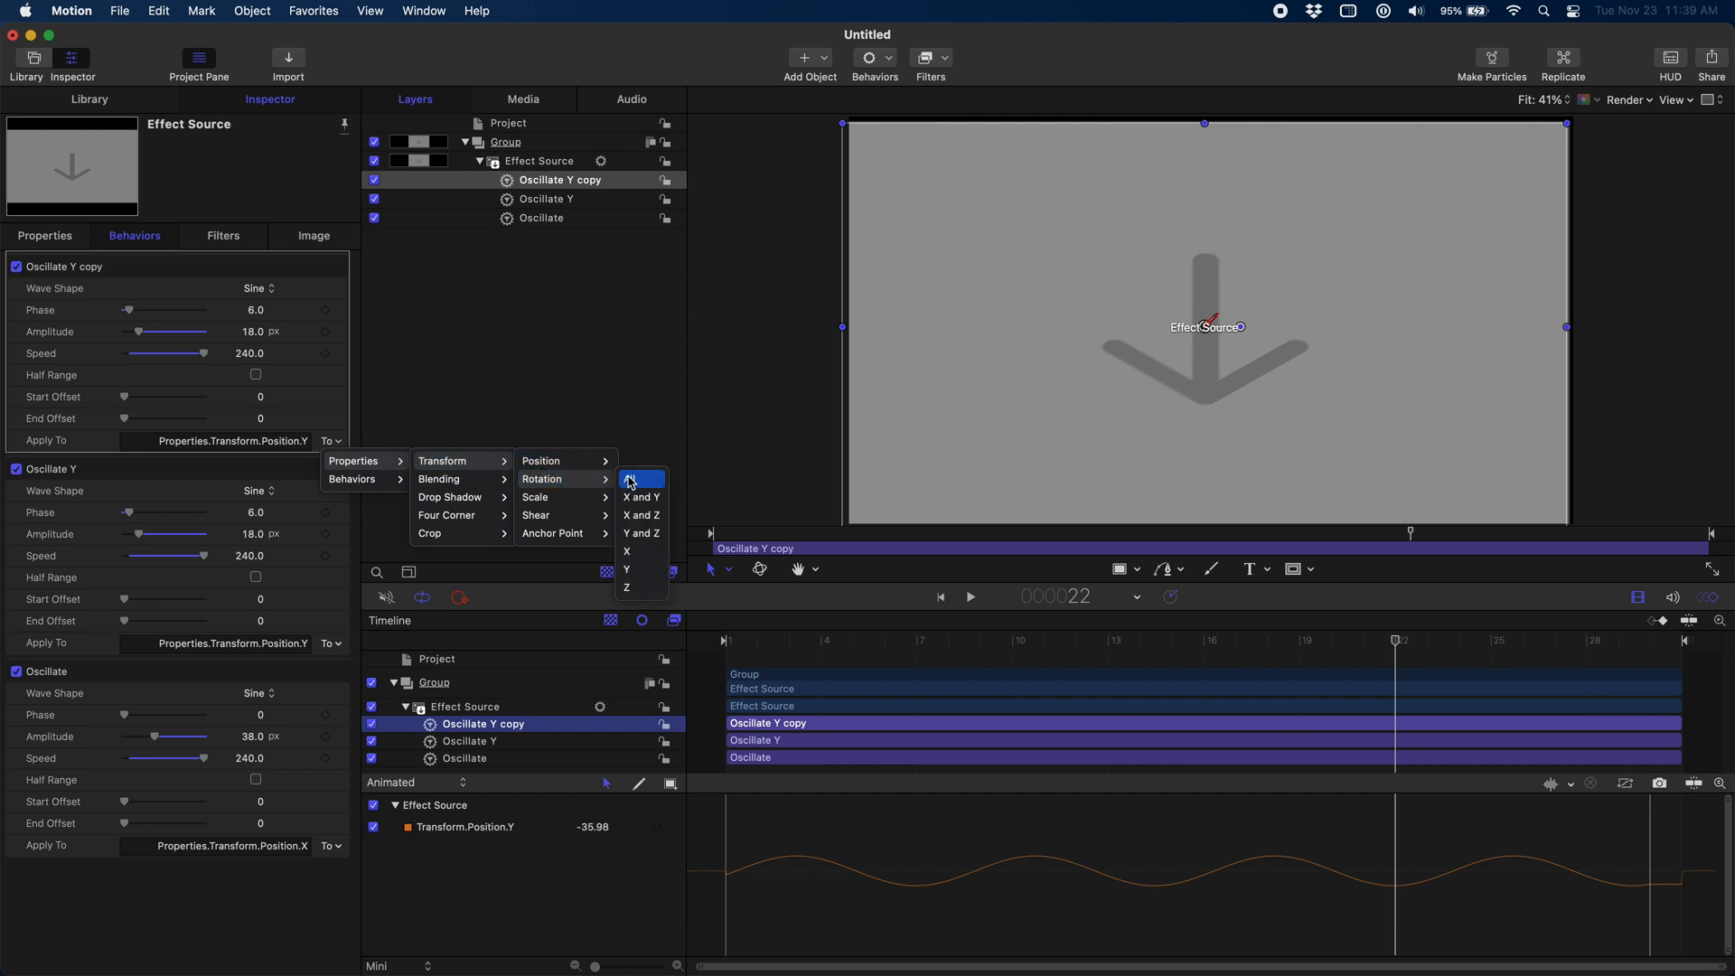
left_click(634, 478)
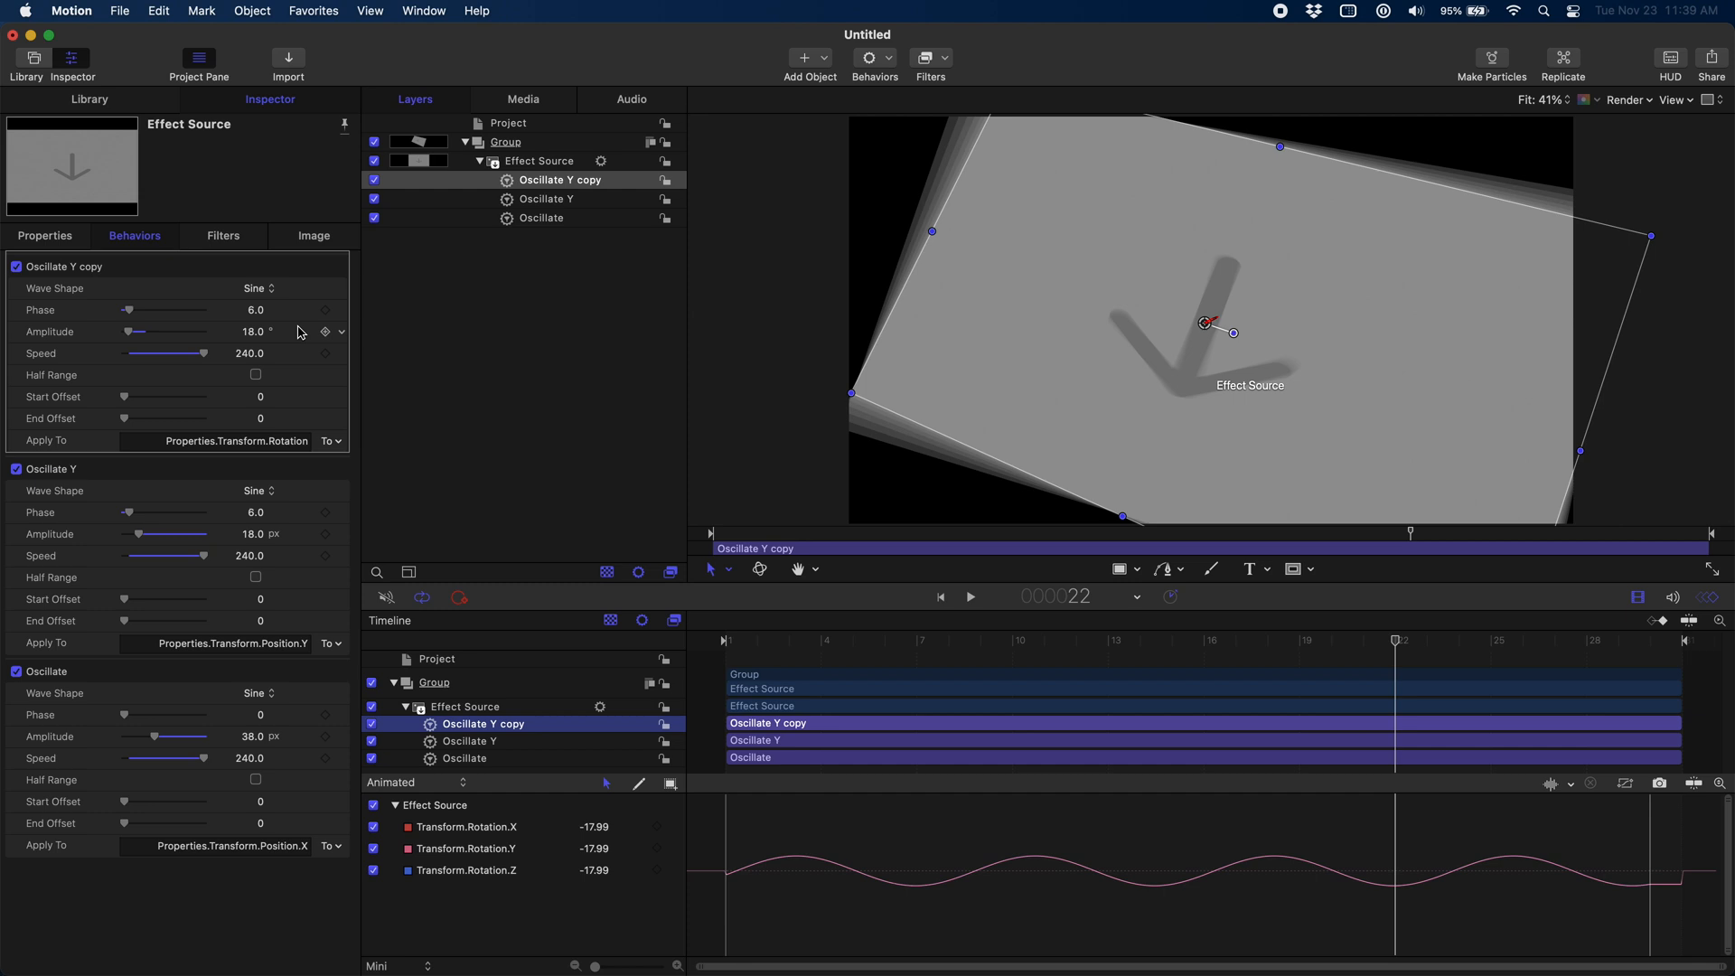
mouse_move(255, 335)
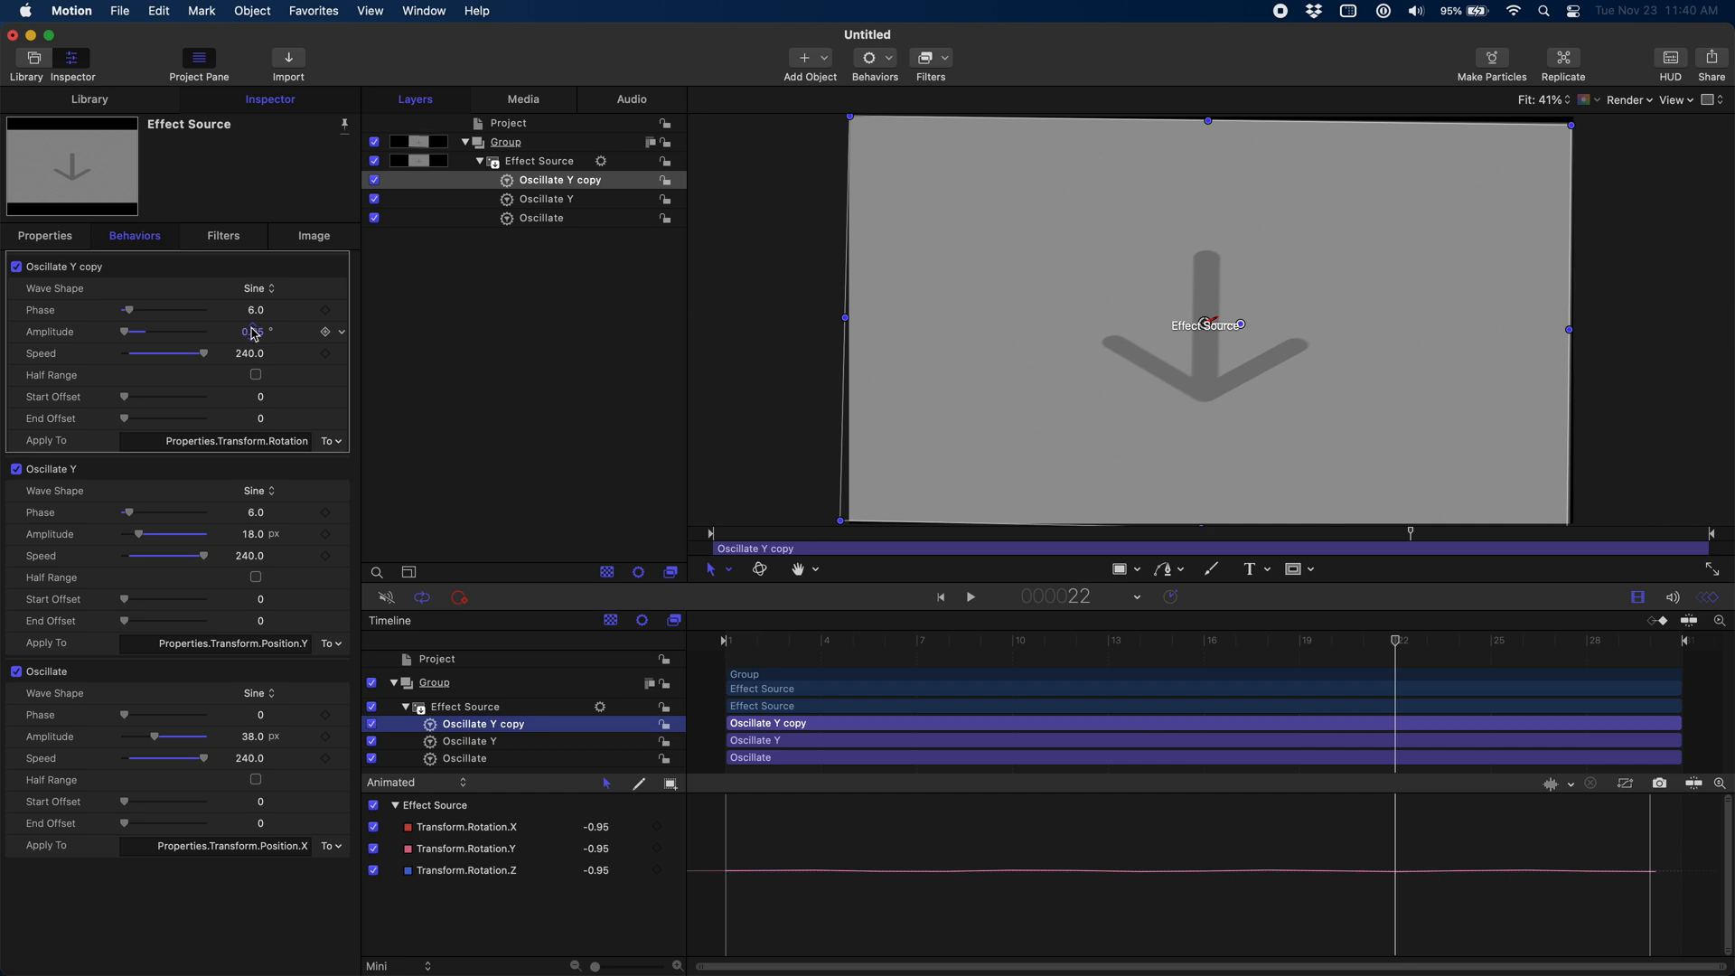
Step: Set the rotation oscillation to amplitude 0.95° and speed 120
type("0.95")
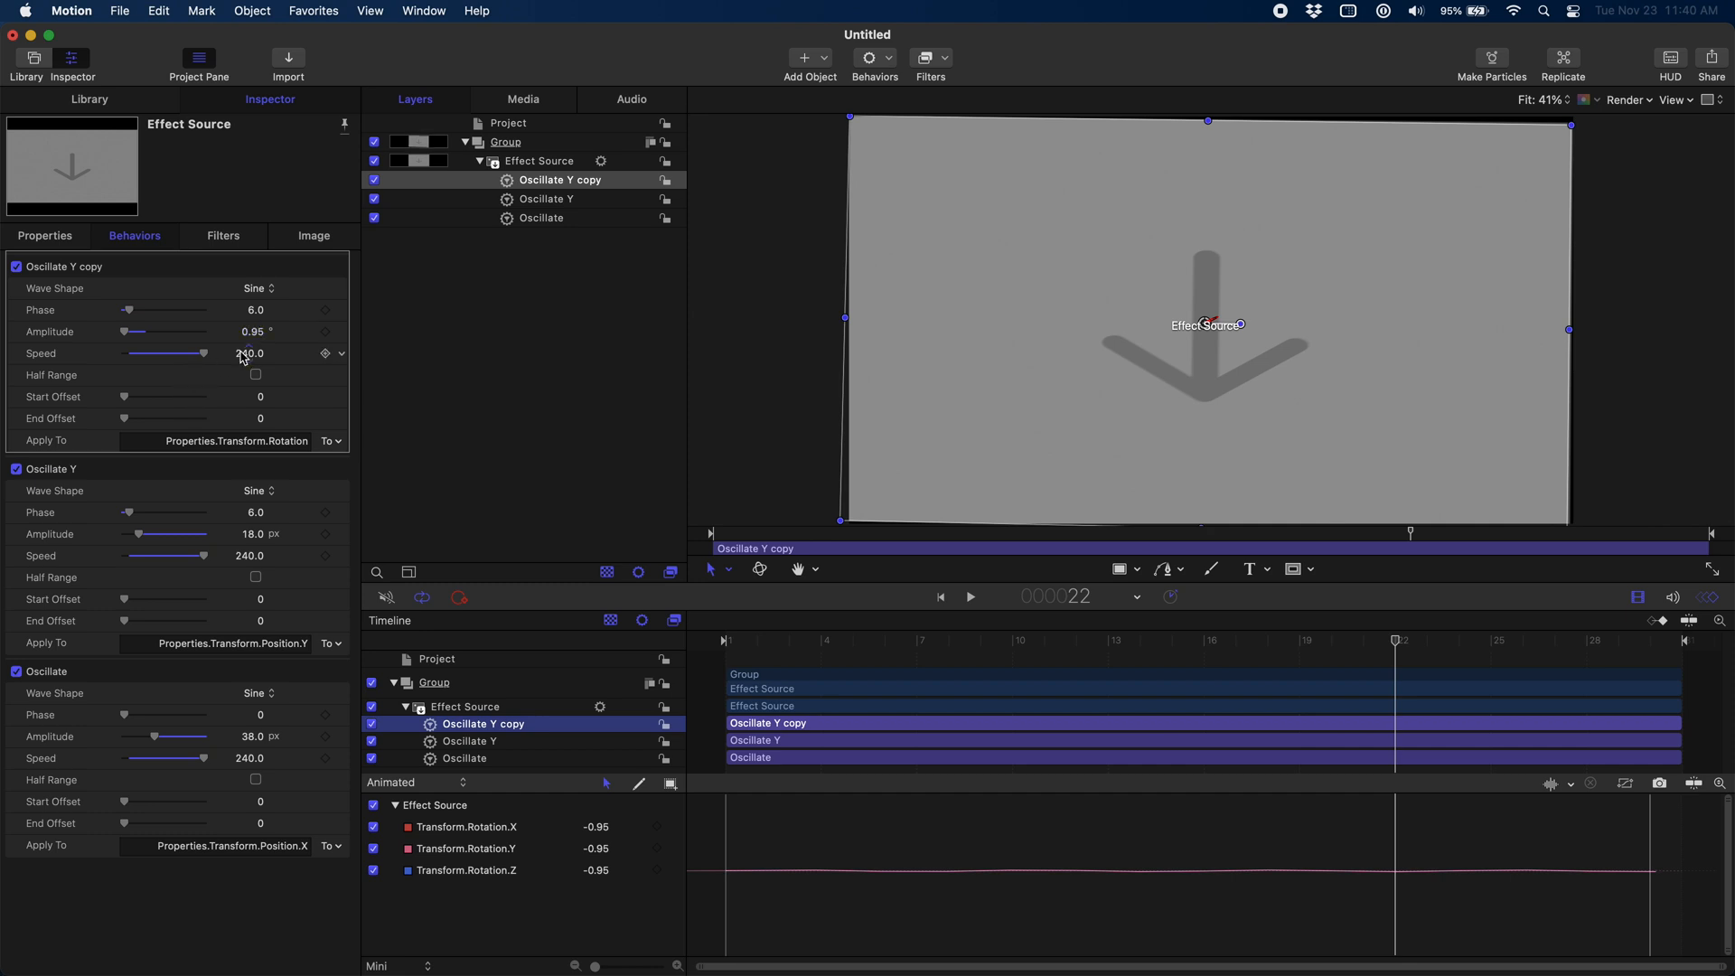
double_click(246, 353)
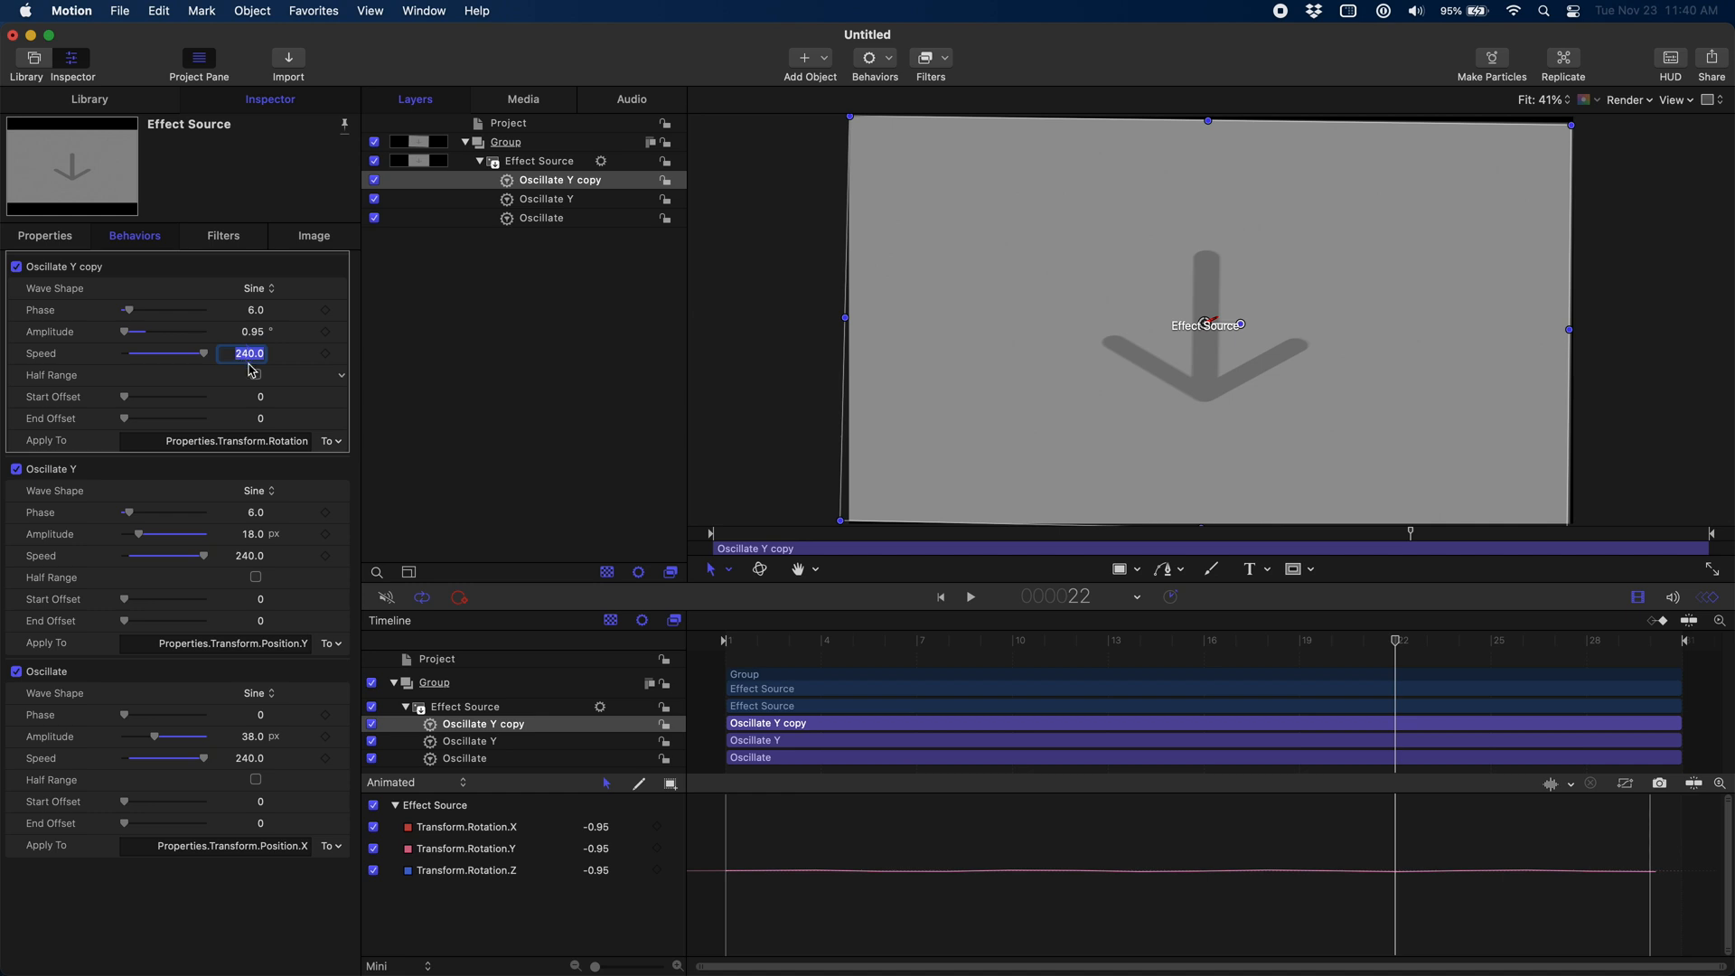
type("120")
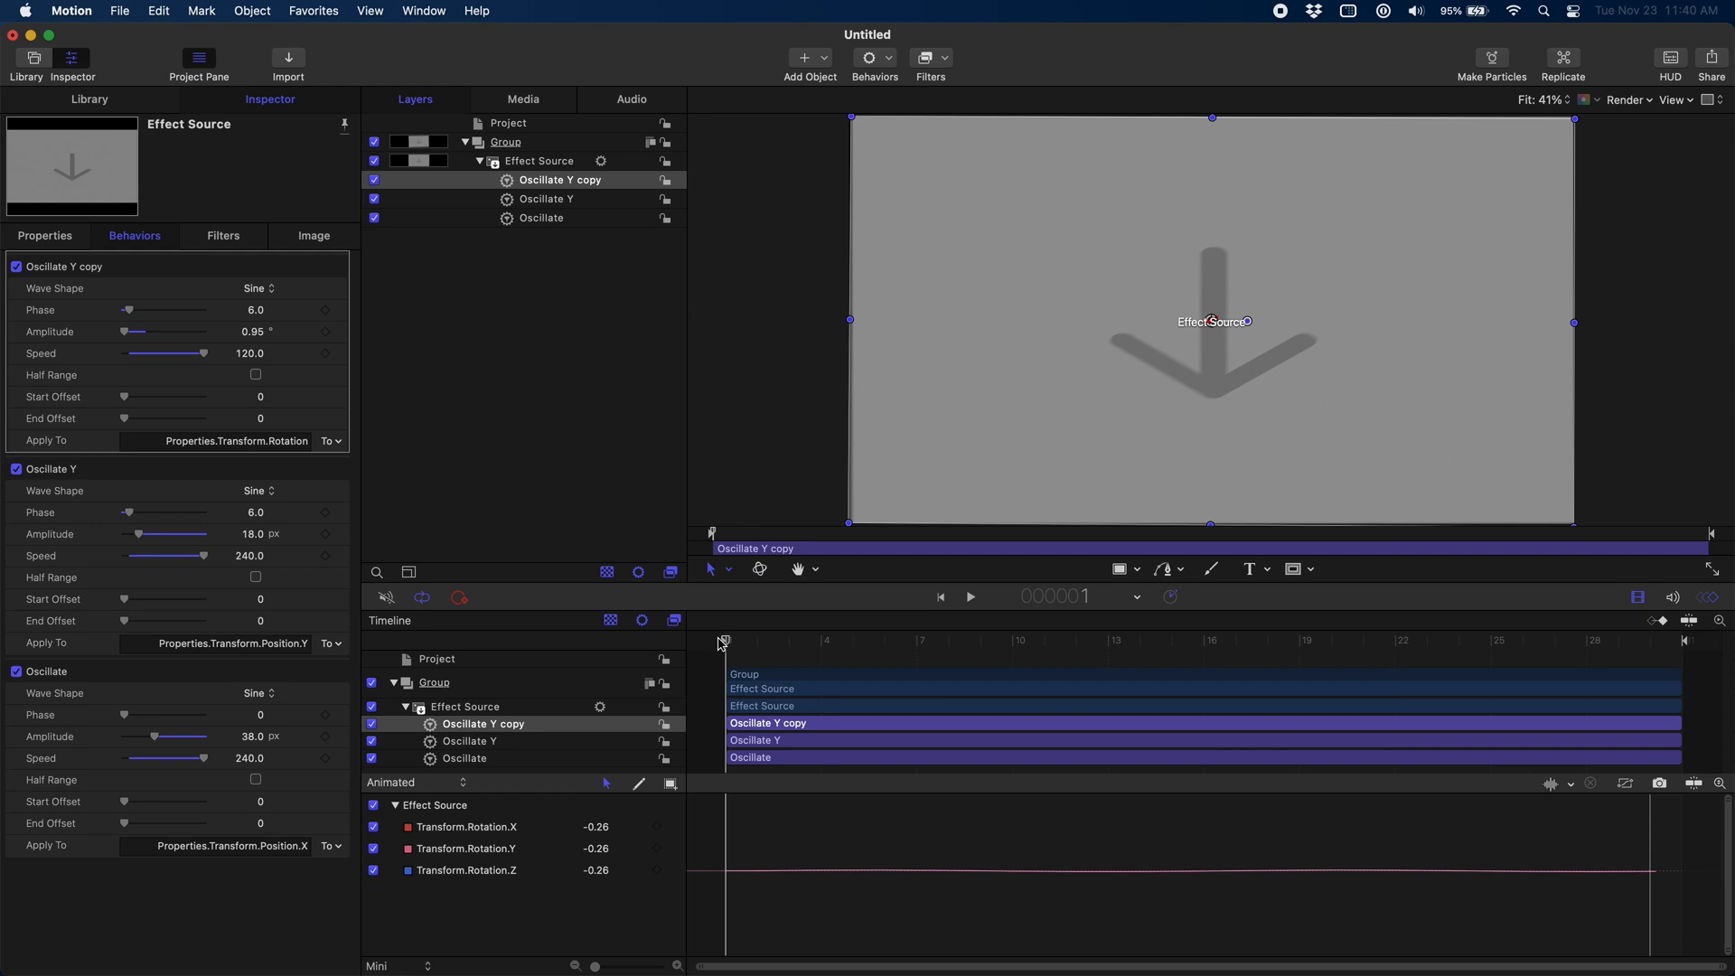
left_click(968, 596)
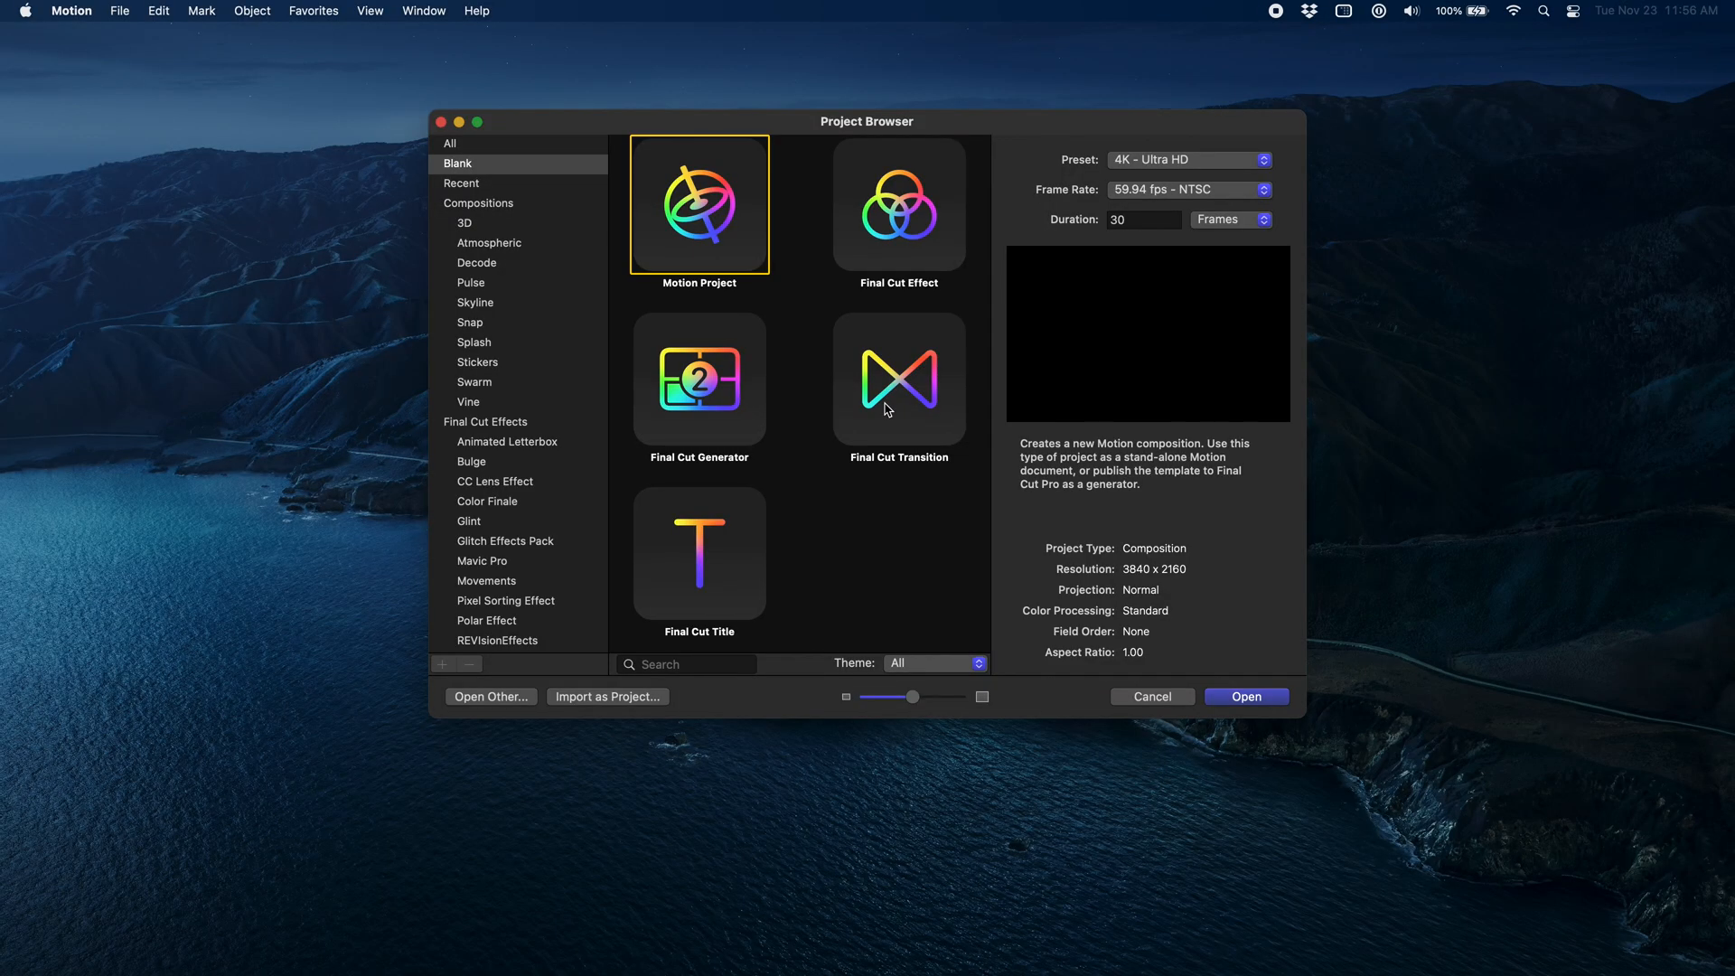
Step: Choose Final Cut Title in the Project Browser and pick a different frame rate
left_click(699, 552)
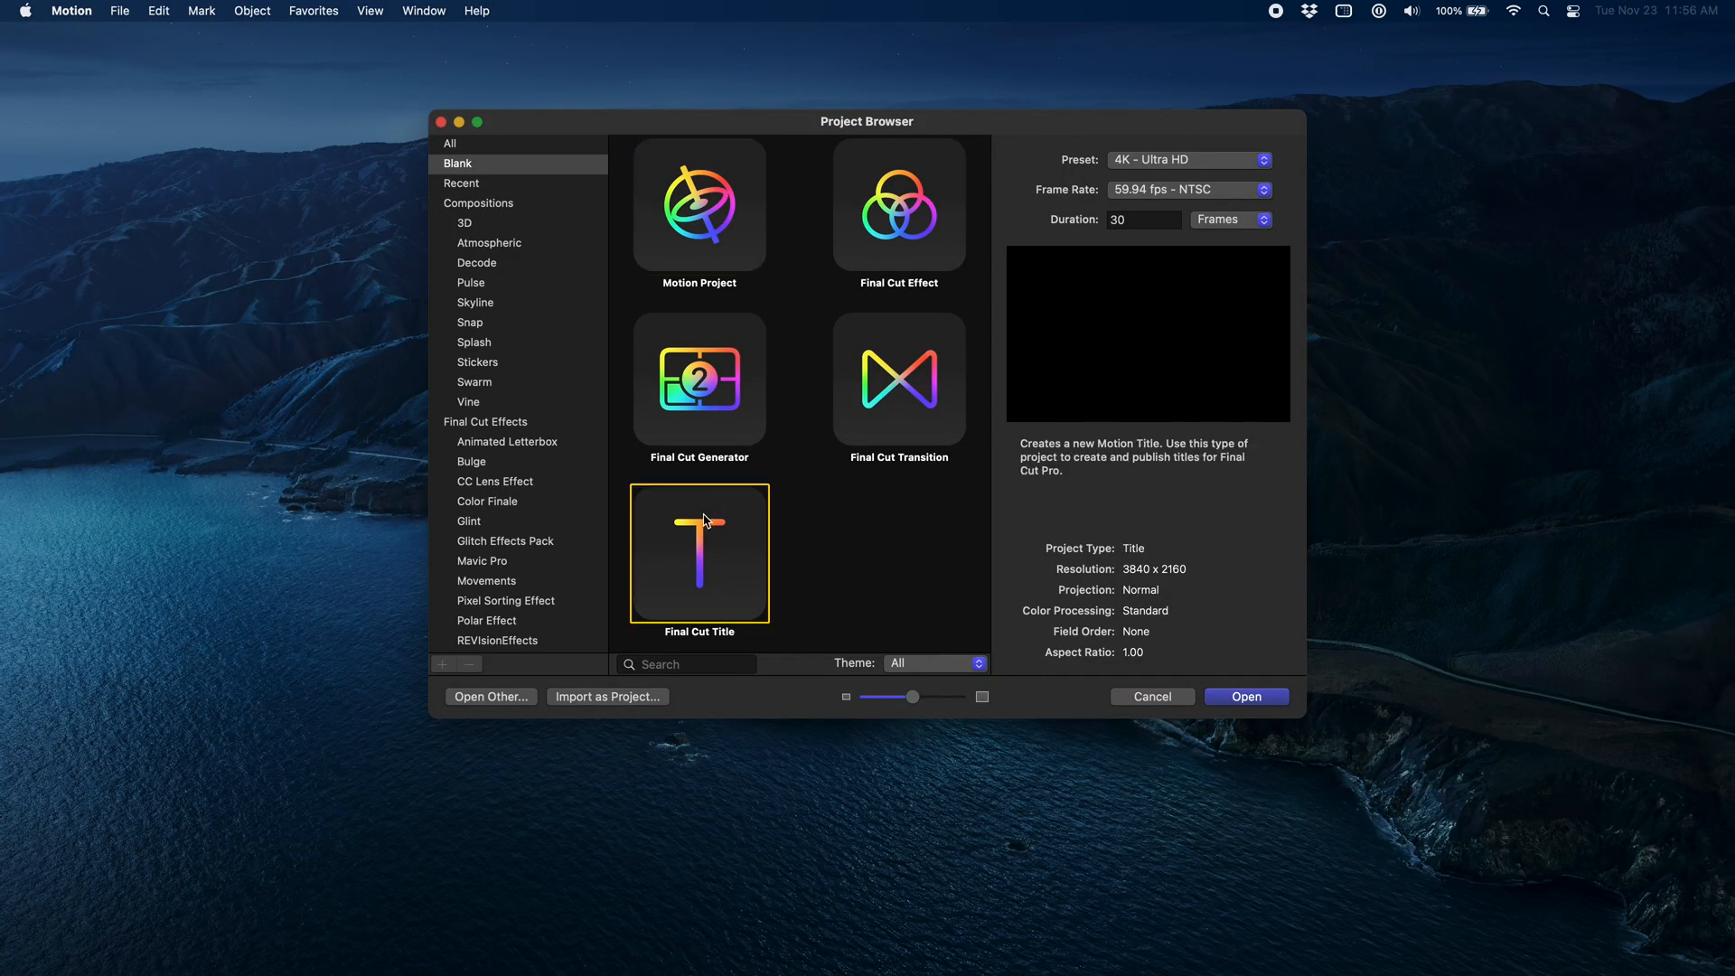
left_click(1189, 189)
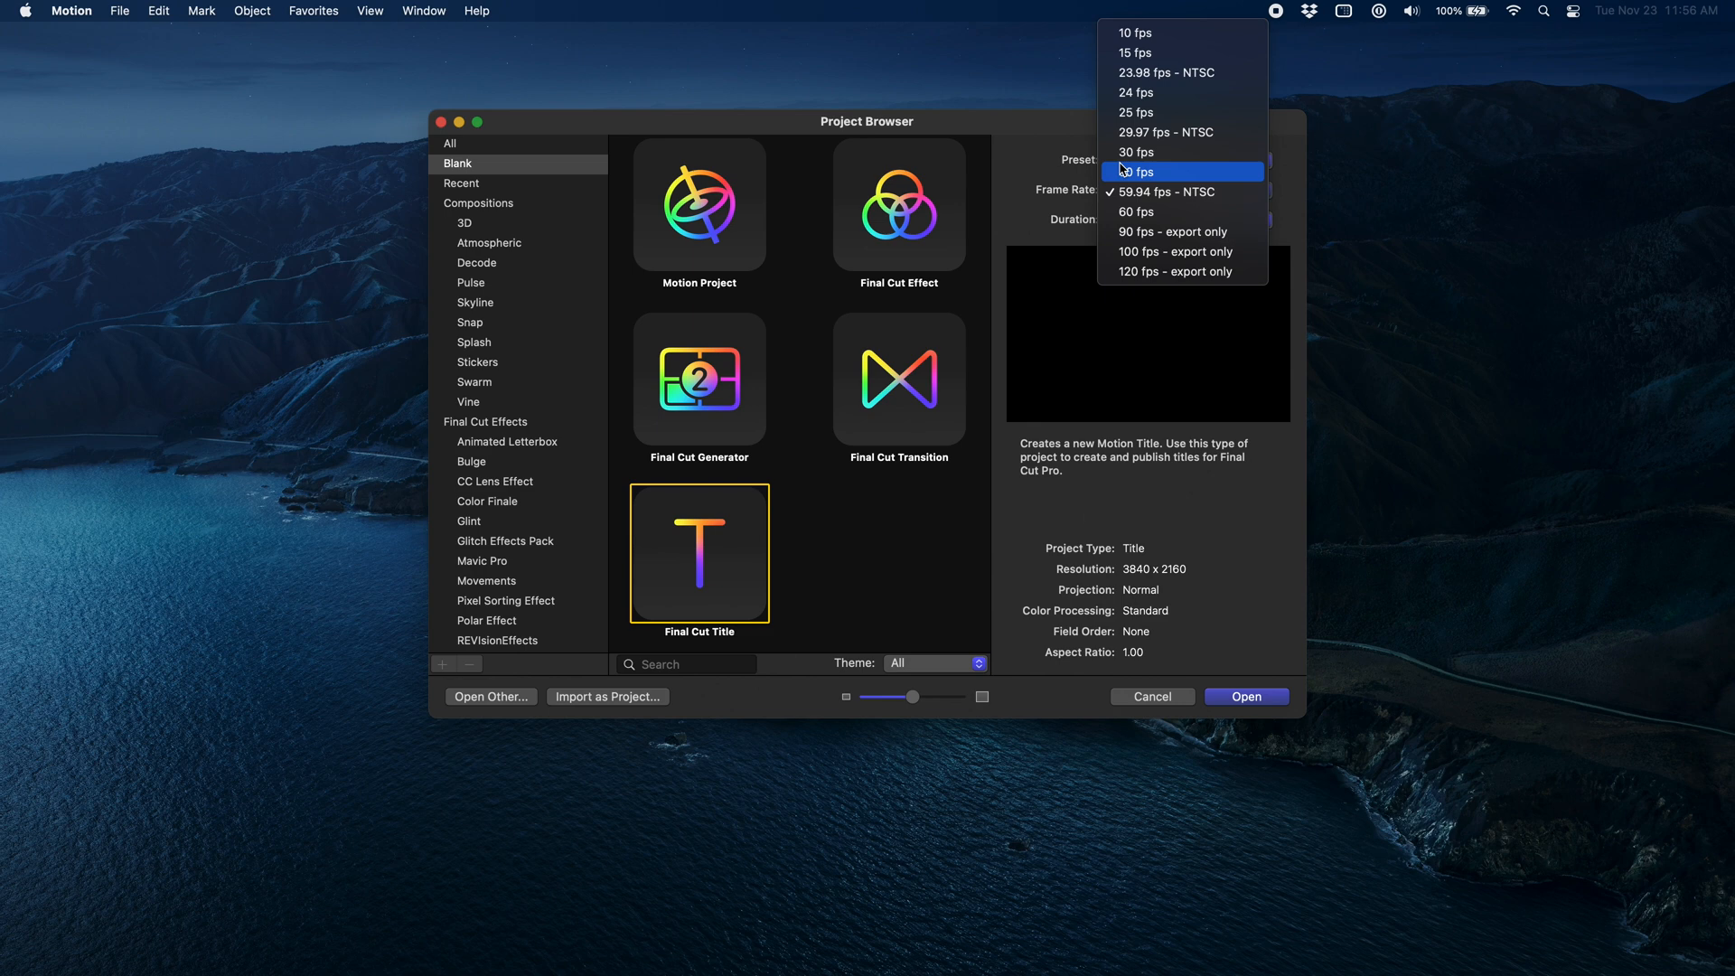
left_click(1135, 152)
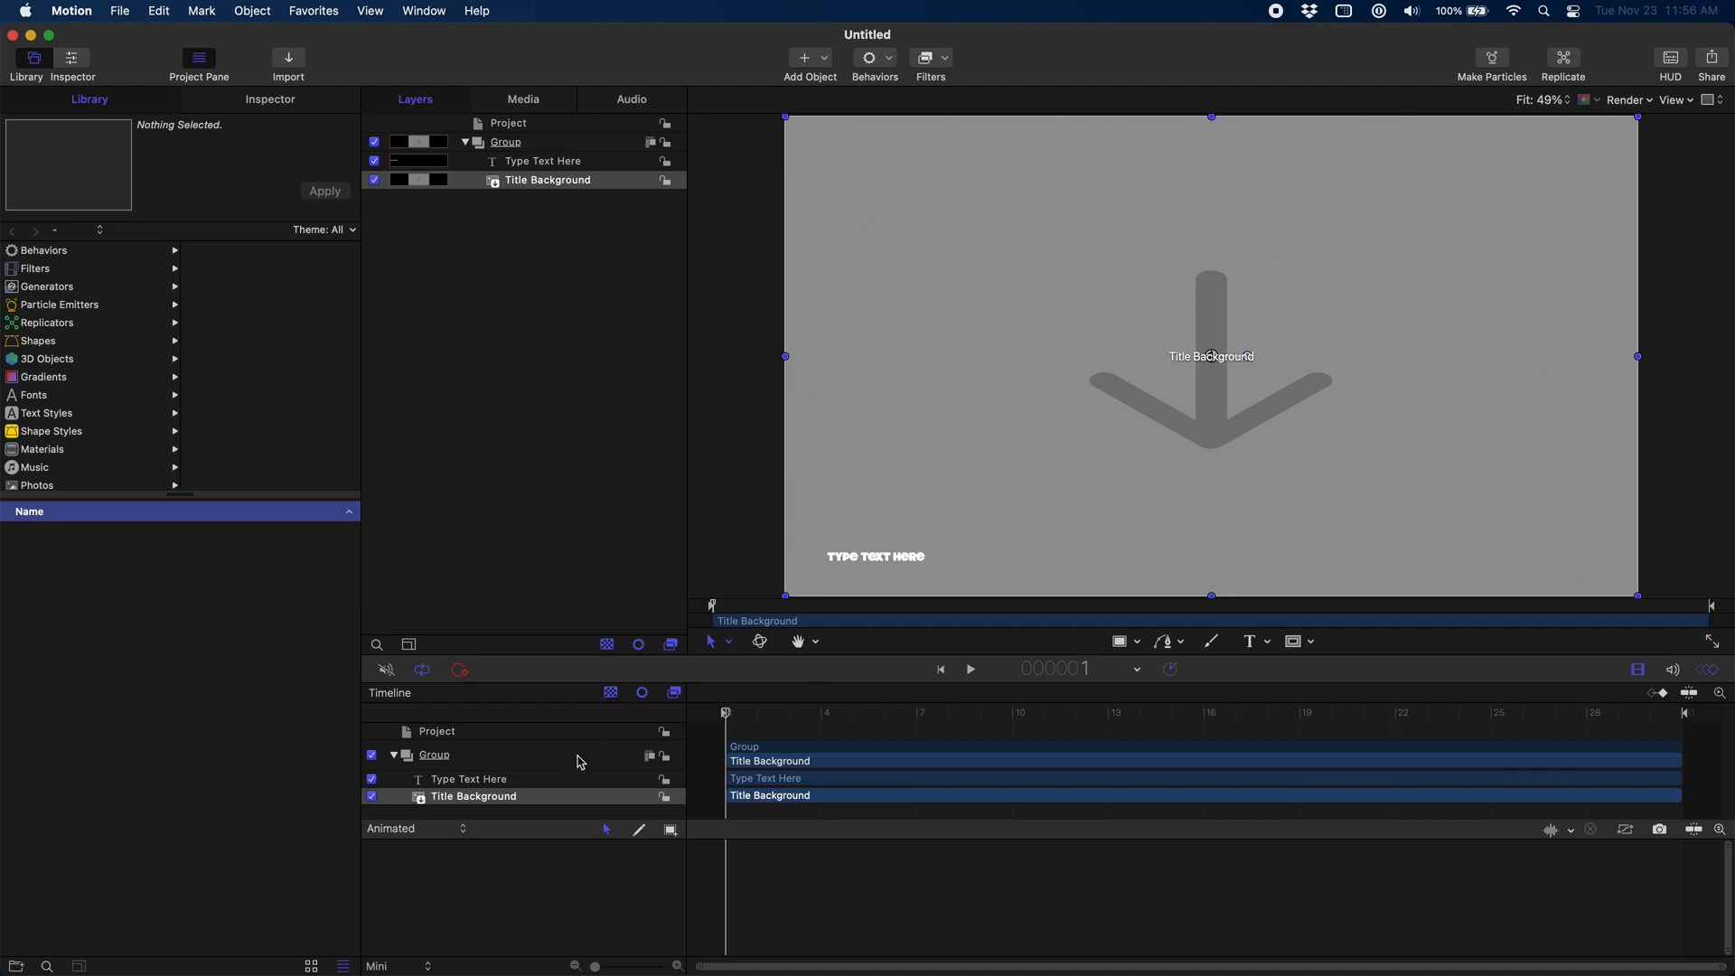
Step: Delete the Title Background layer and reset Type Text Here's position to frame centre
left_click(473, 795)
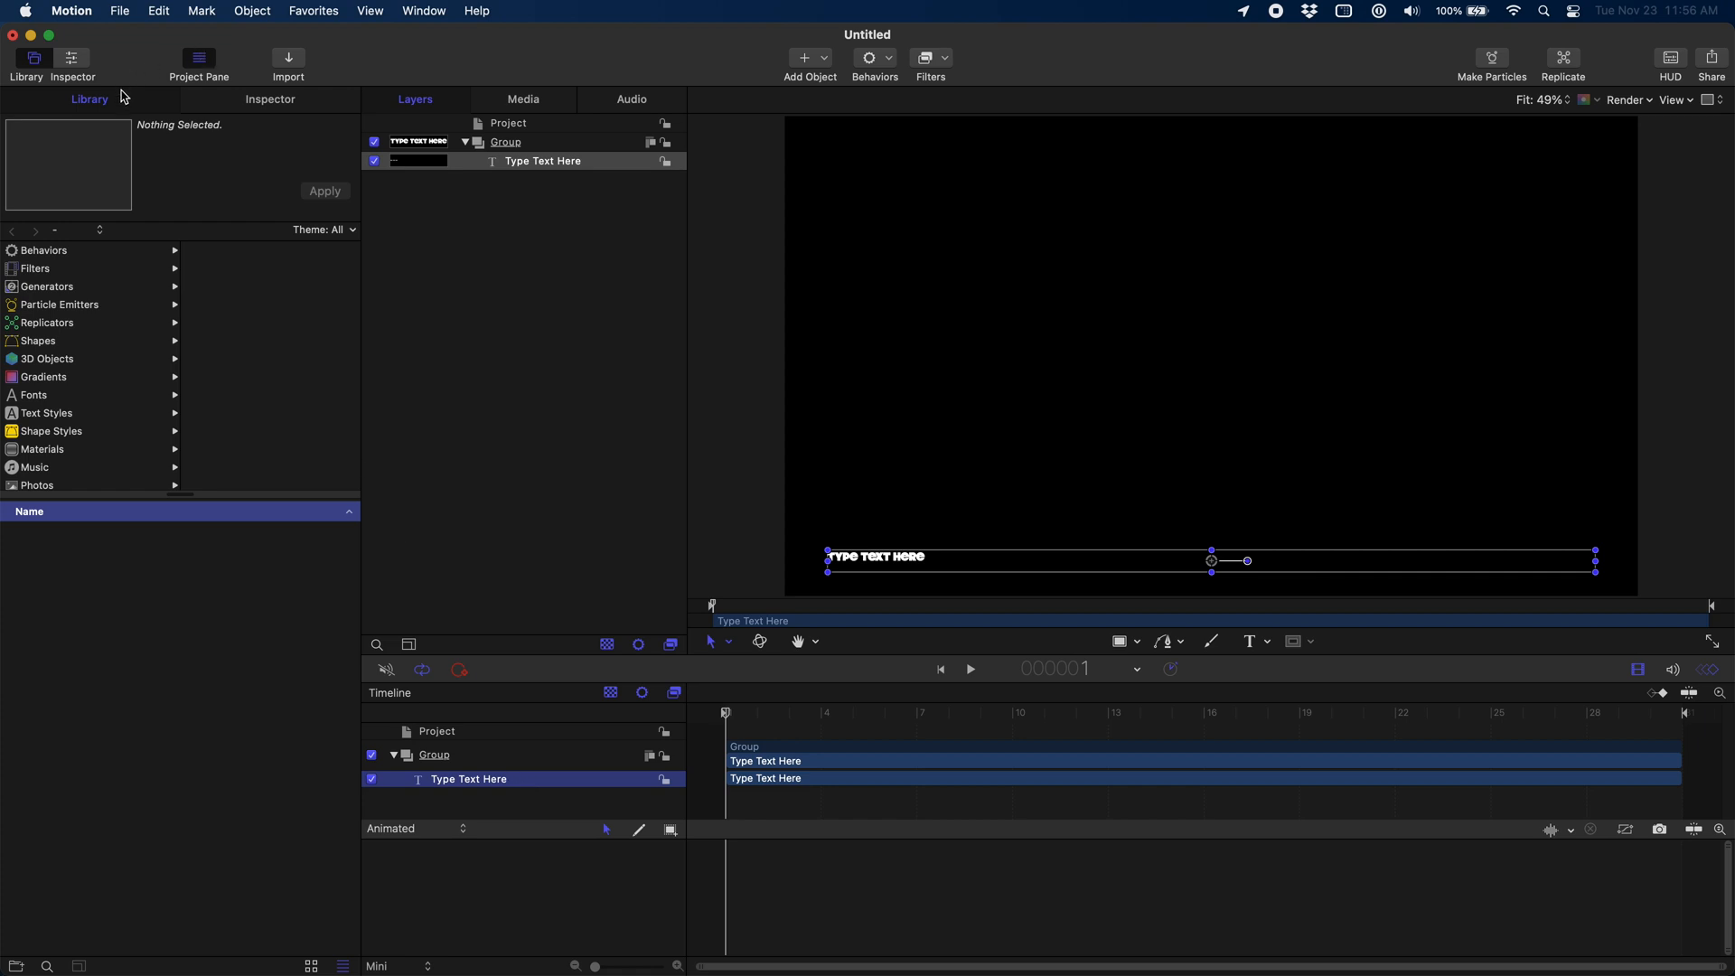
left_click(270, 98)
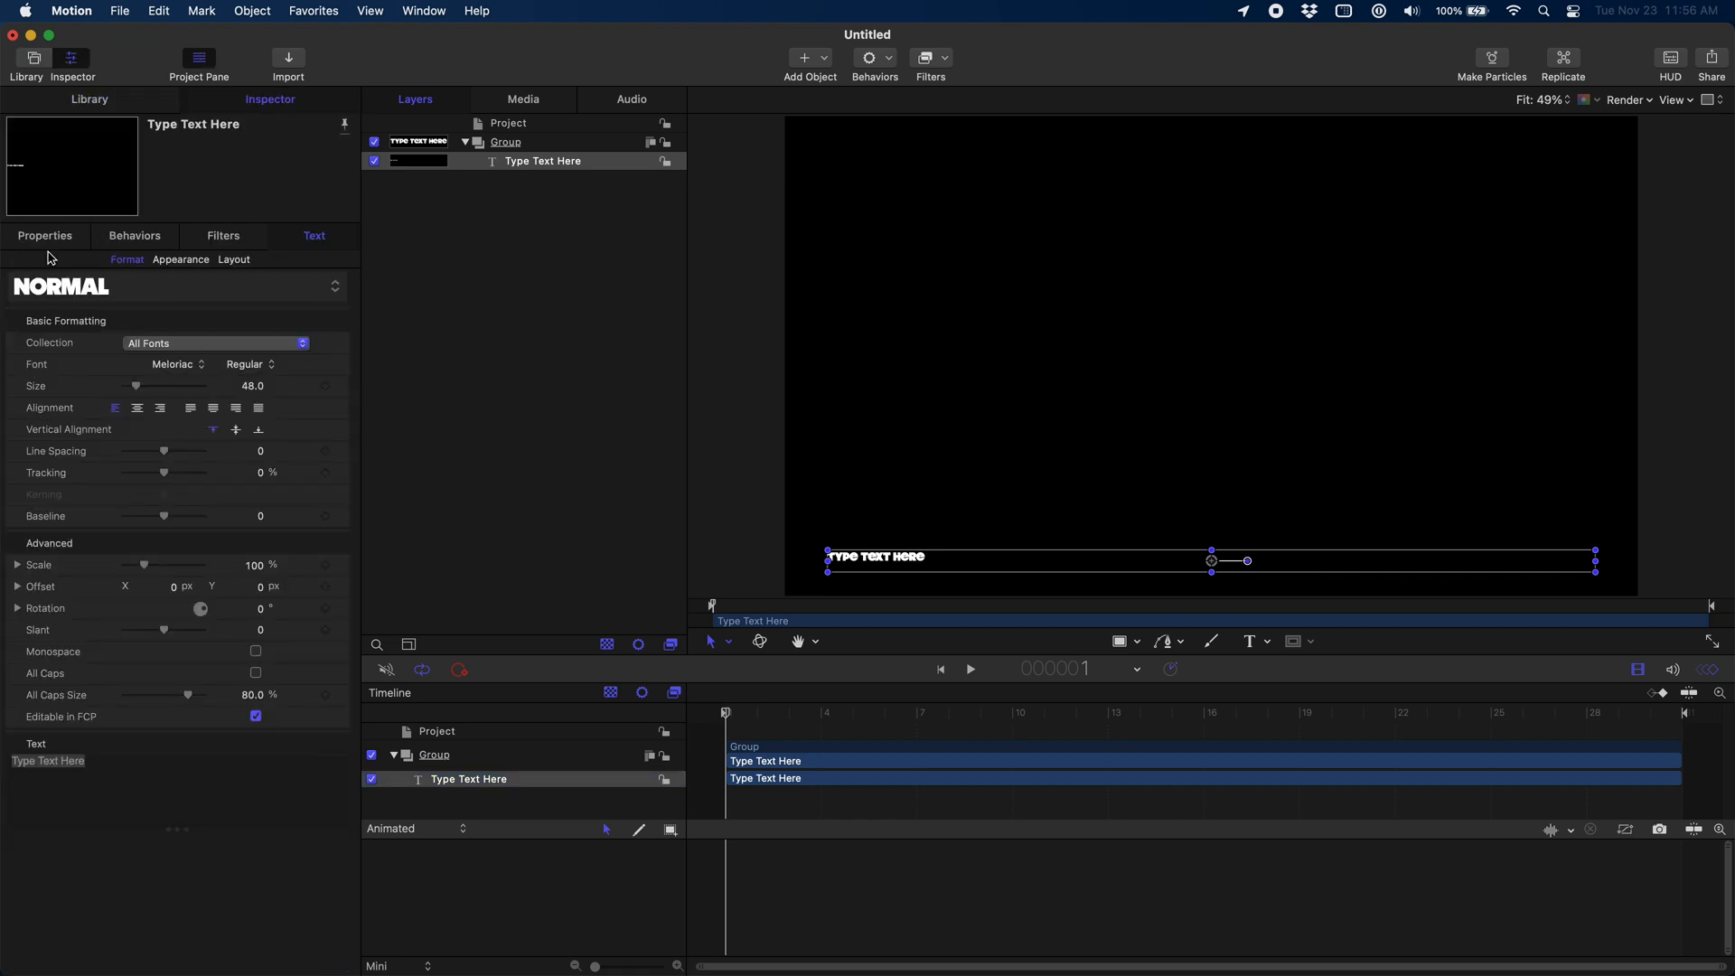
left_click(44, 236)
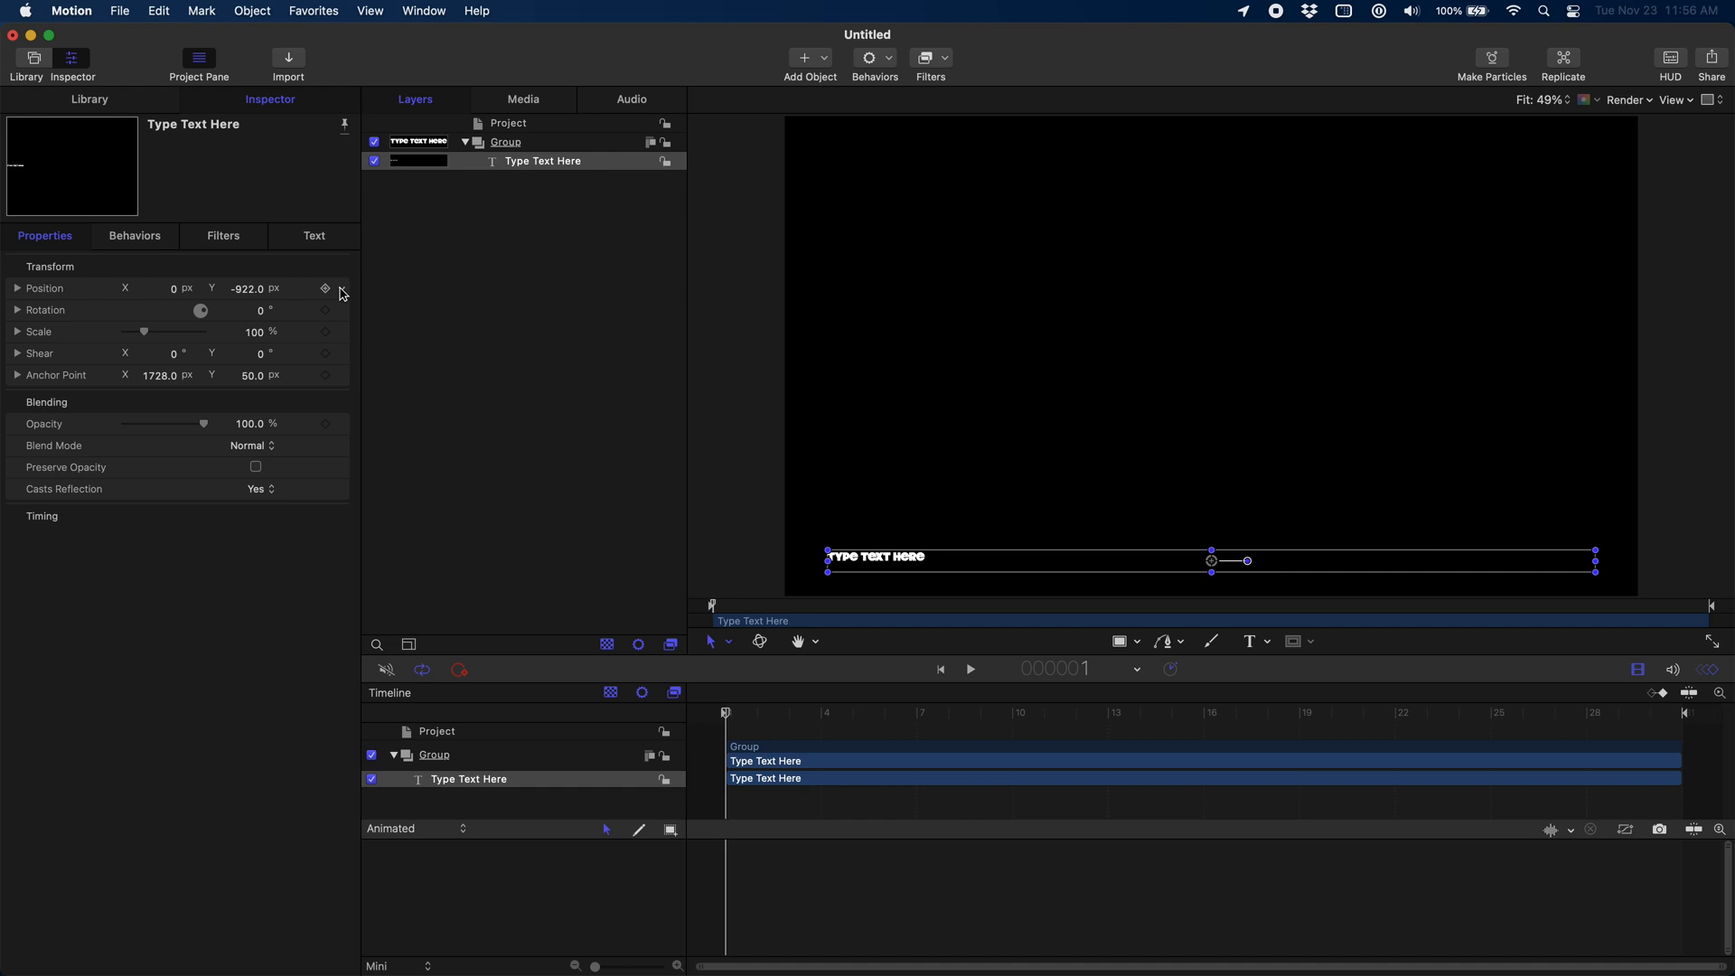
left_click(325, 287)
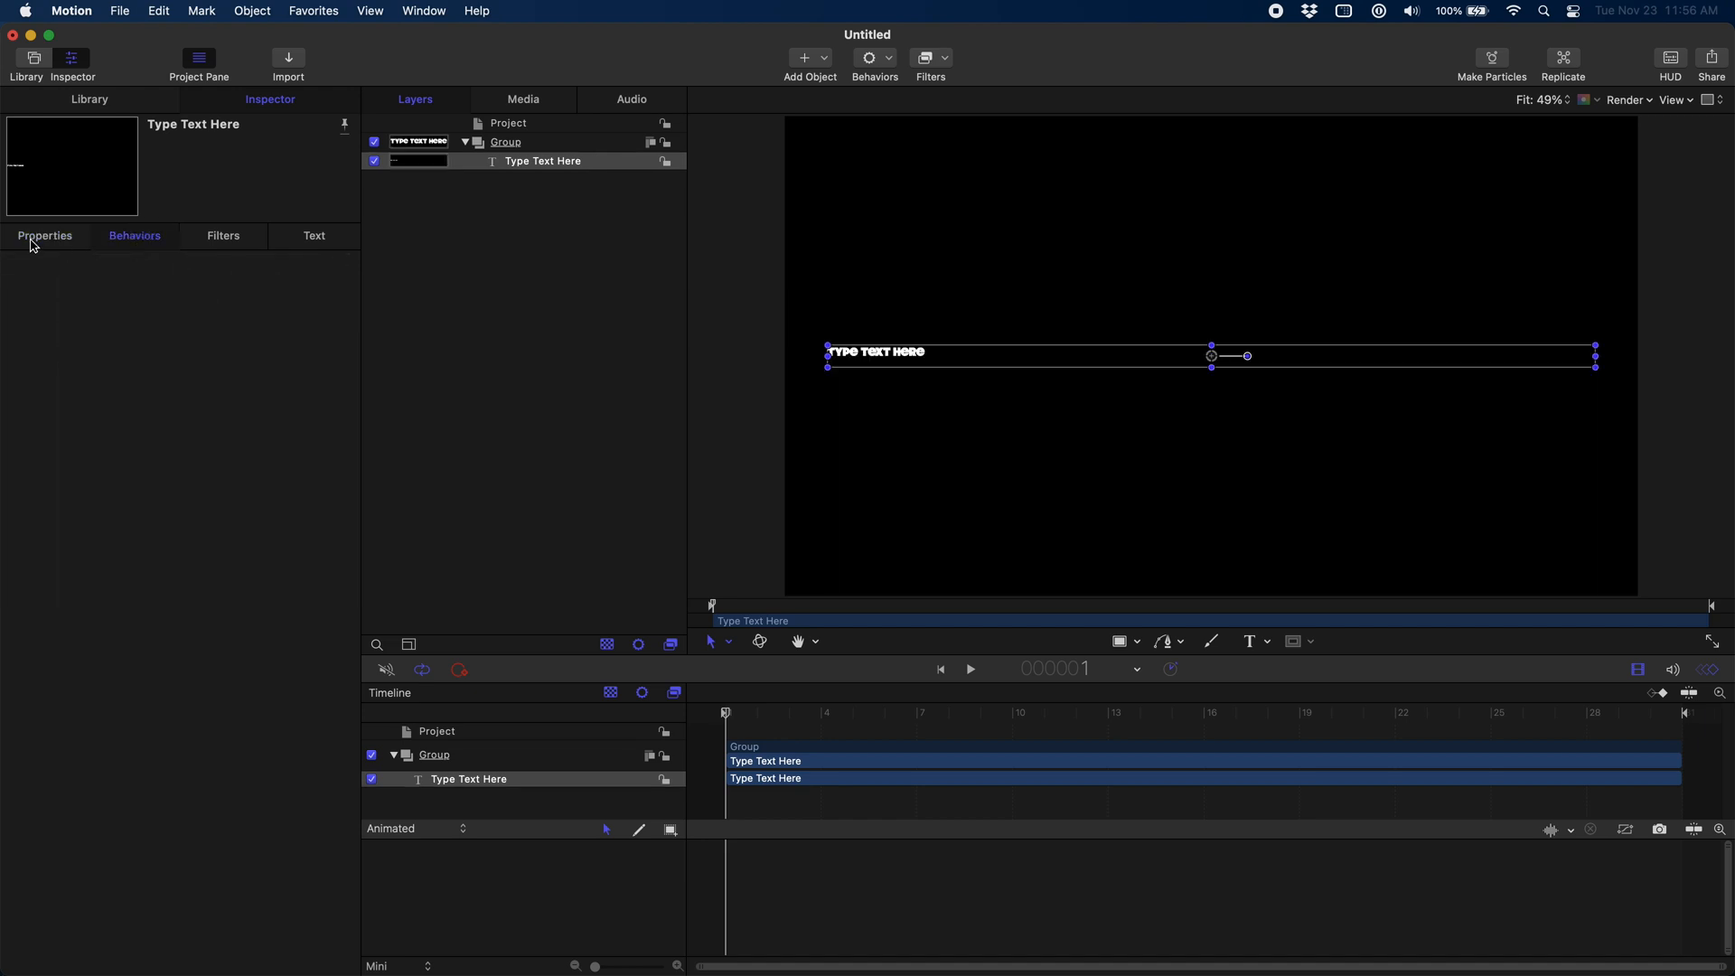
left_click(313, 235)
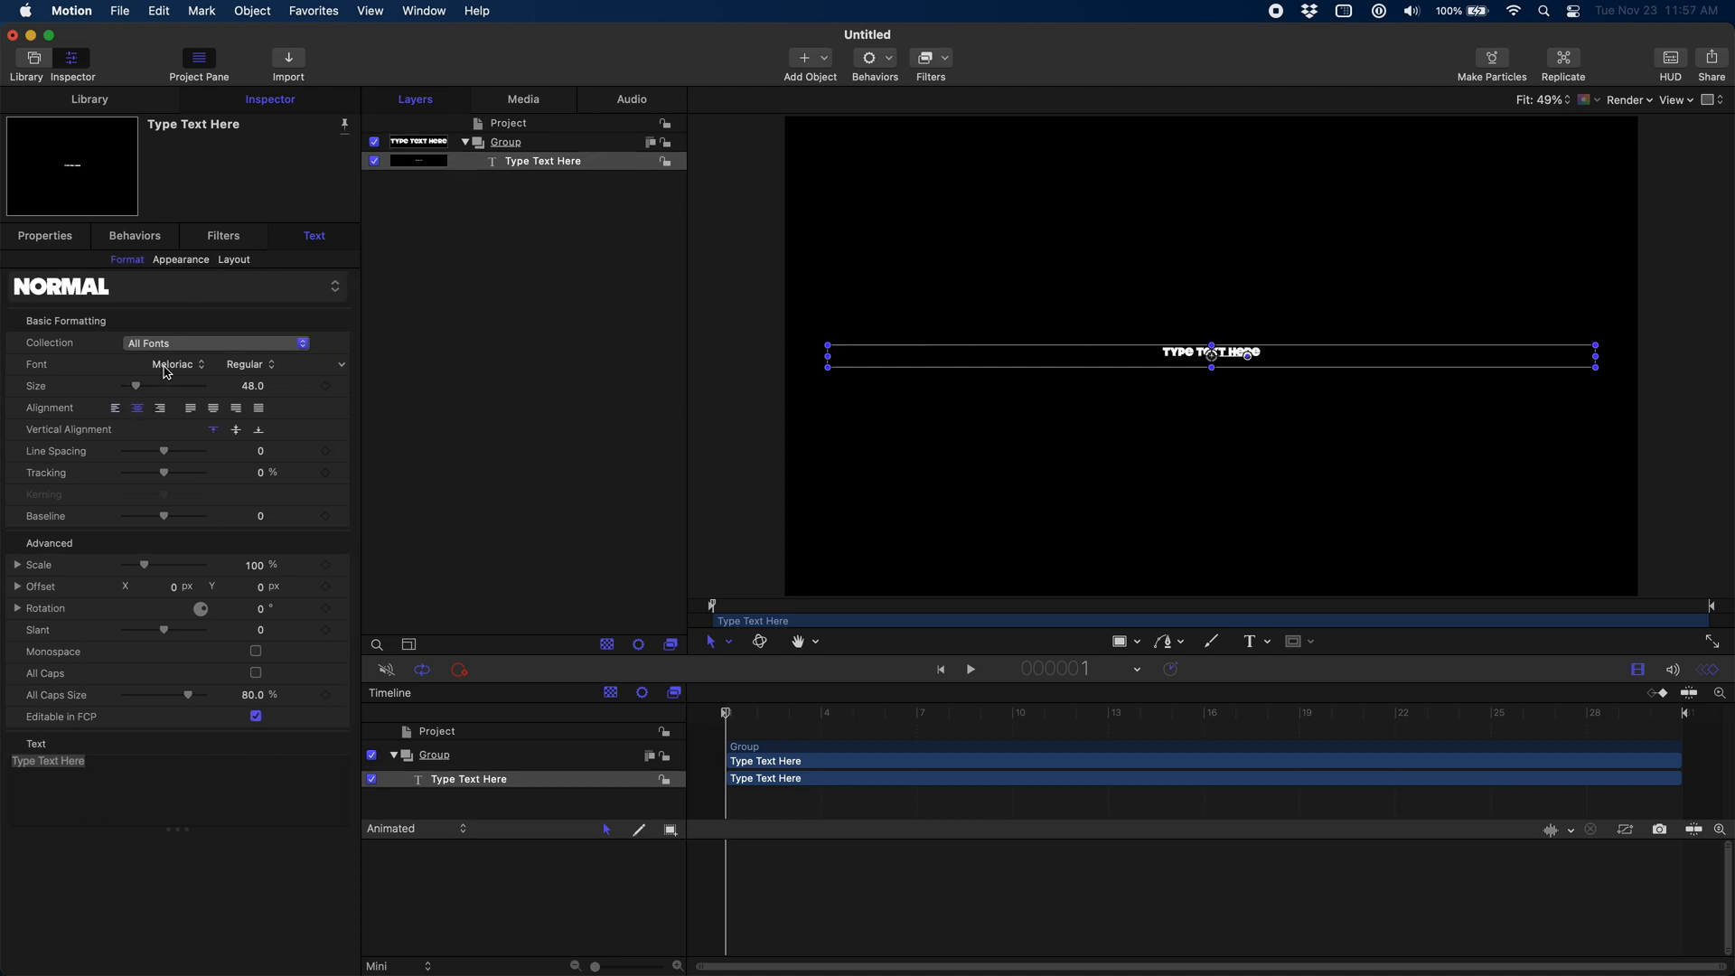
Step: Set the title font to Meloriac, size 207, and anchor point Y to -124.5
left_click(175, 364)
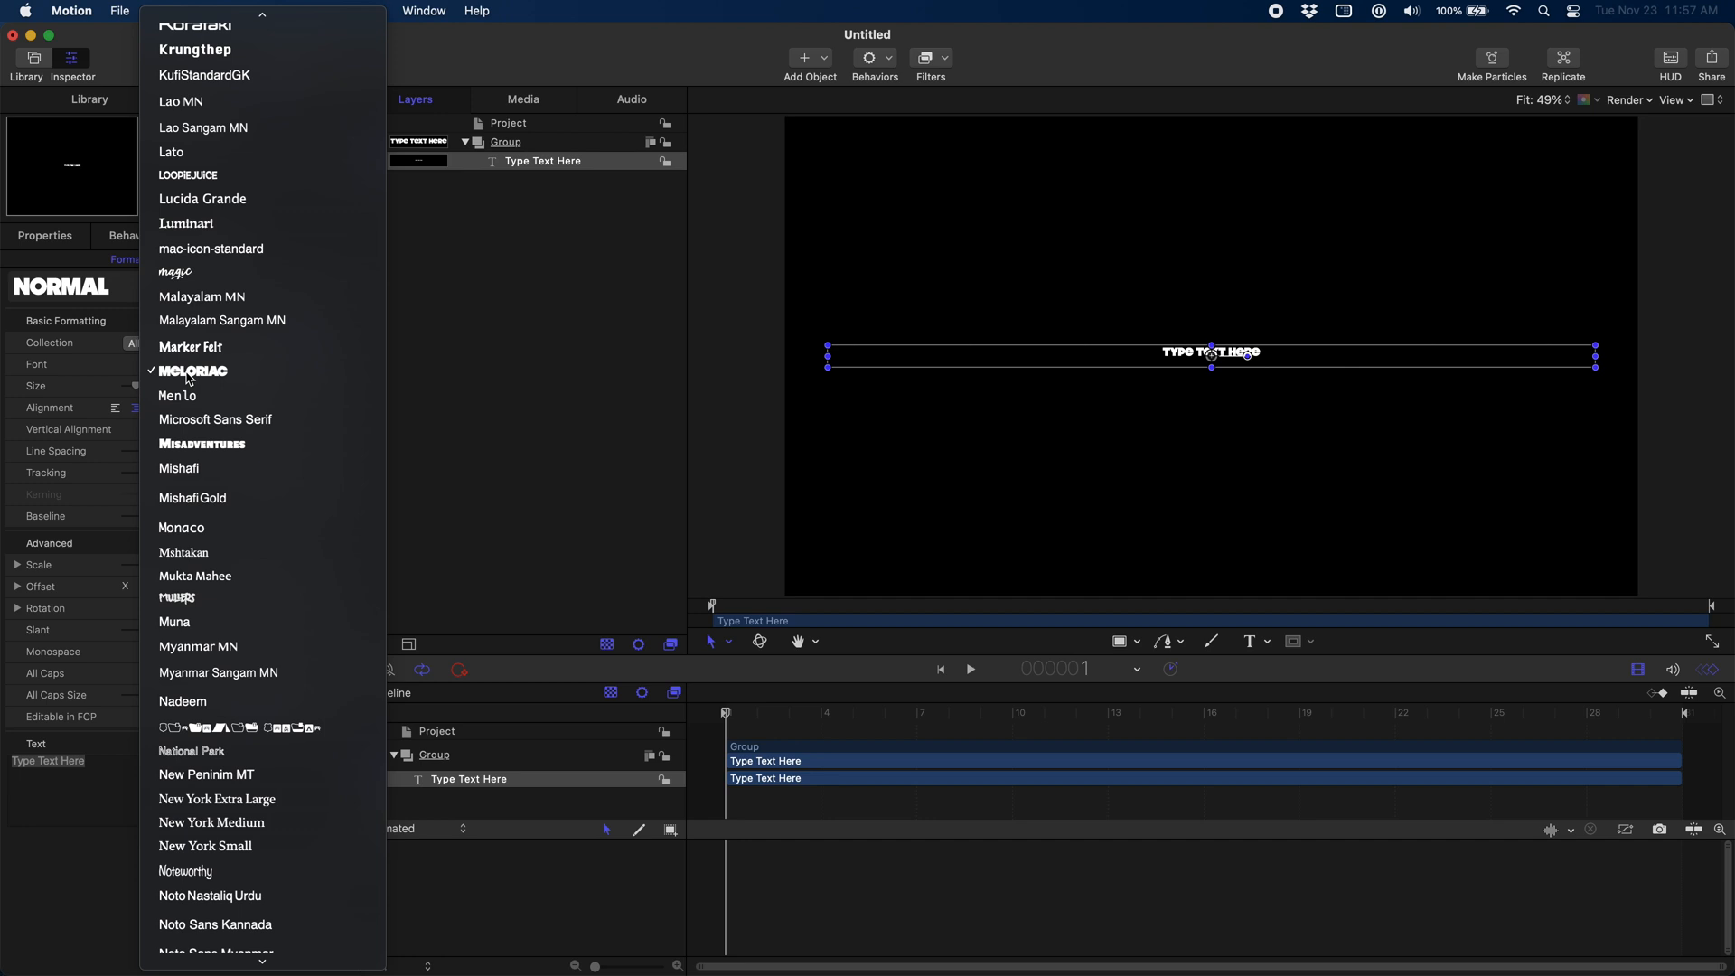
left_click(193, 370)
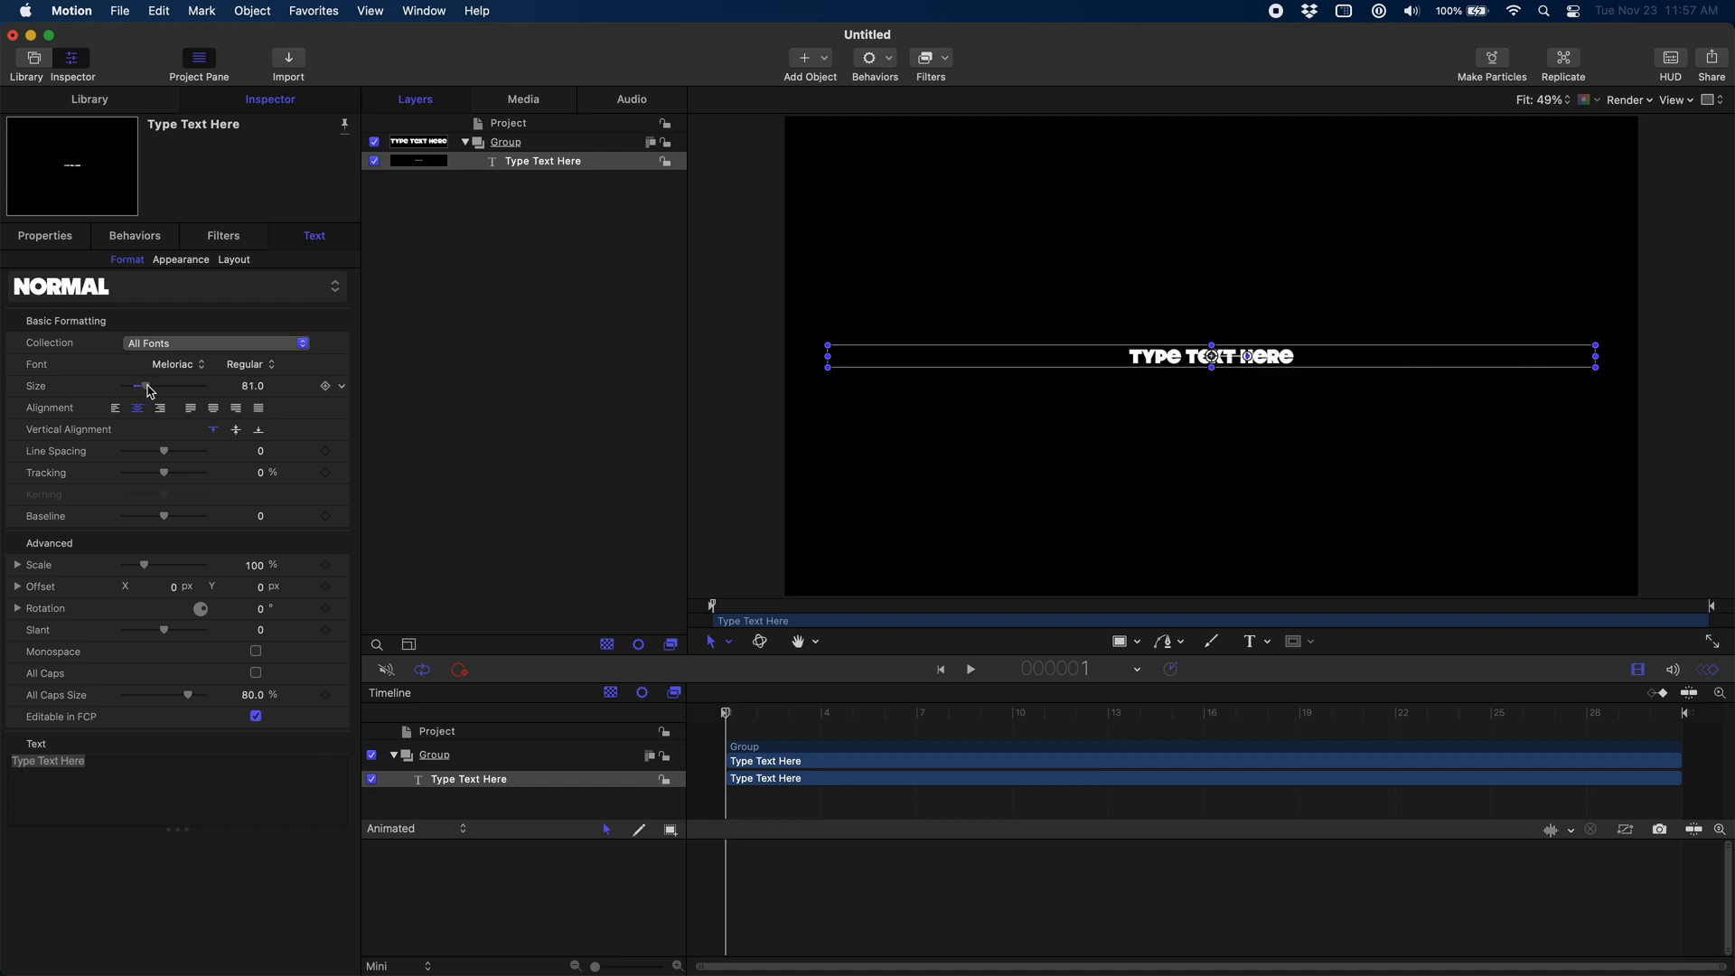
left_click_drag(144, 385, 181, 385)
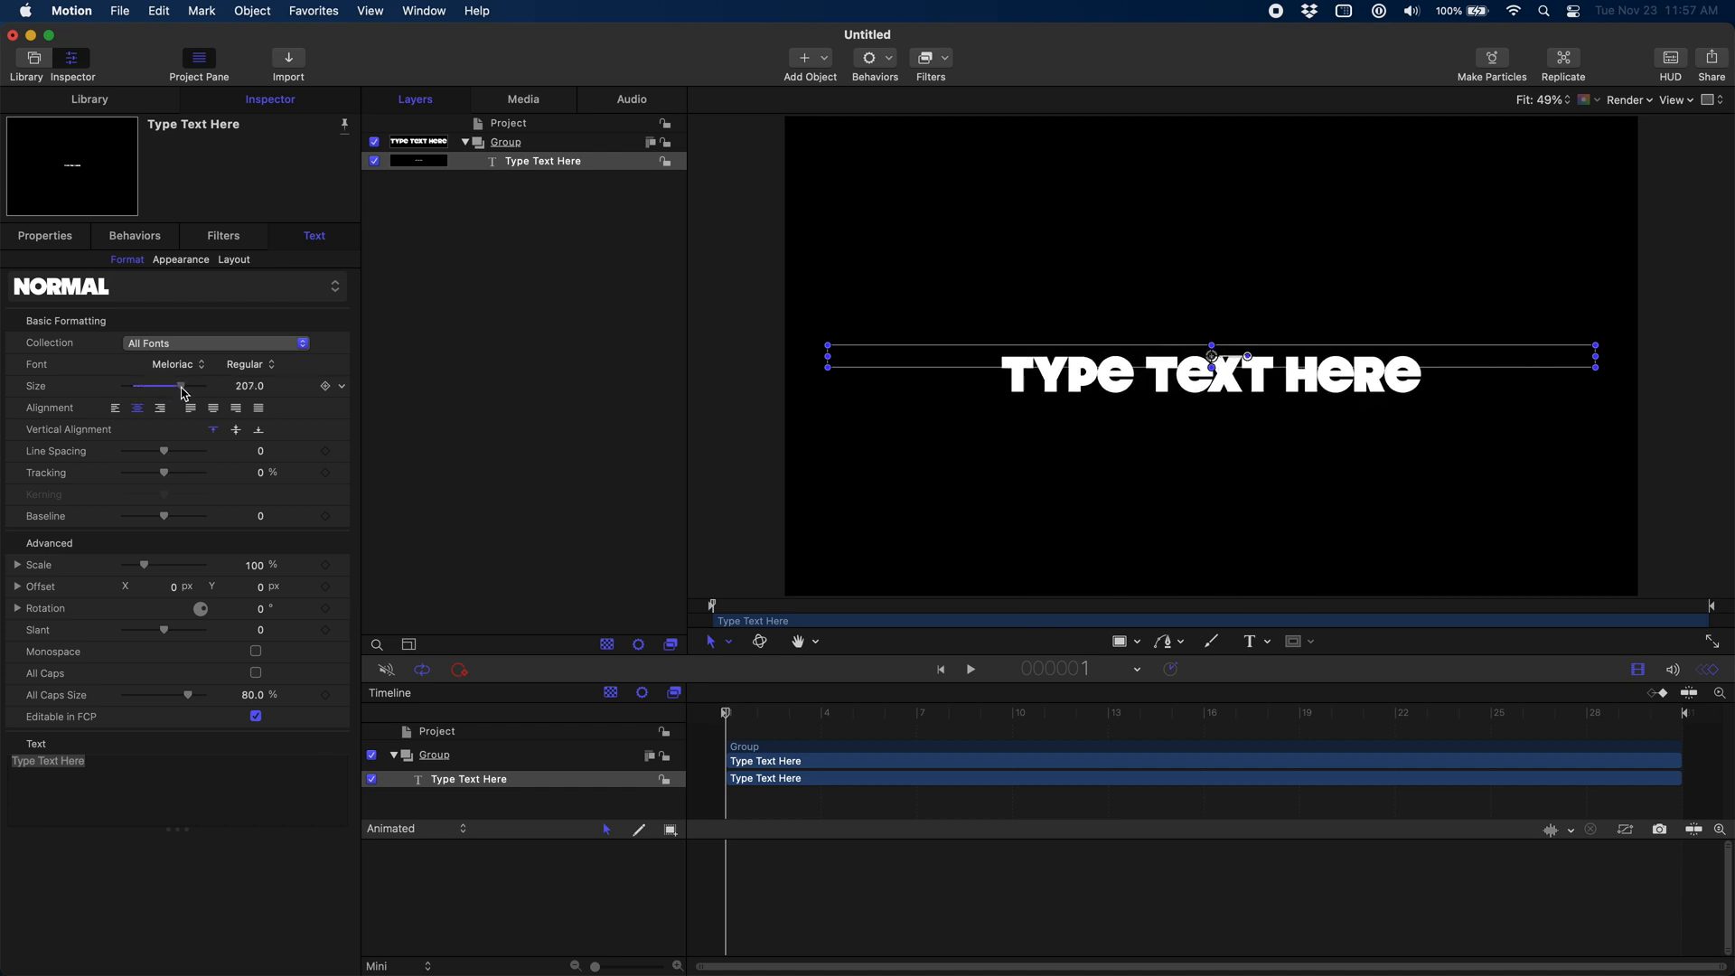
left_click(45, 236)
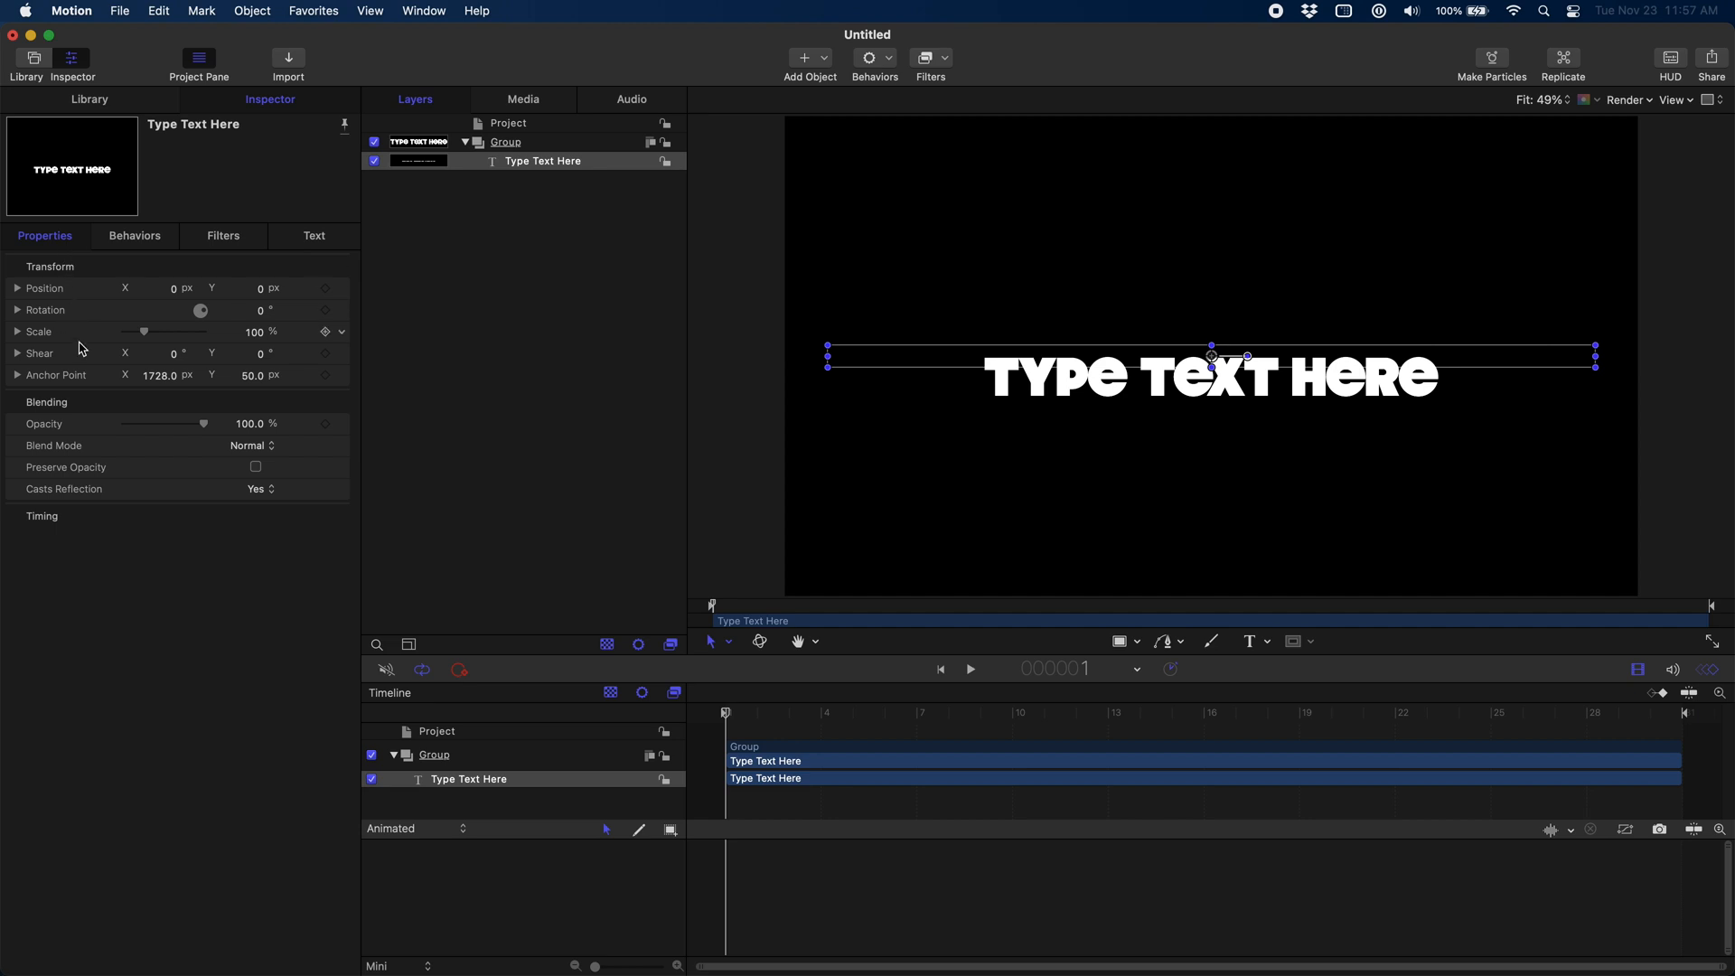
mouse_move(252, 384)
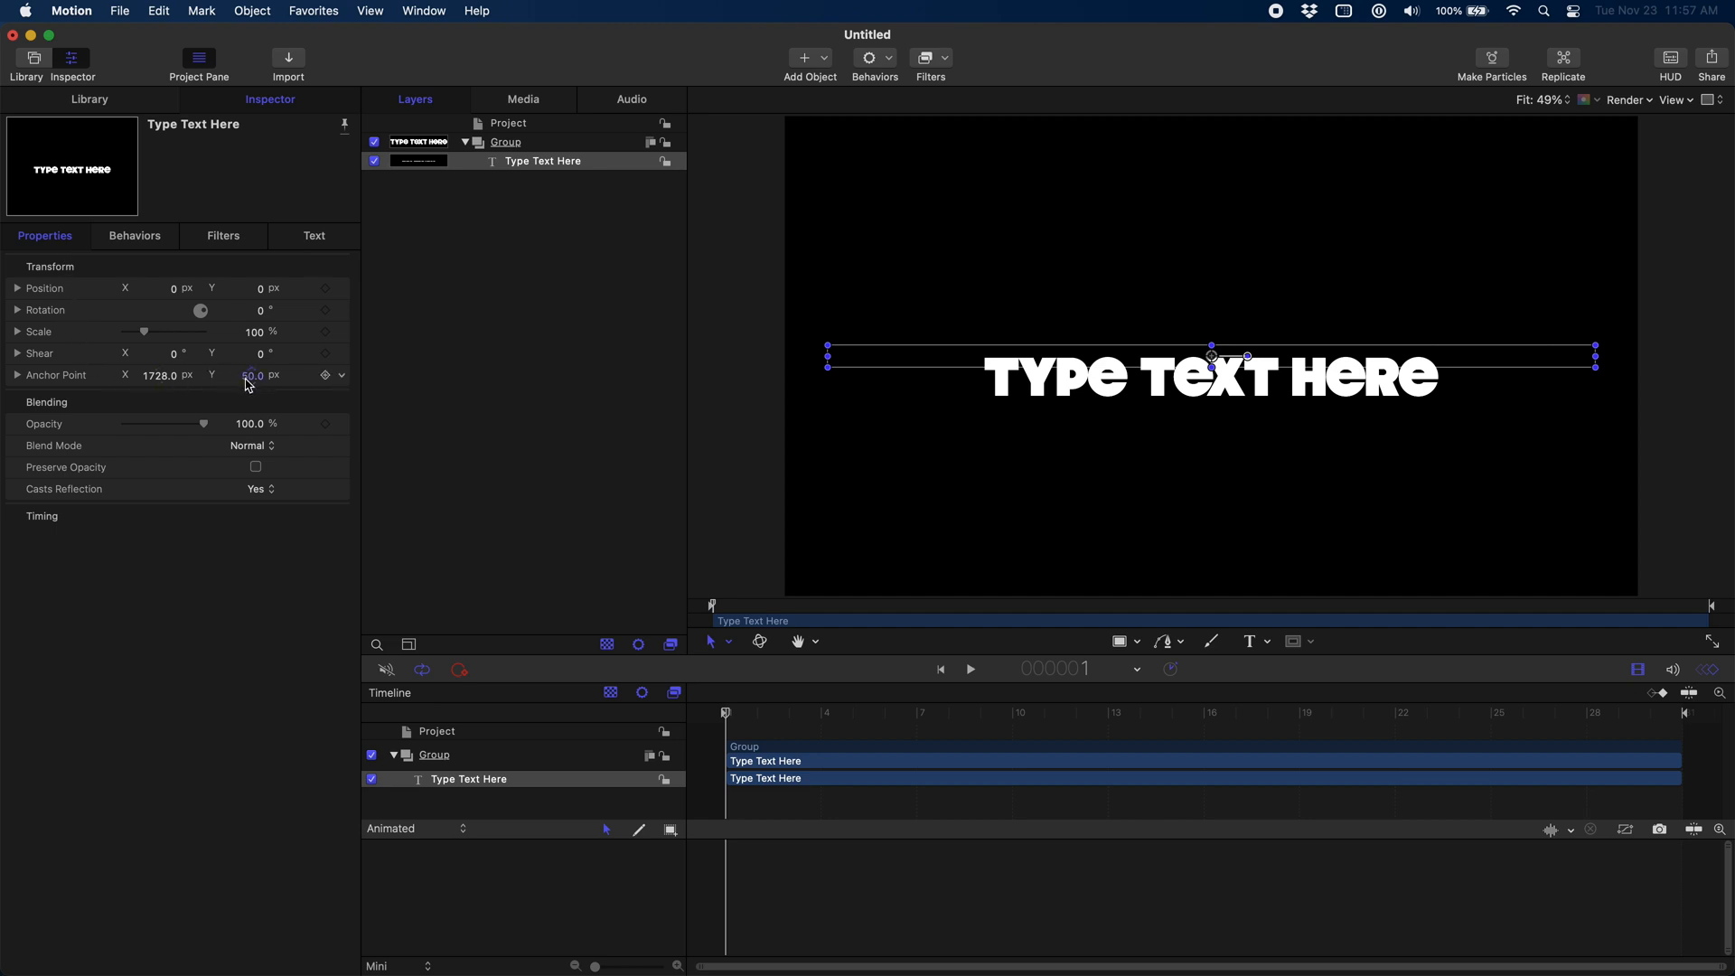
left_click_drag(251, 374, 251, 398)
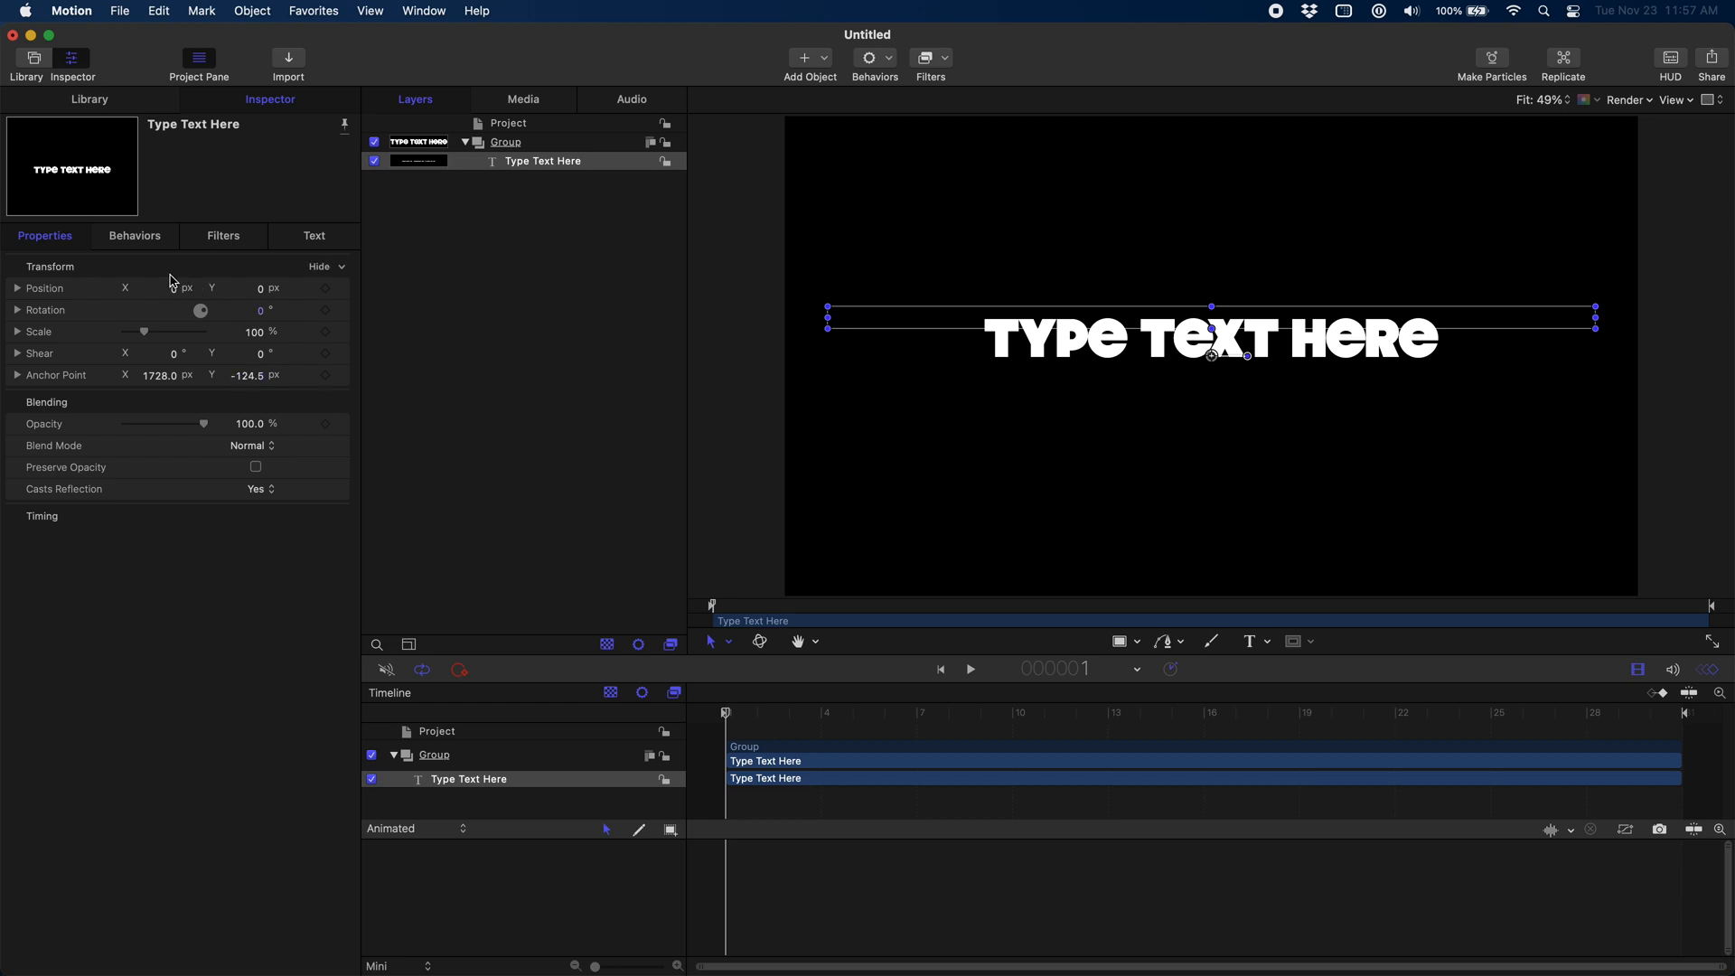
Step: Add Outer Glow to the title text with radius 65, brightness 100, and red inner colour
left_click(925, 58)
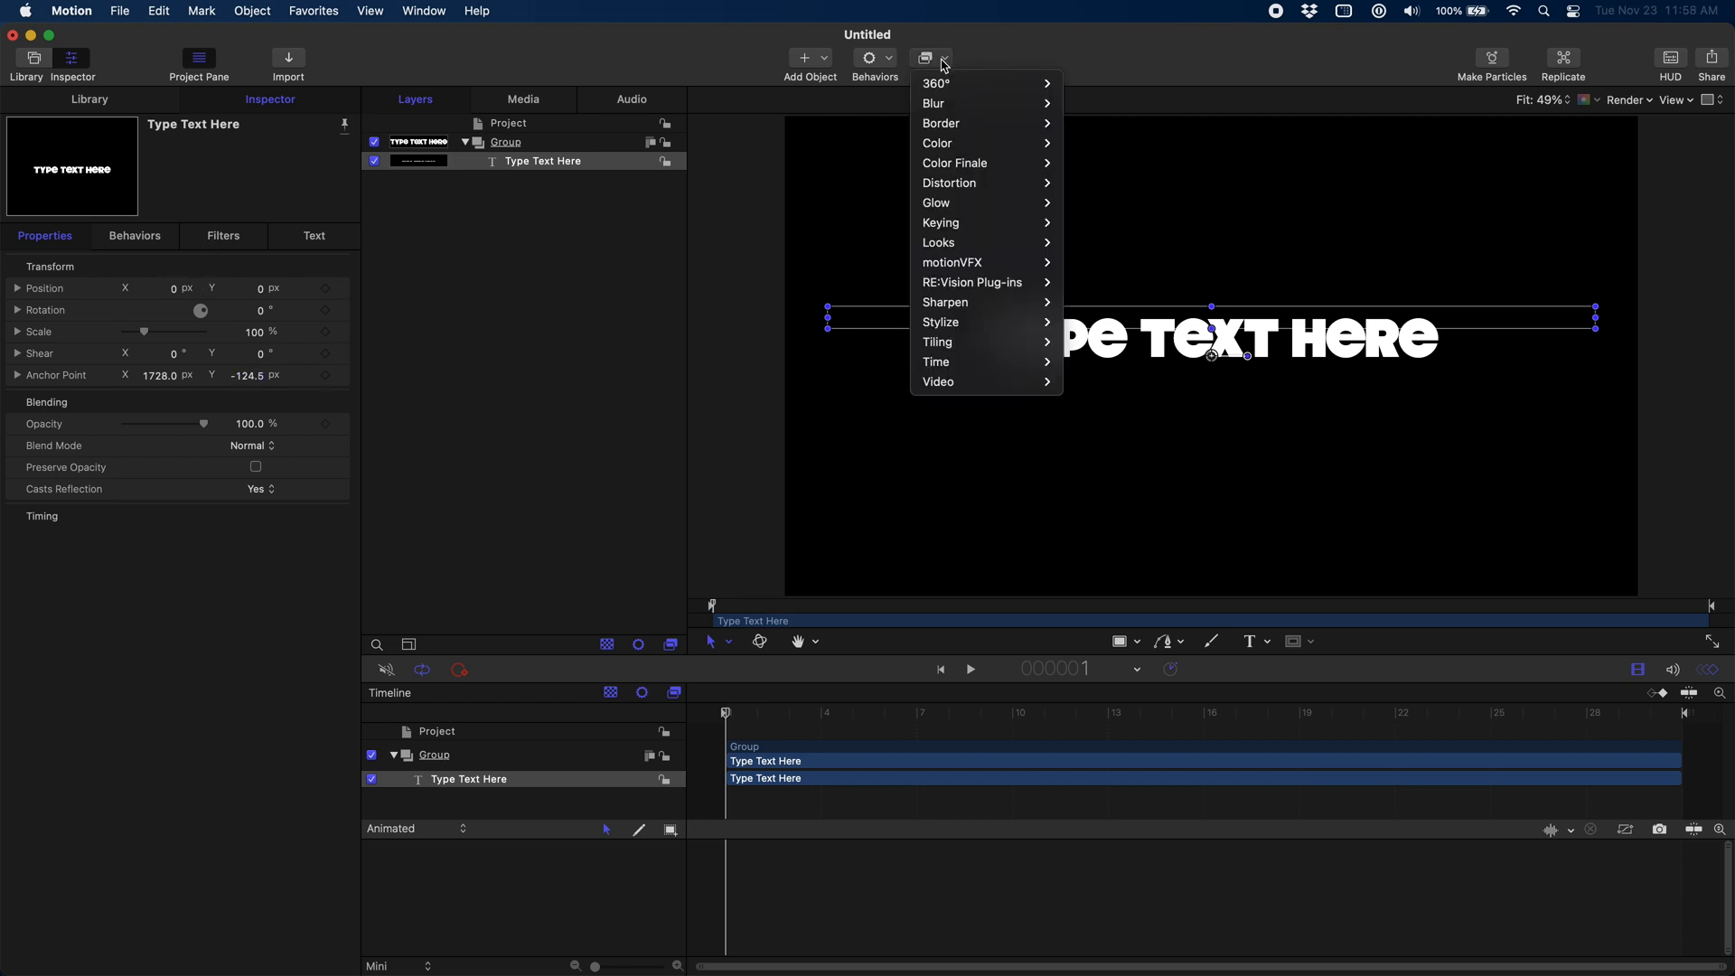
mouse_move(936, 202)
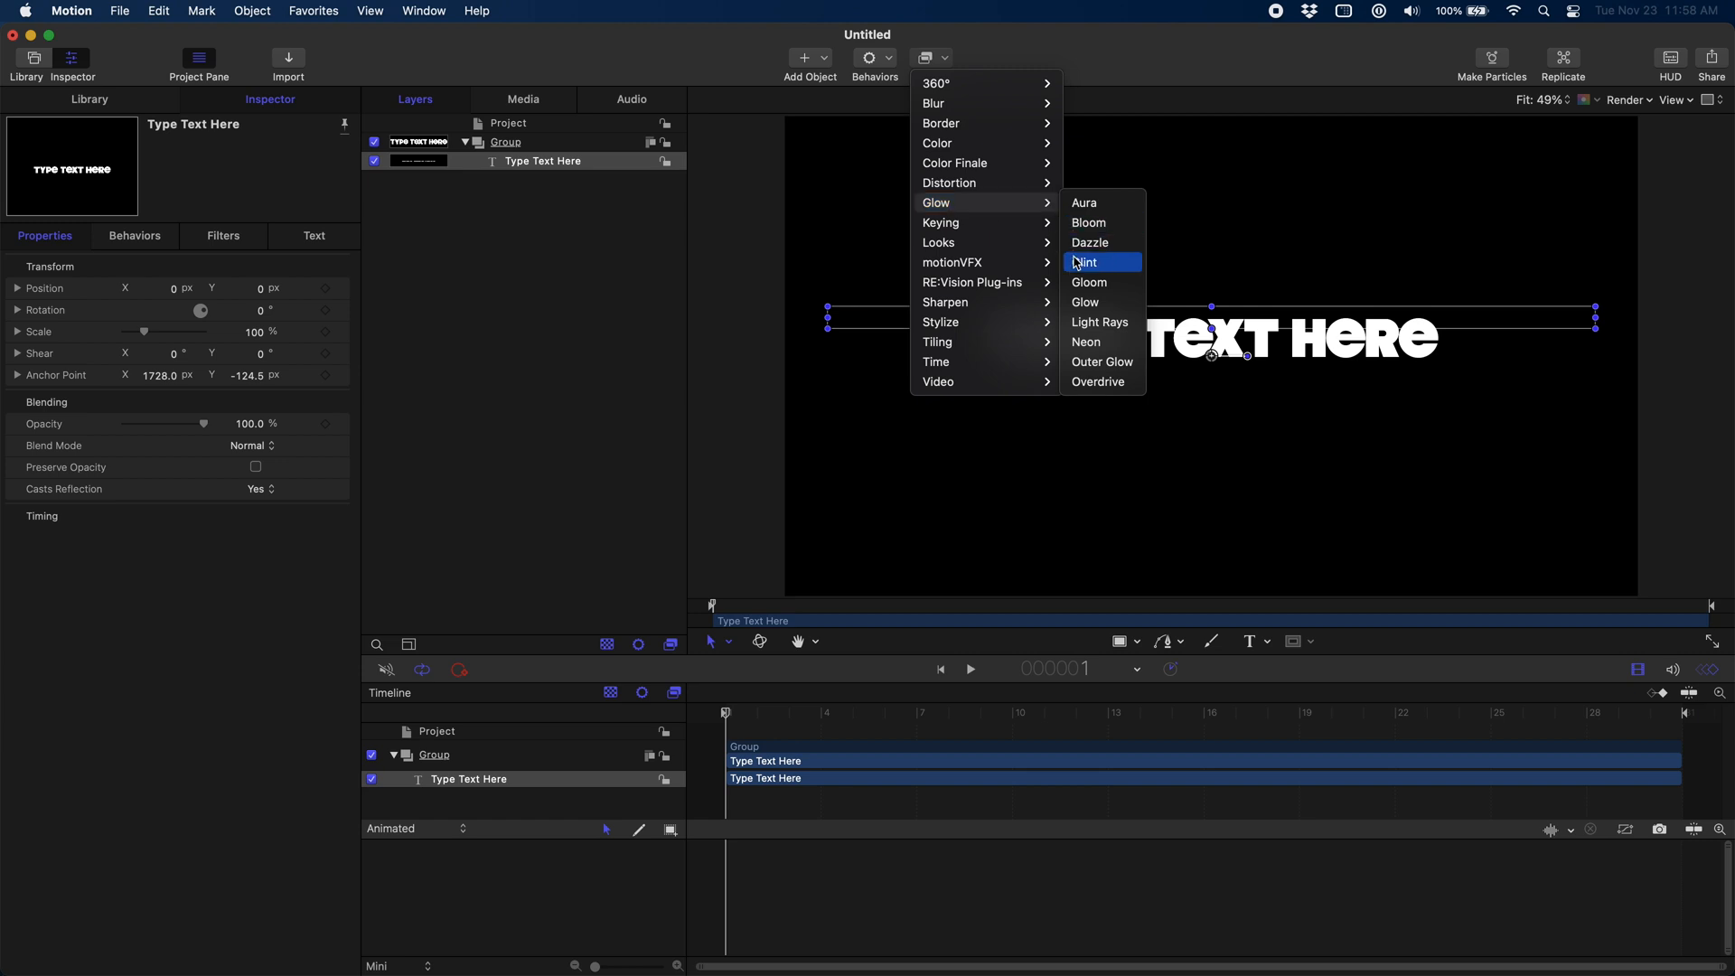
left_click(1100, 362)
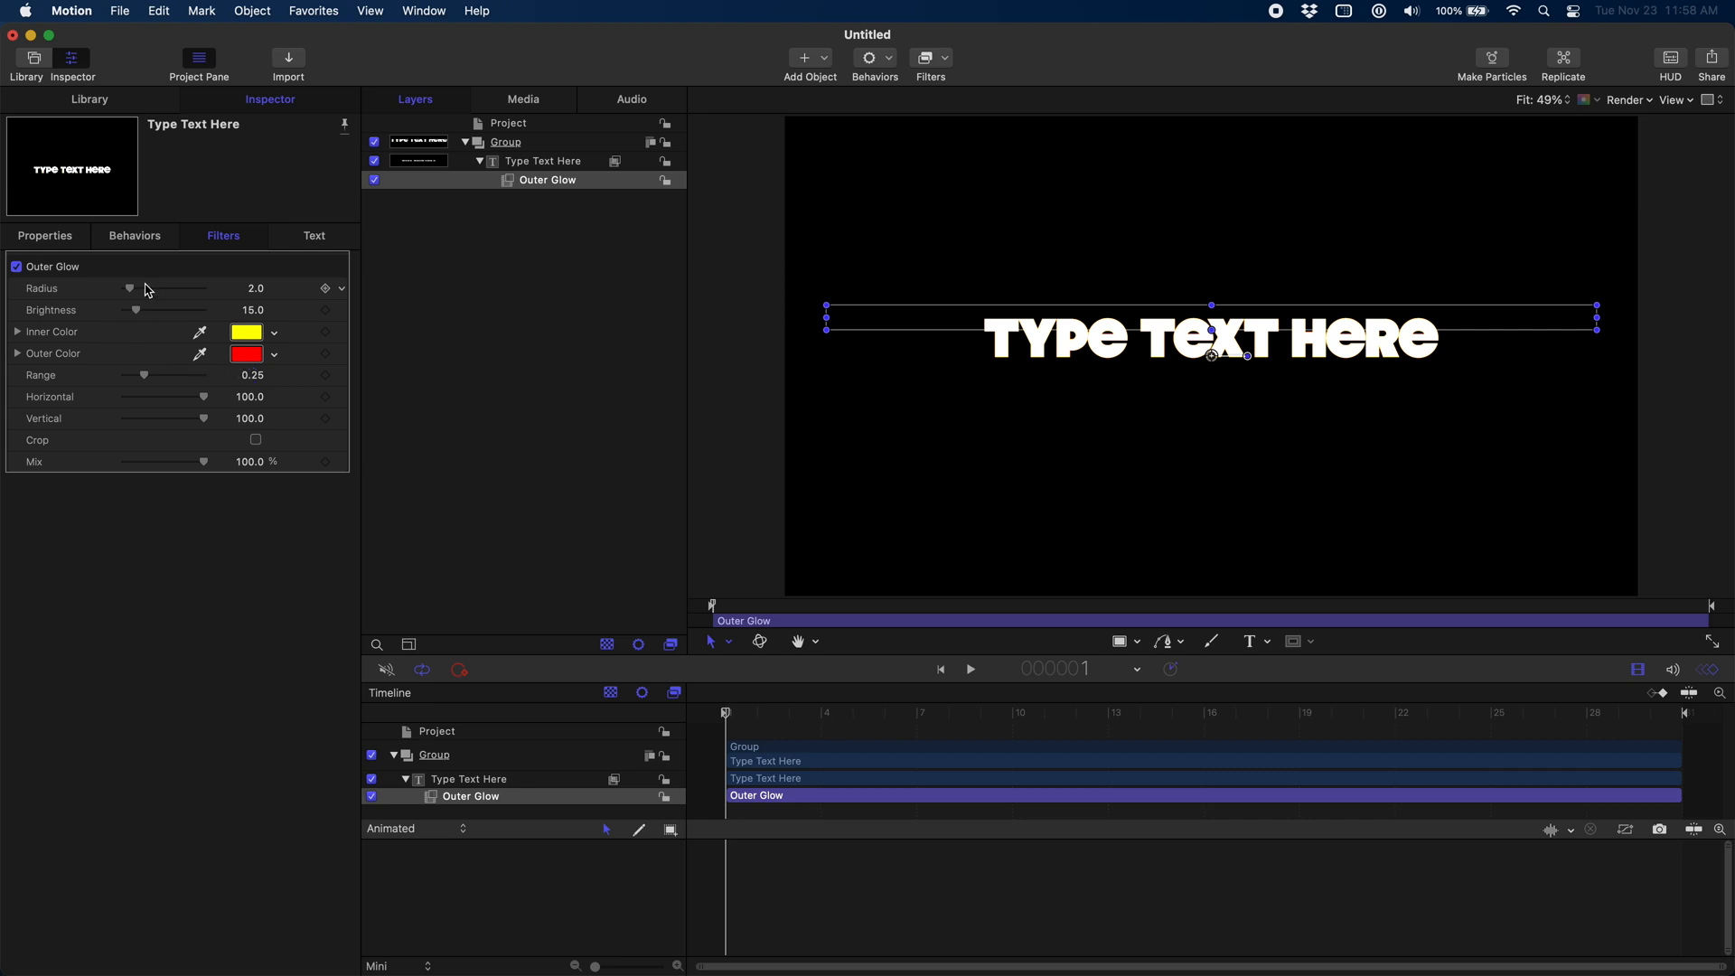
left_click_drag(130, 289, 175, 290)
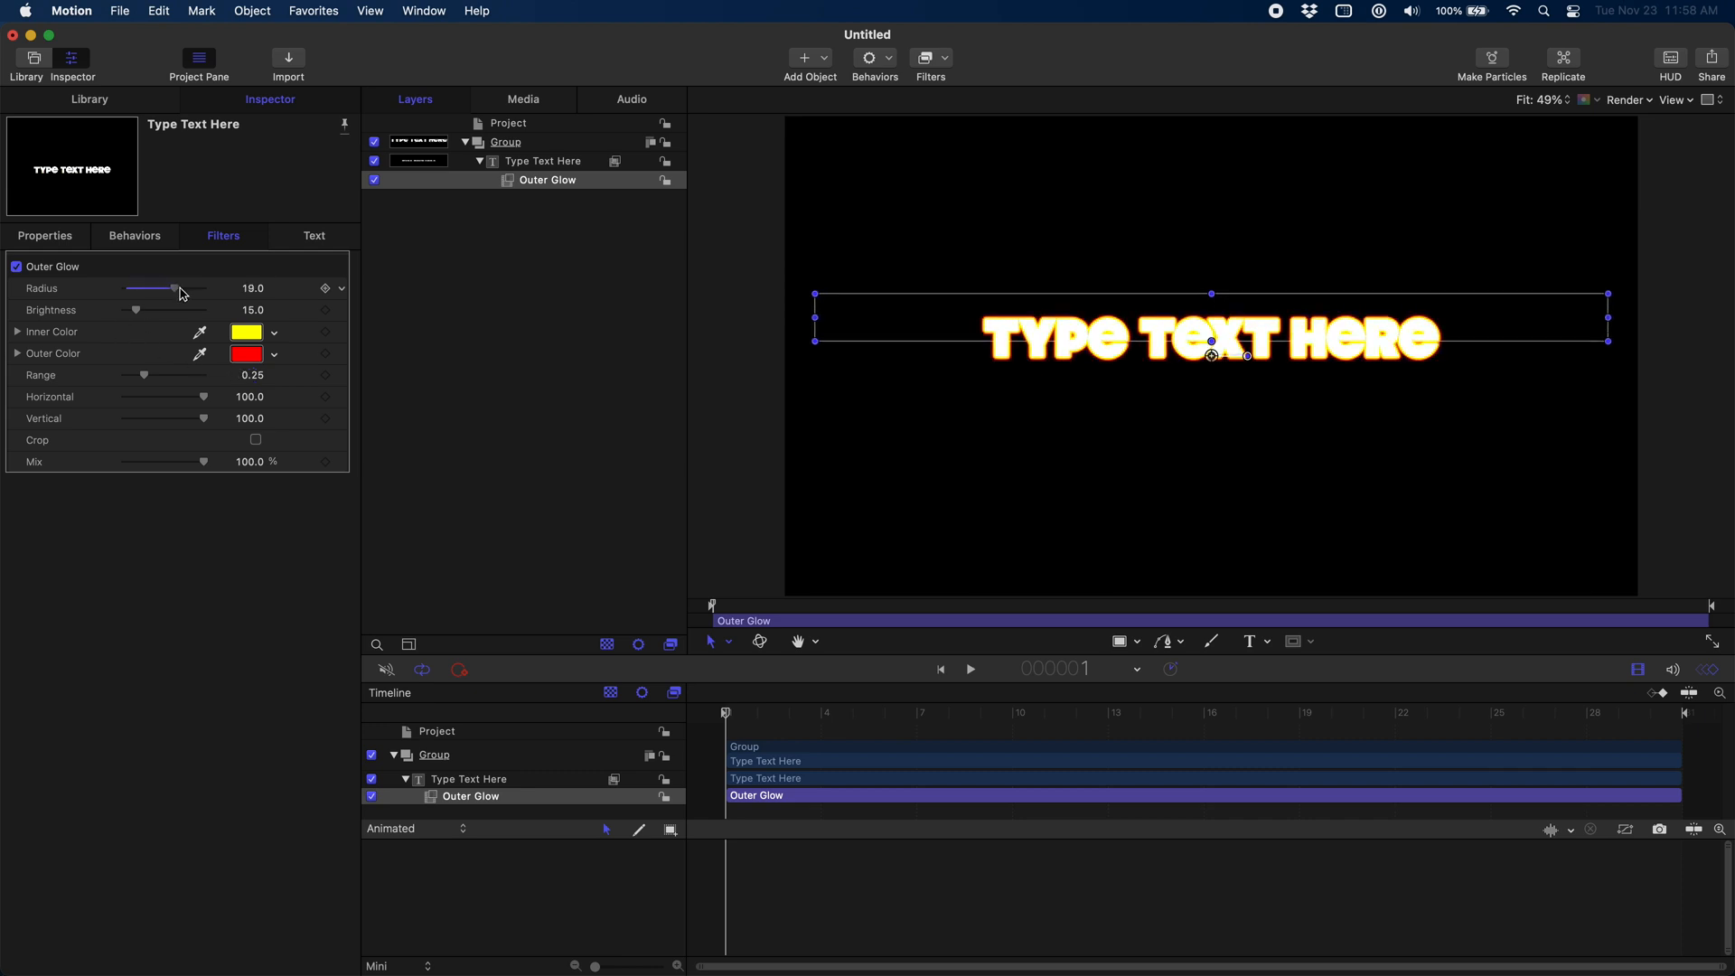
left_click_drag(171, 288, 197, 287)
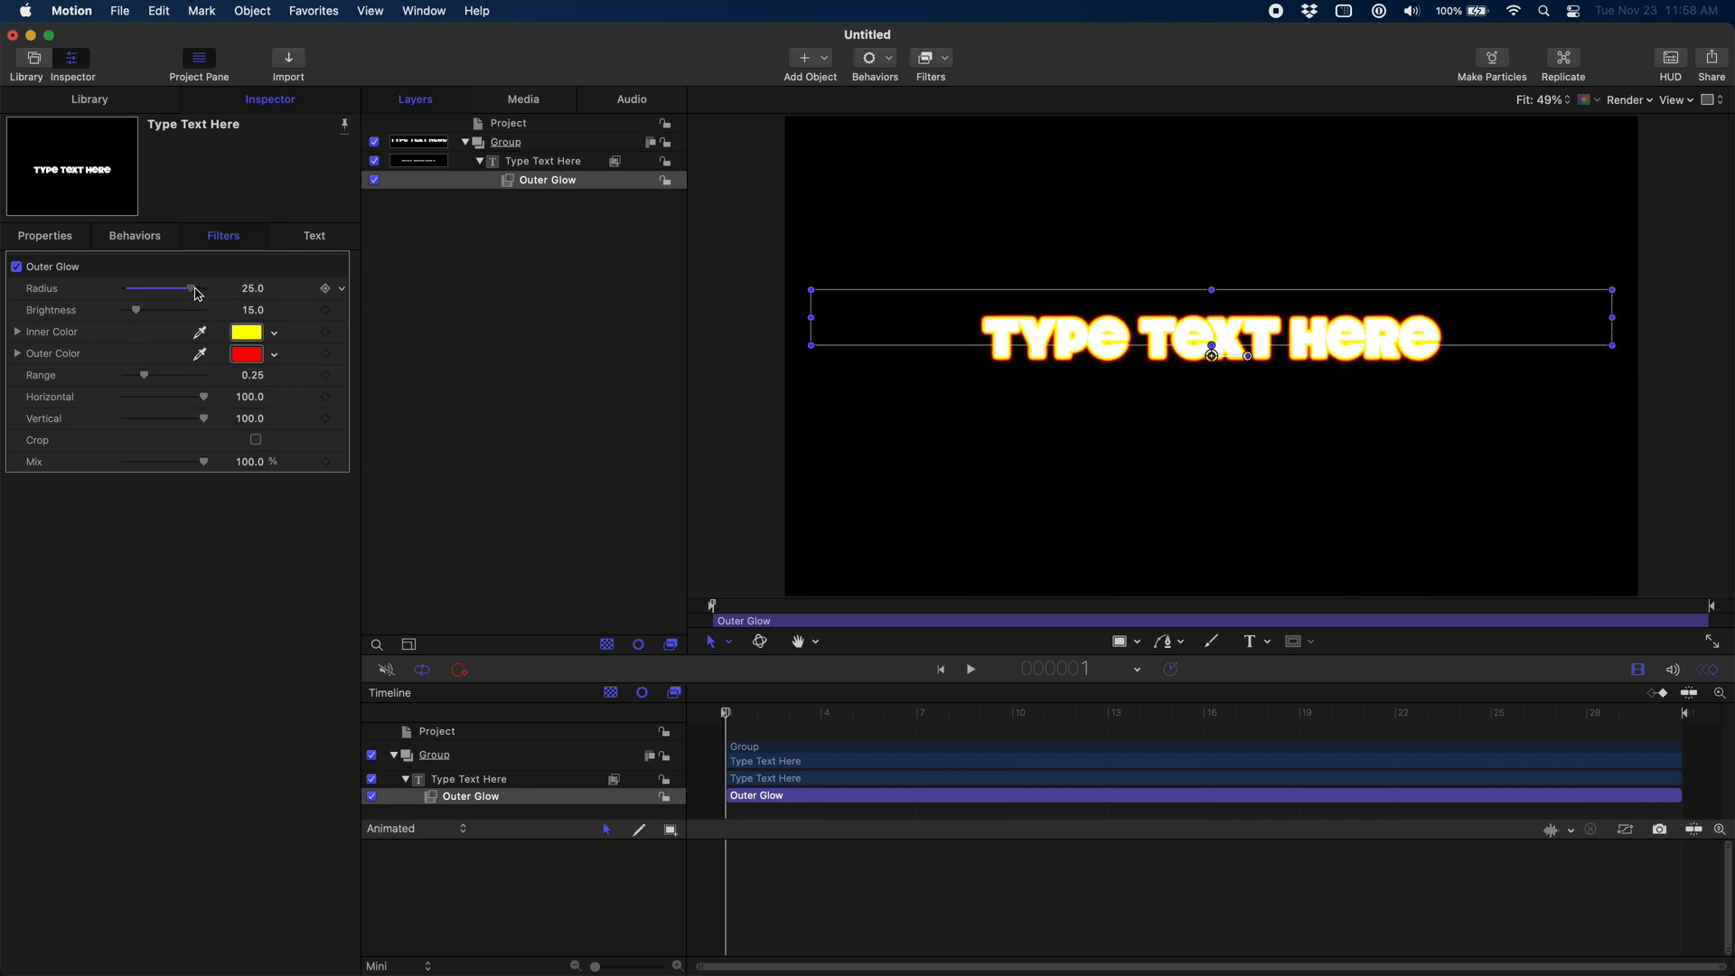
left_click_drag(190, 288, 208, 287)
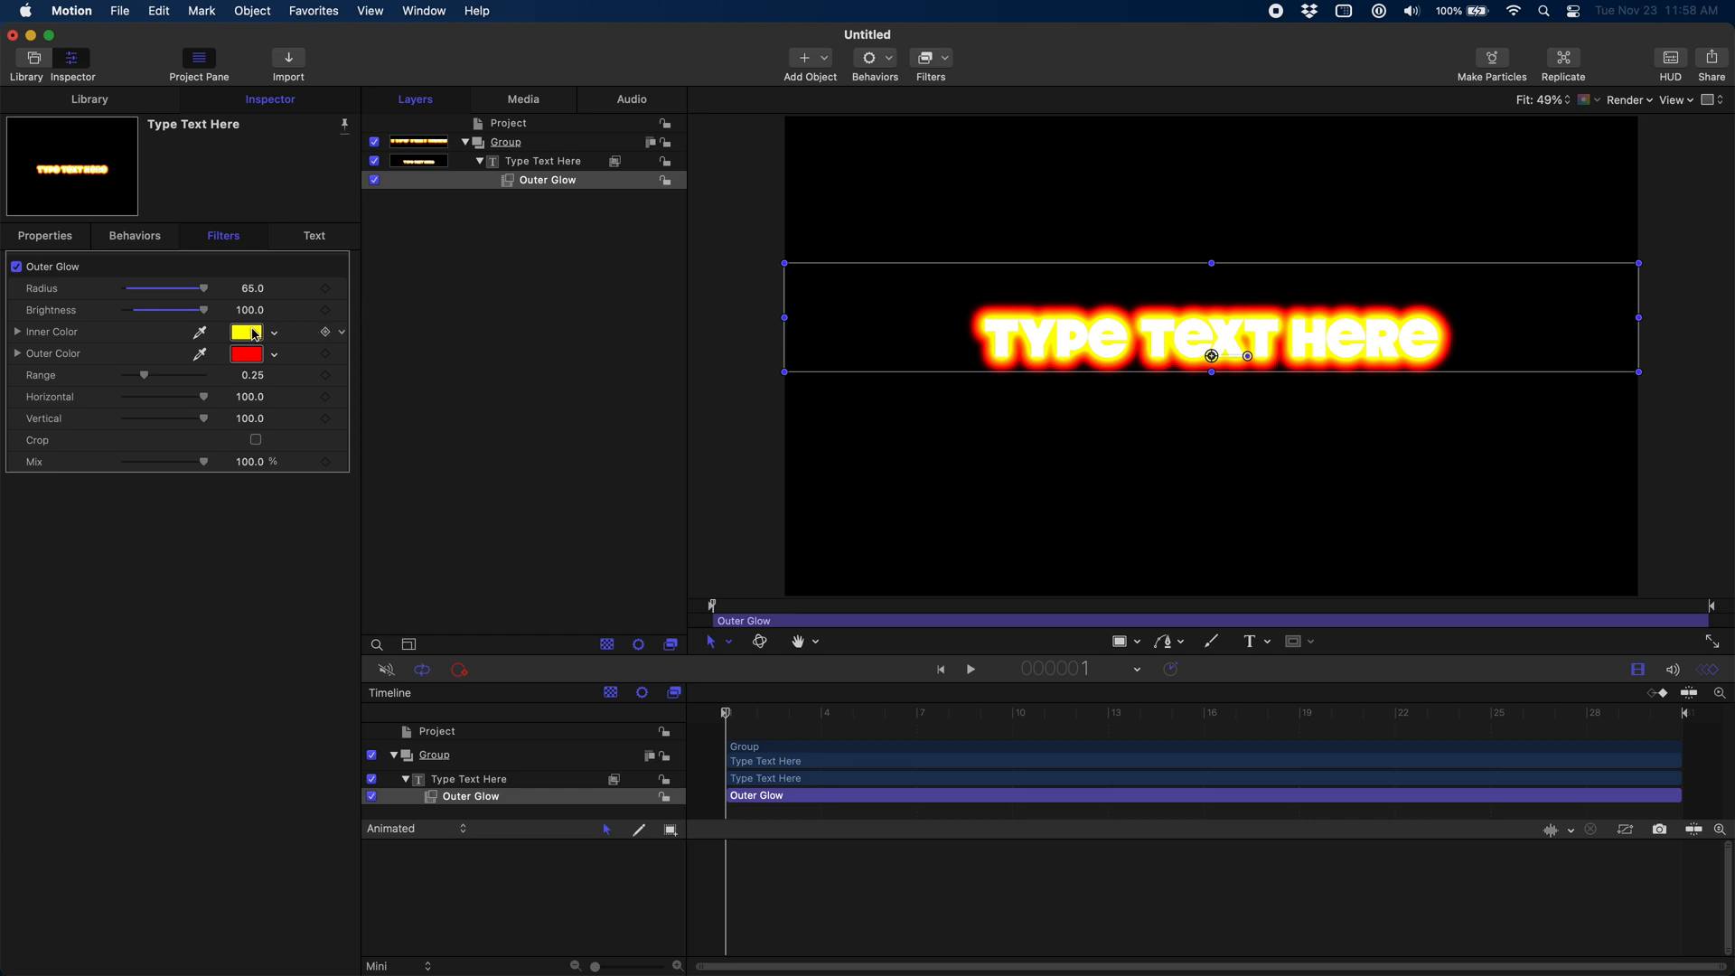
left_click(246, 332)
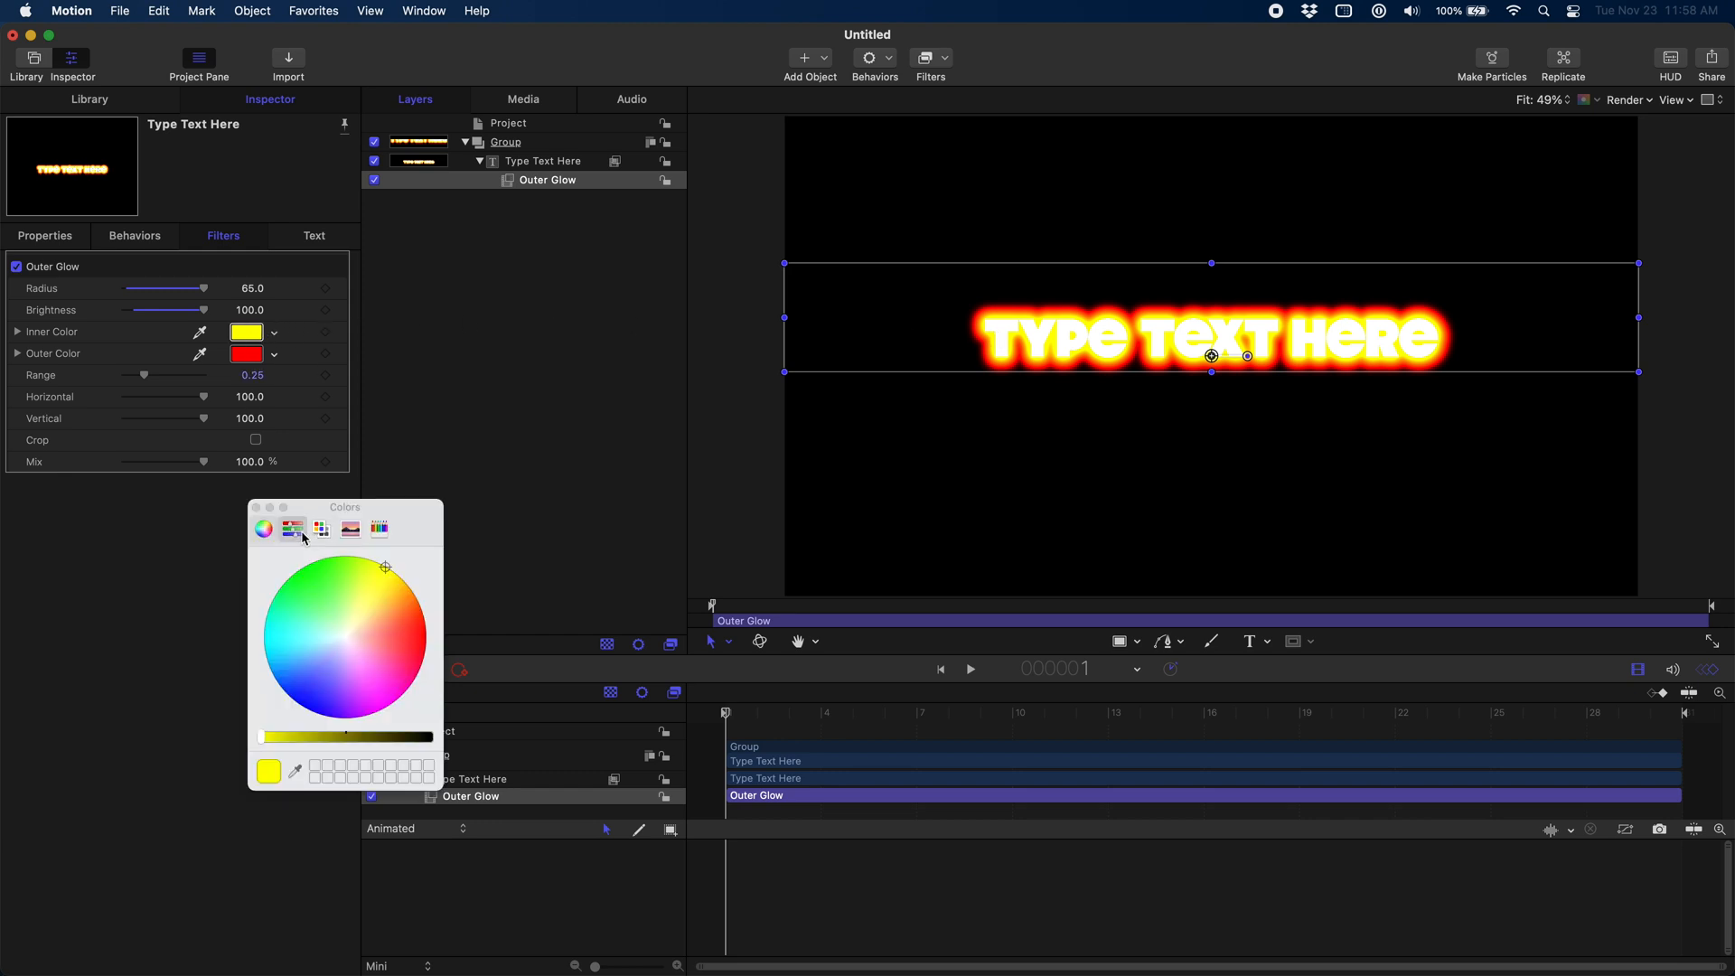
left_click(292, 527)
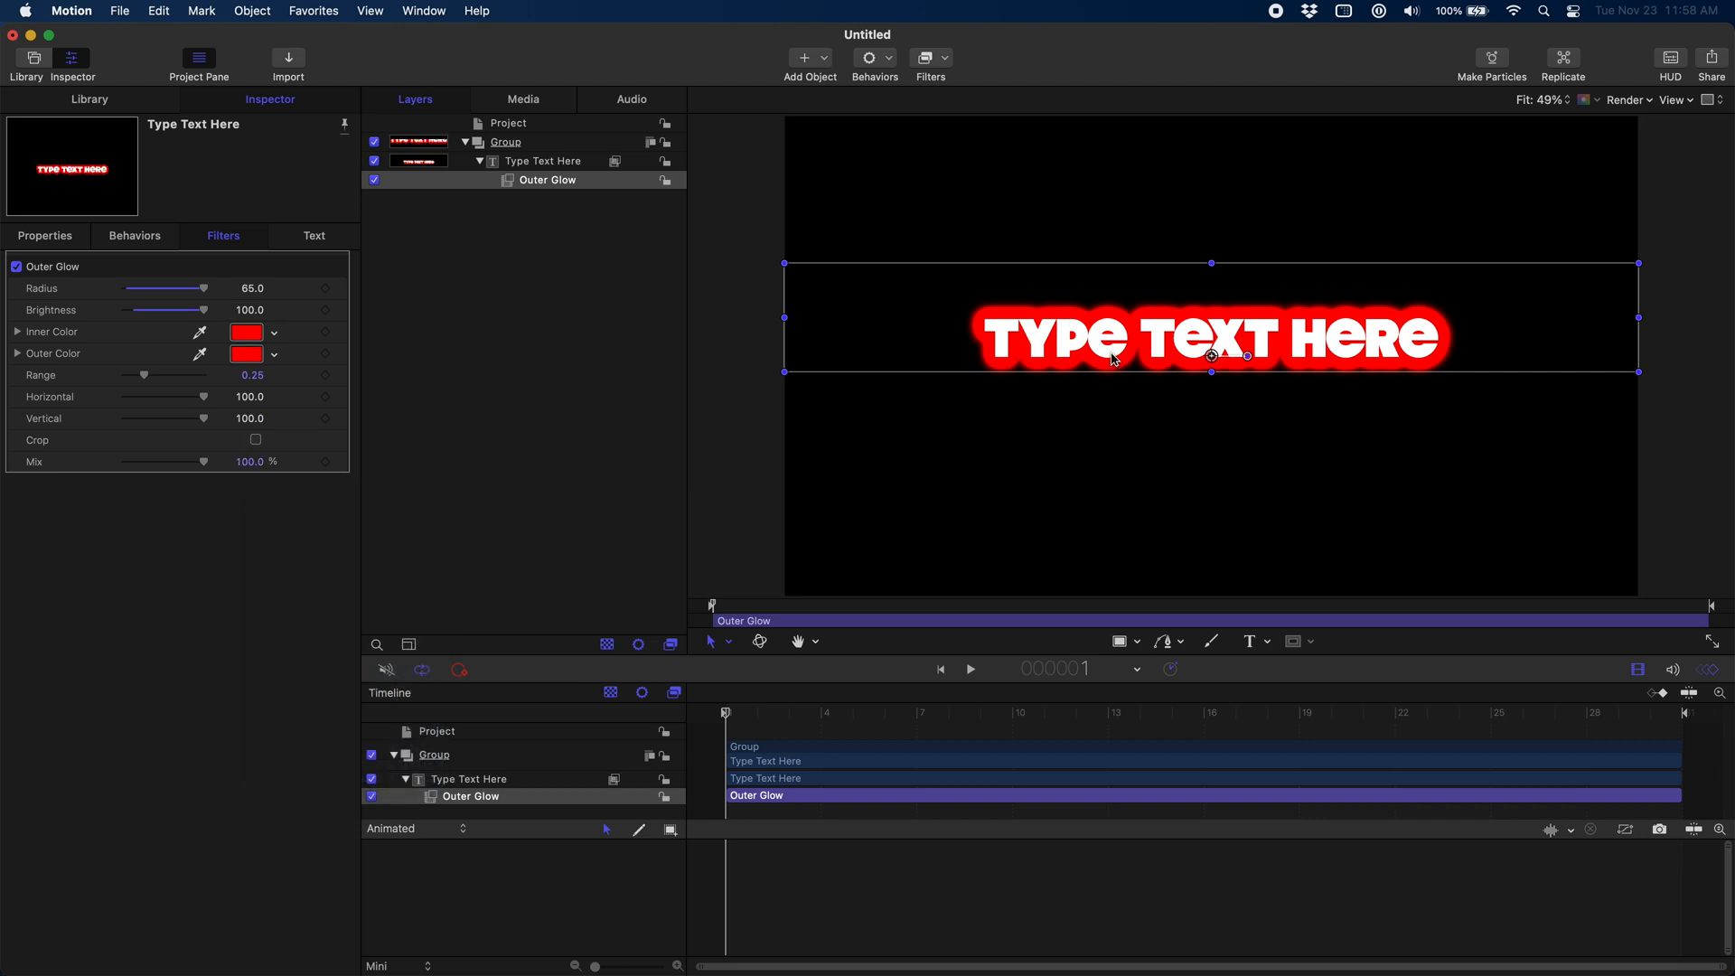
mouse_move(1112, 315)
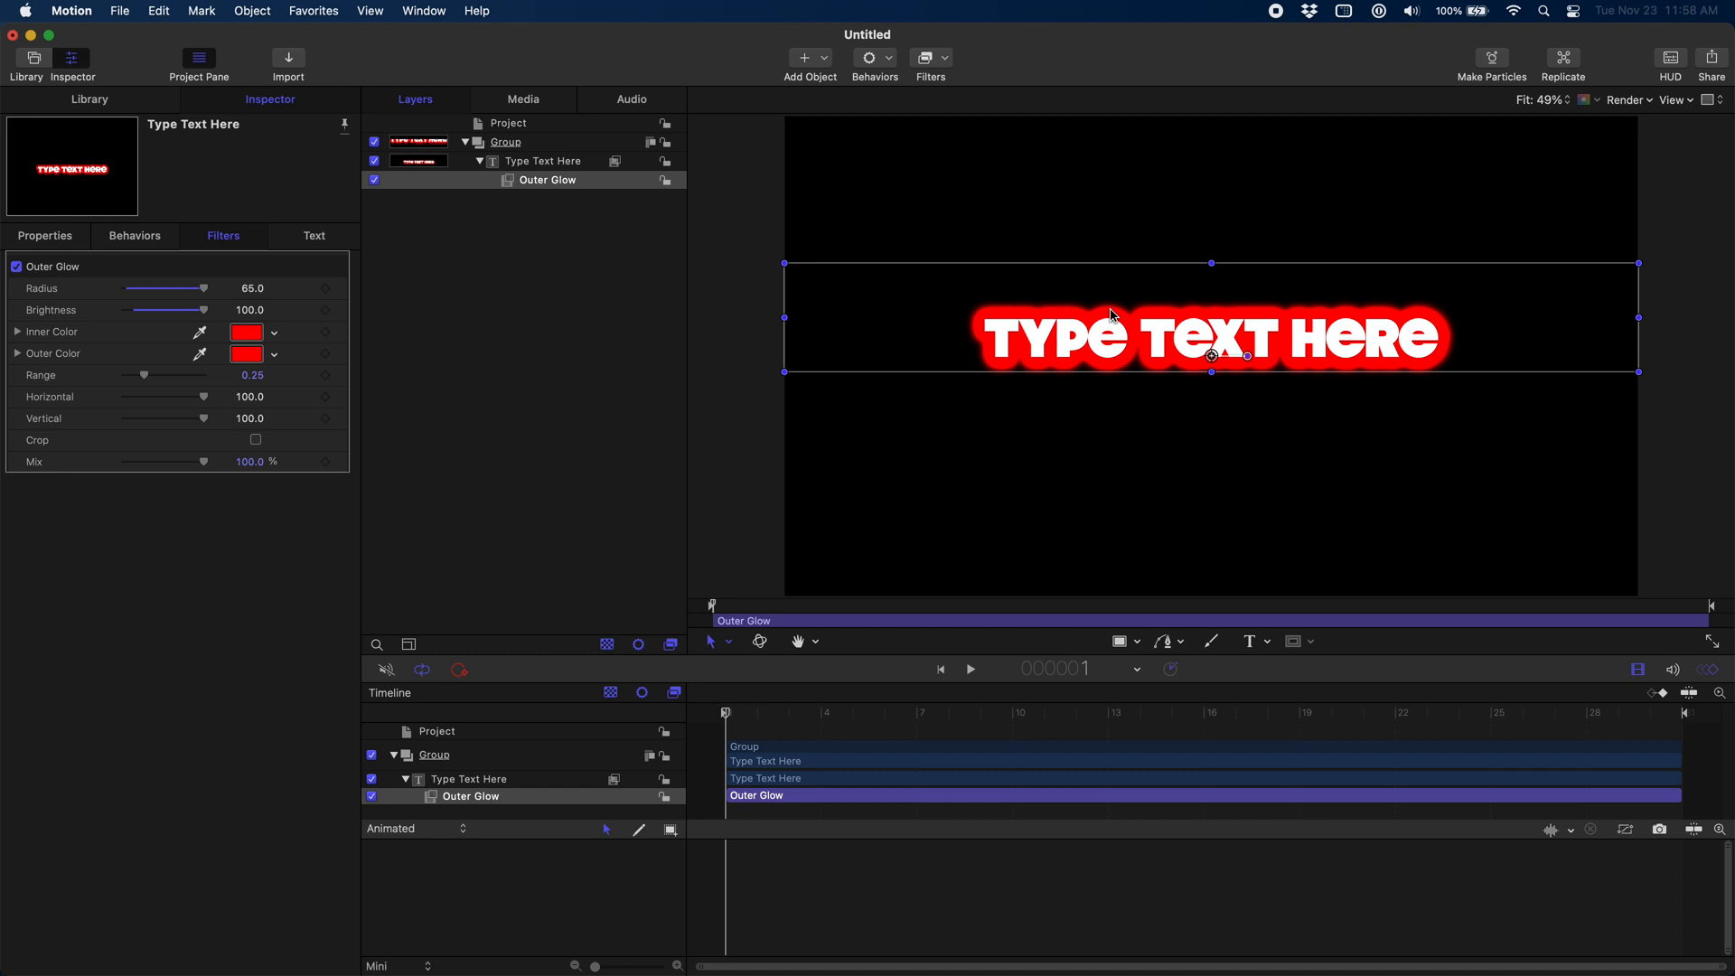
mouse_move(537, 332)
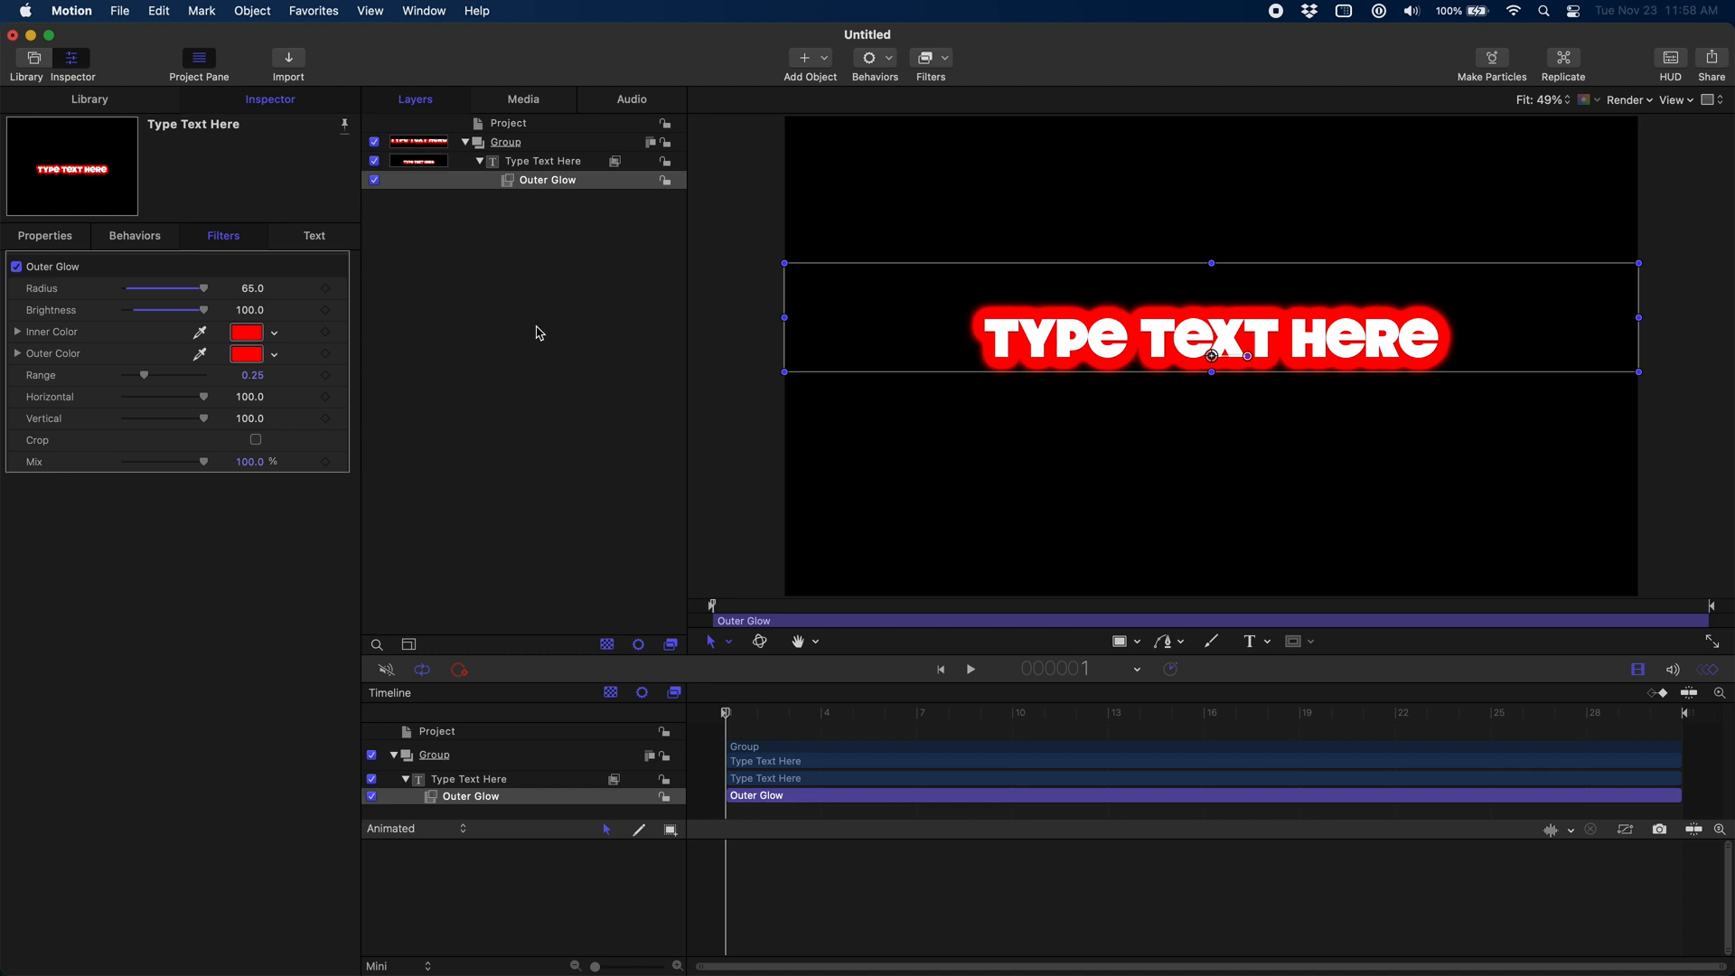
mouse_move(948, 73)
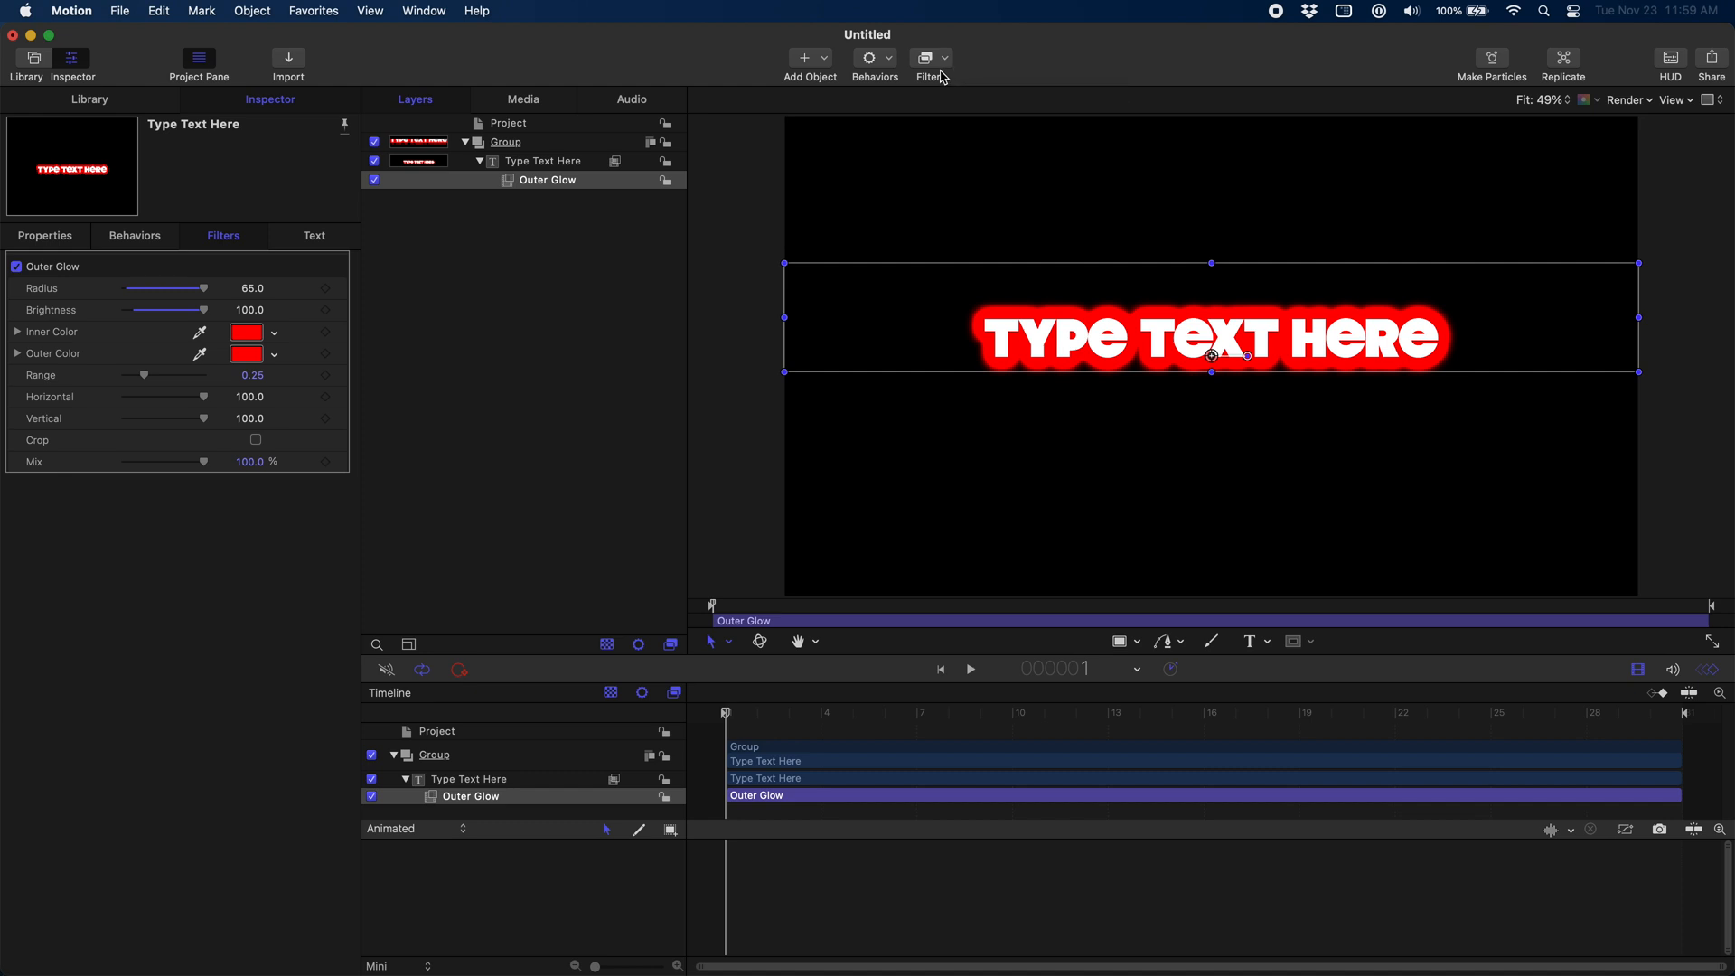
Step: Apply Aura to the title text, previewing Outer Radius before returning it to 0
left_click(926, 59)
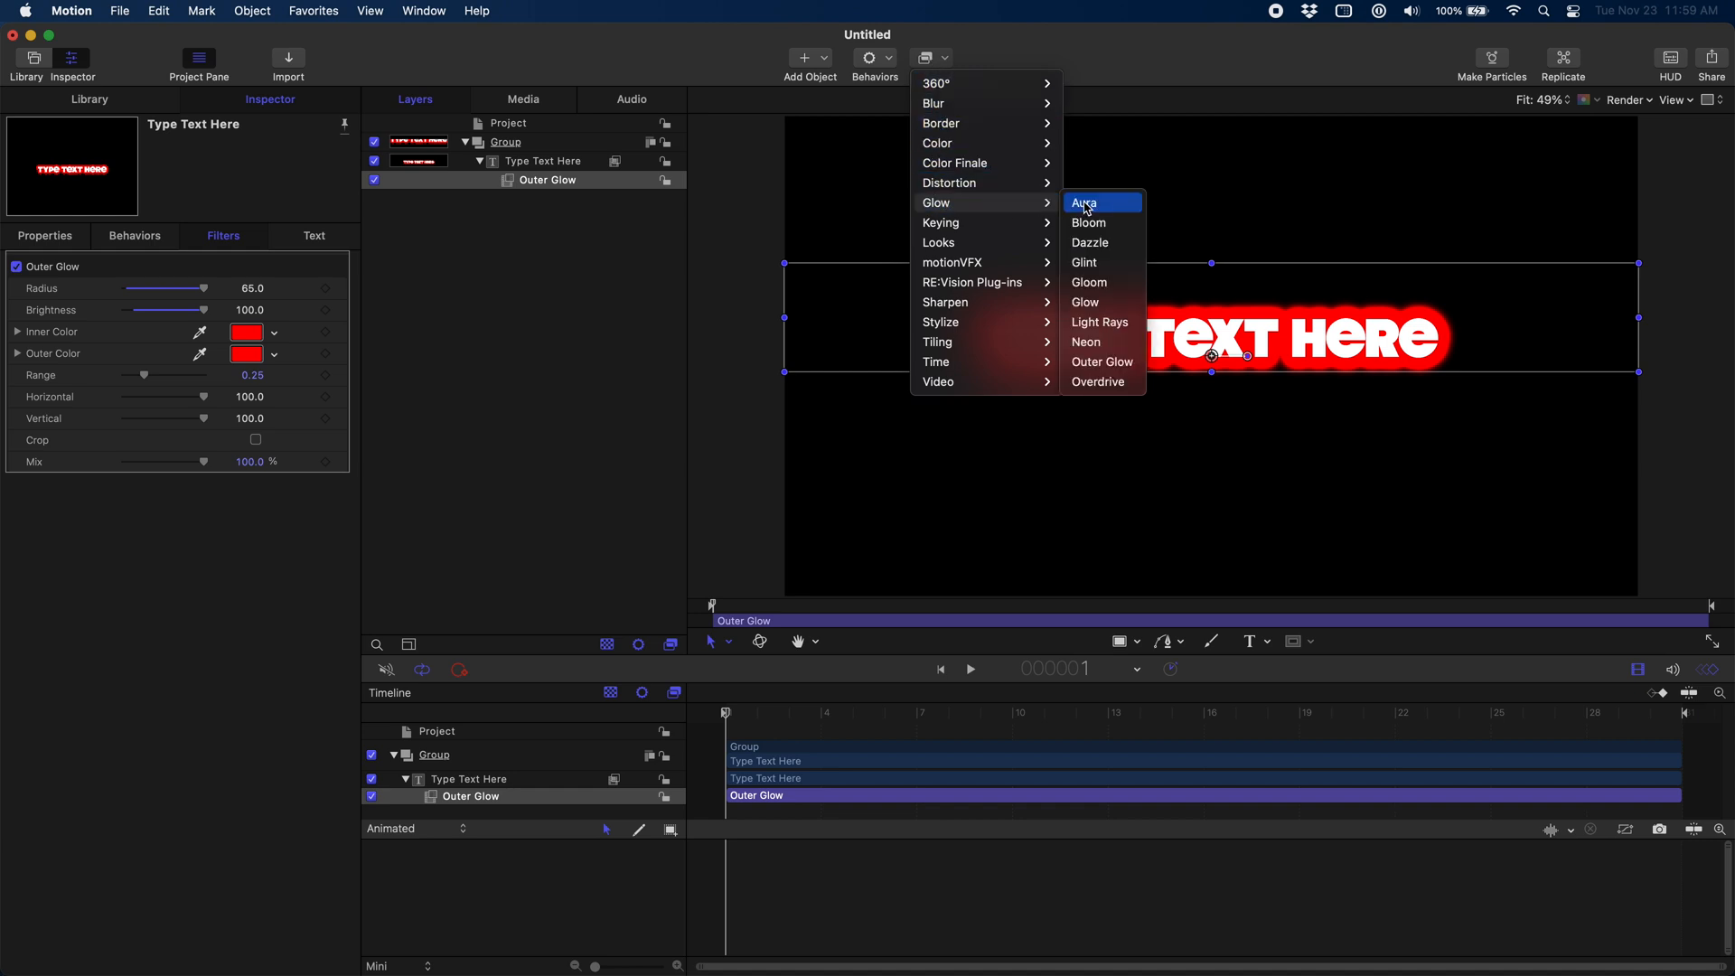
left_click(1083, 201)
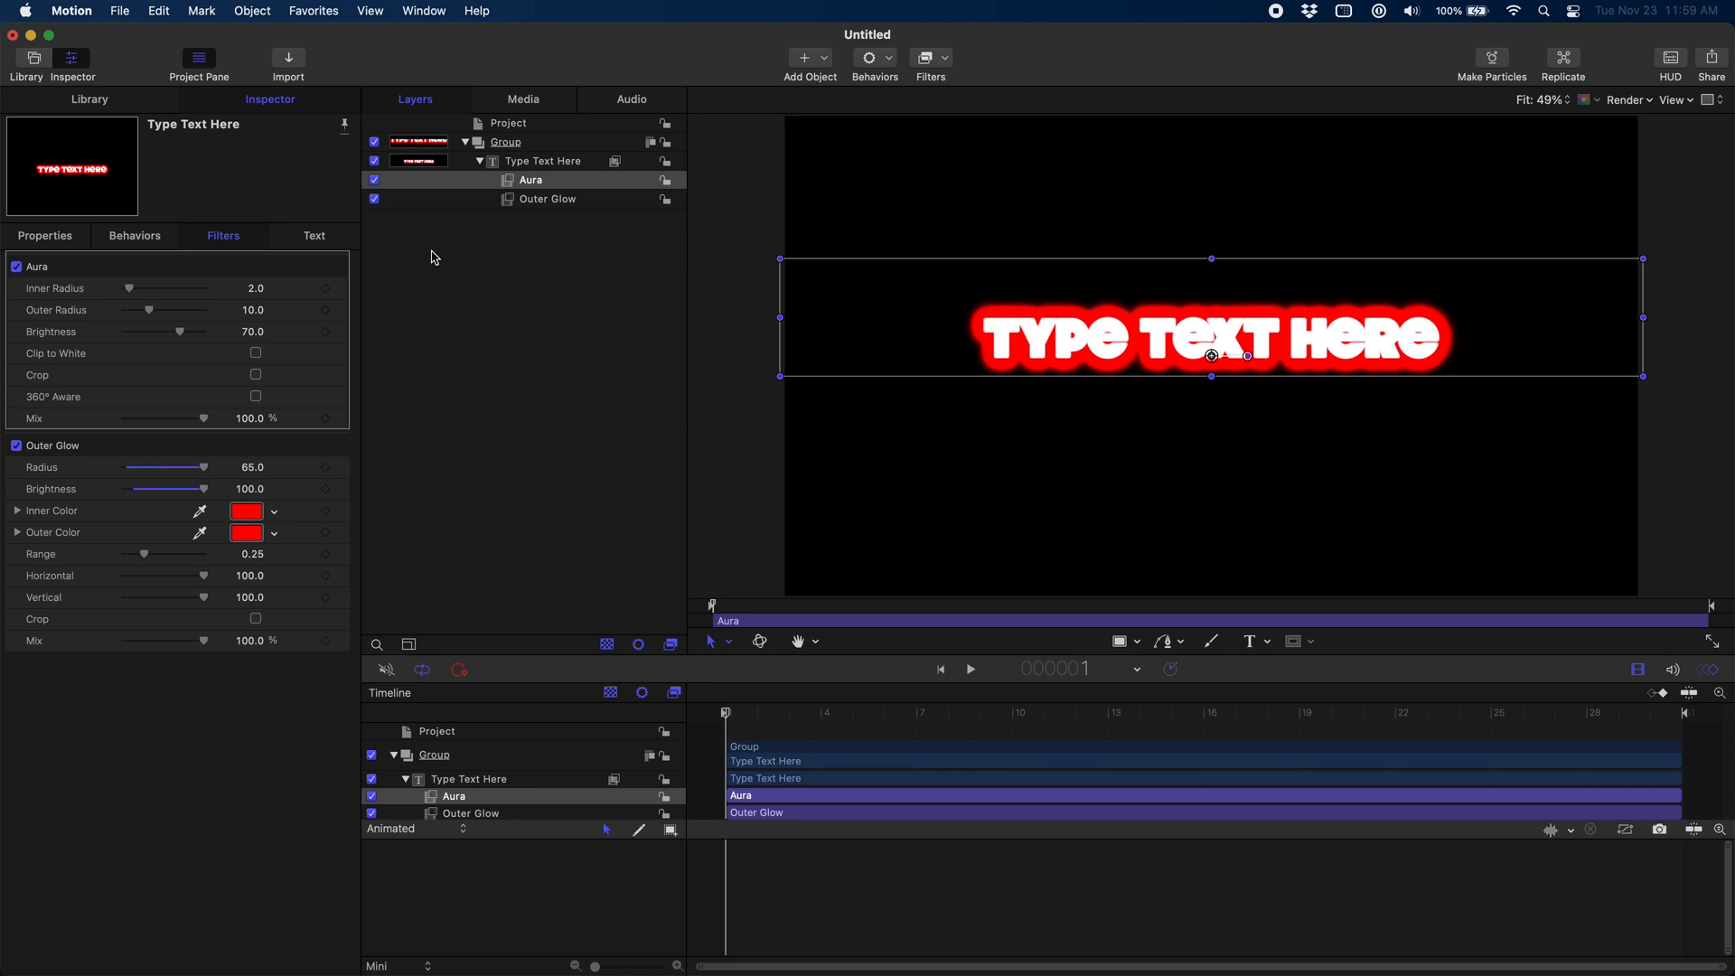
mouse_move(276, 304)
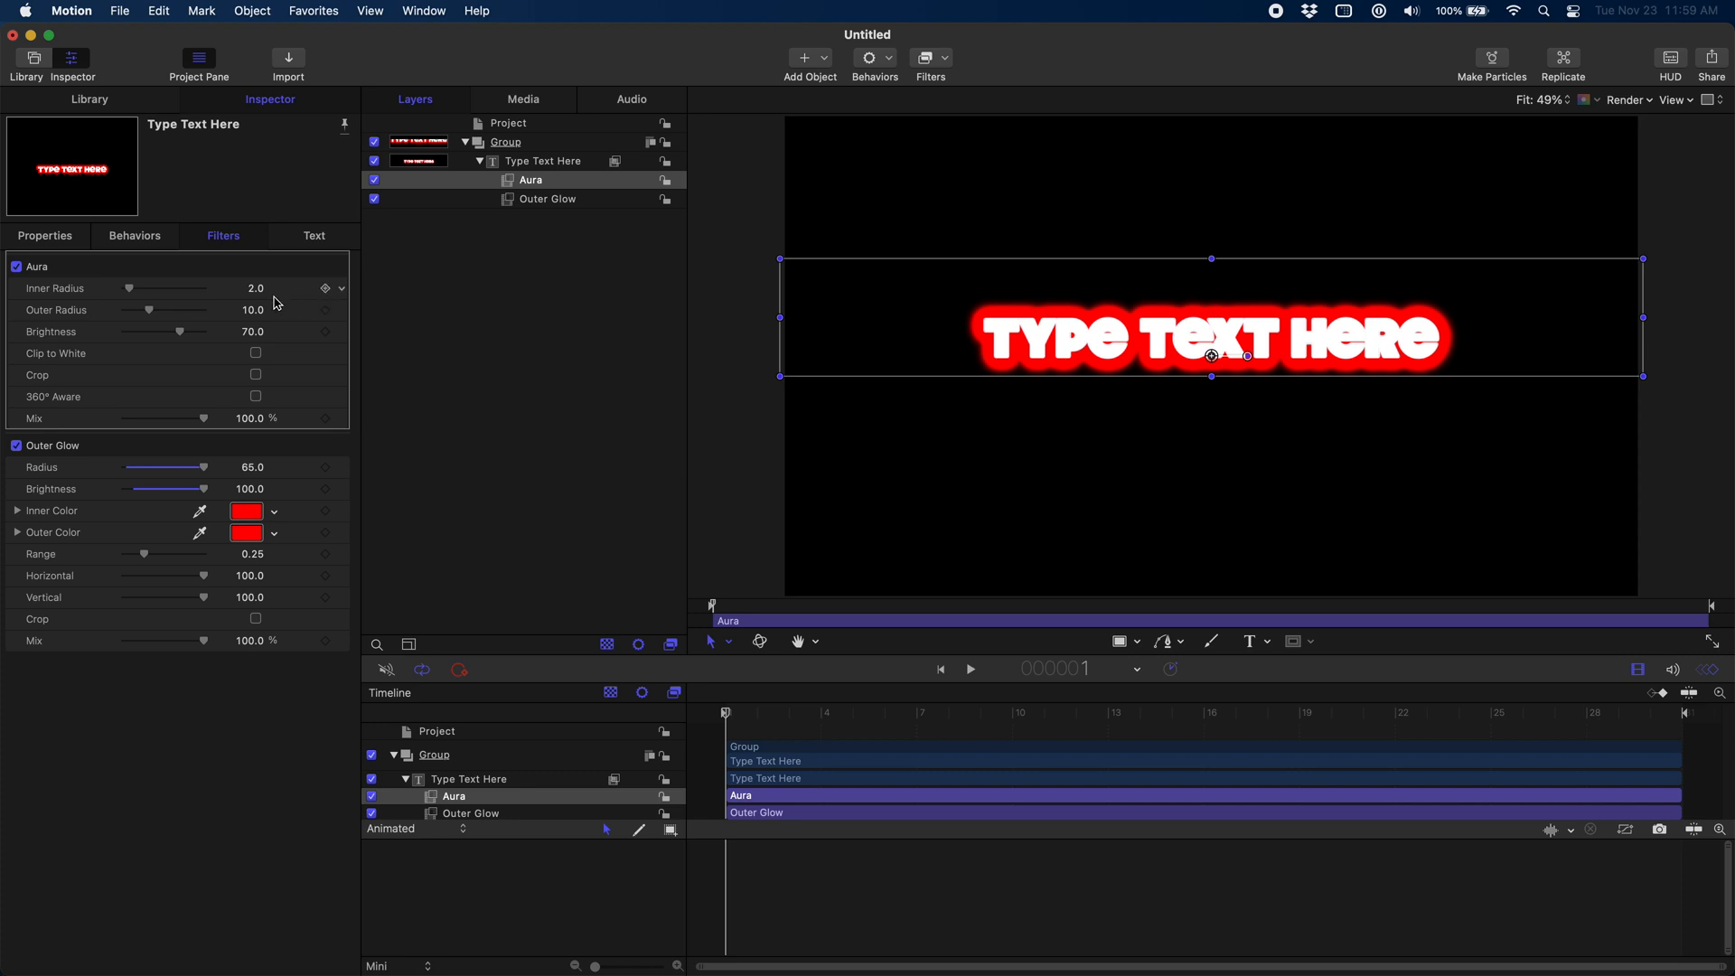
mouse_move(229, 301)
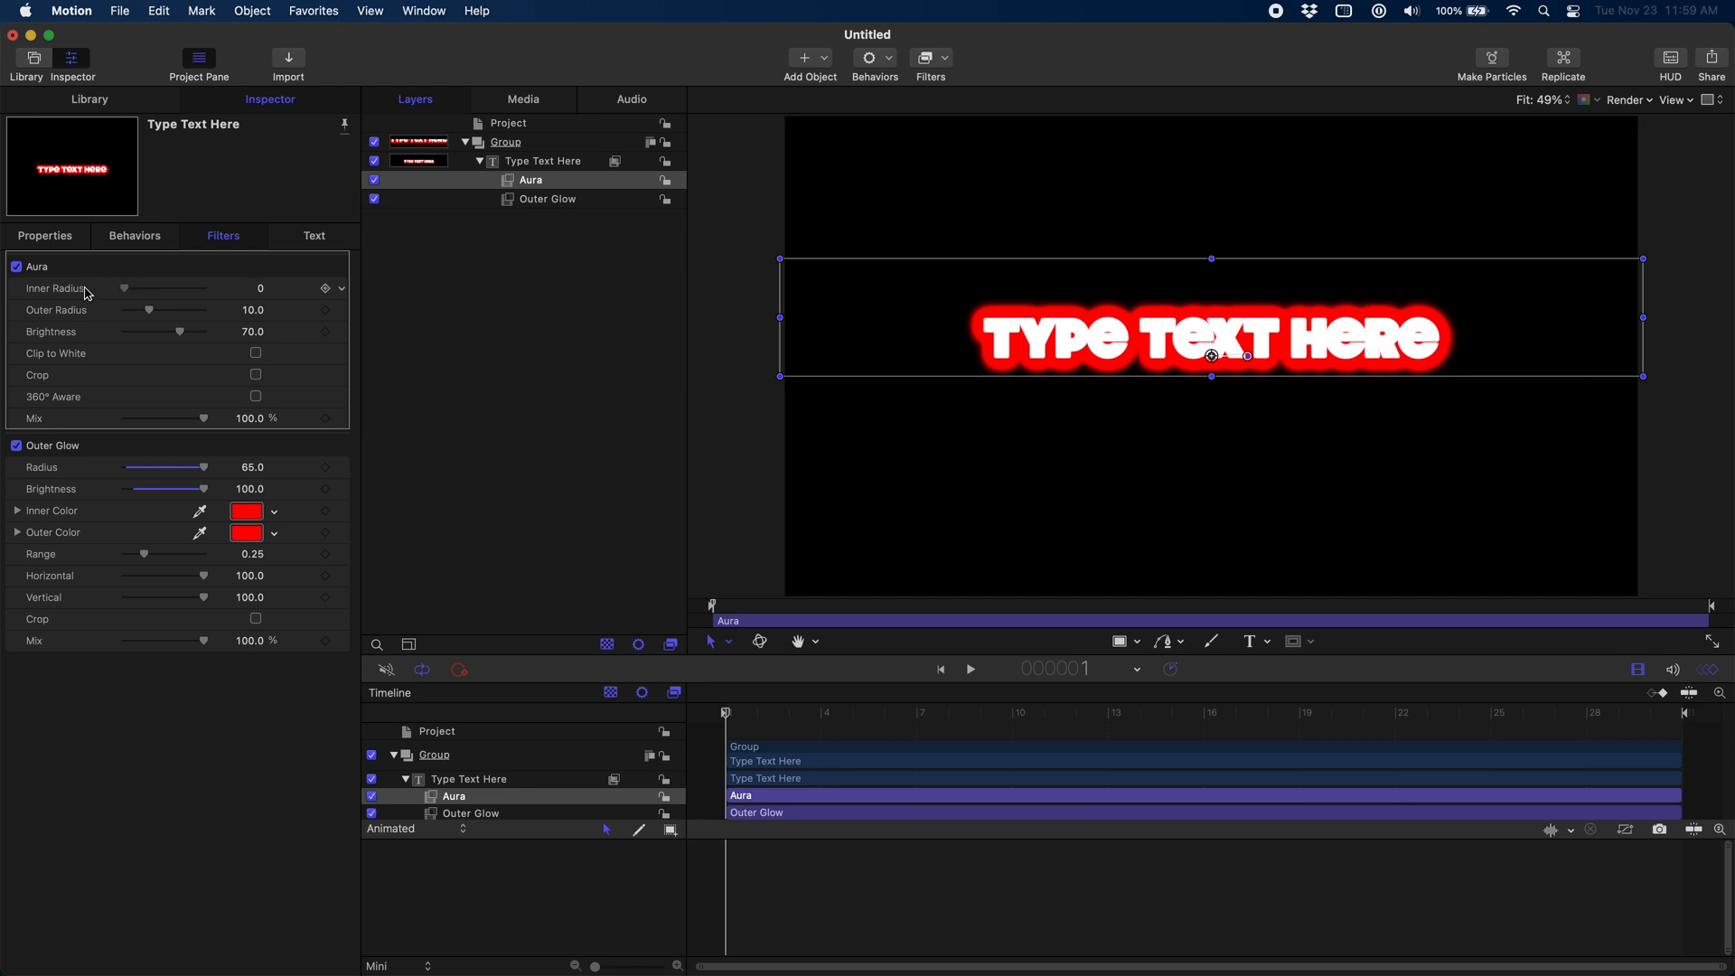
left_click_drag(147, 310, 122, 309)
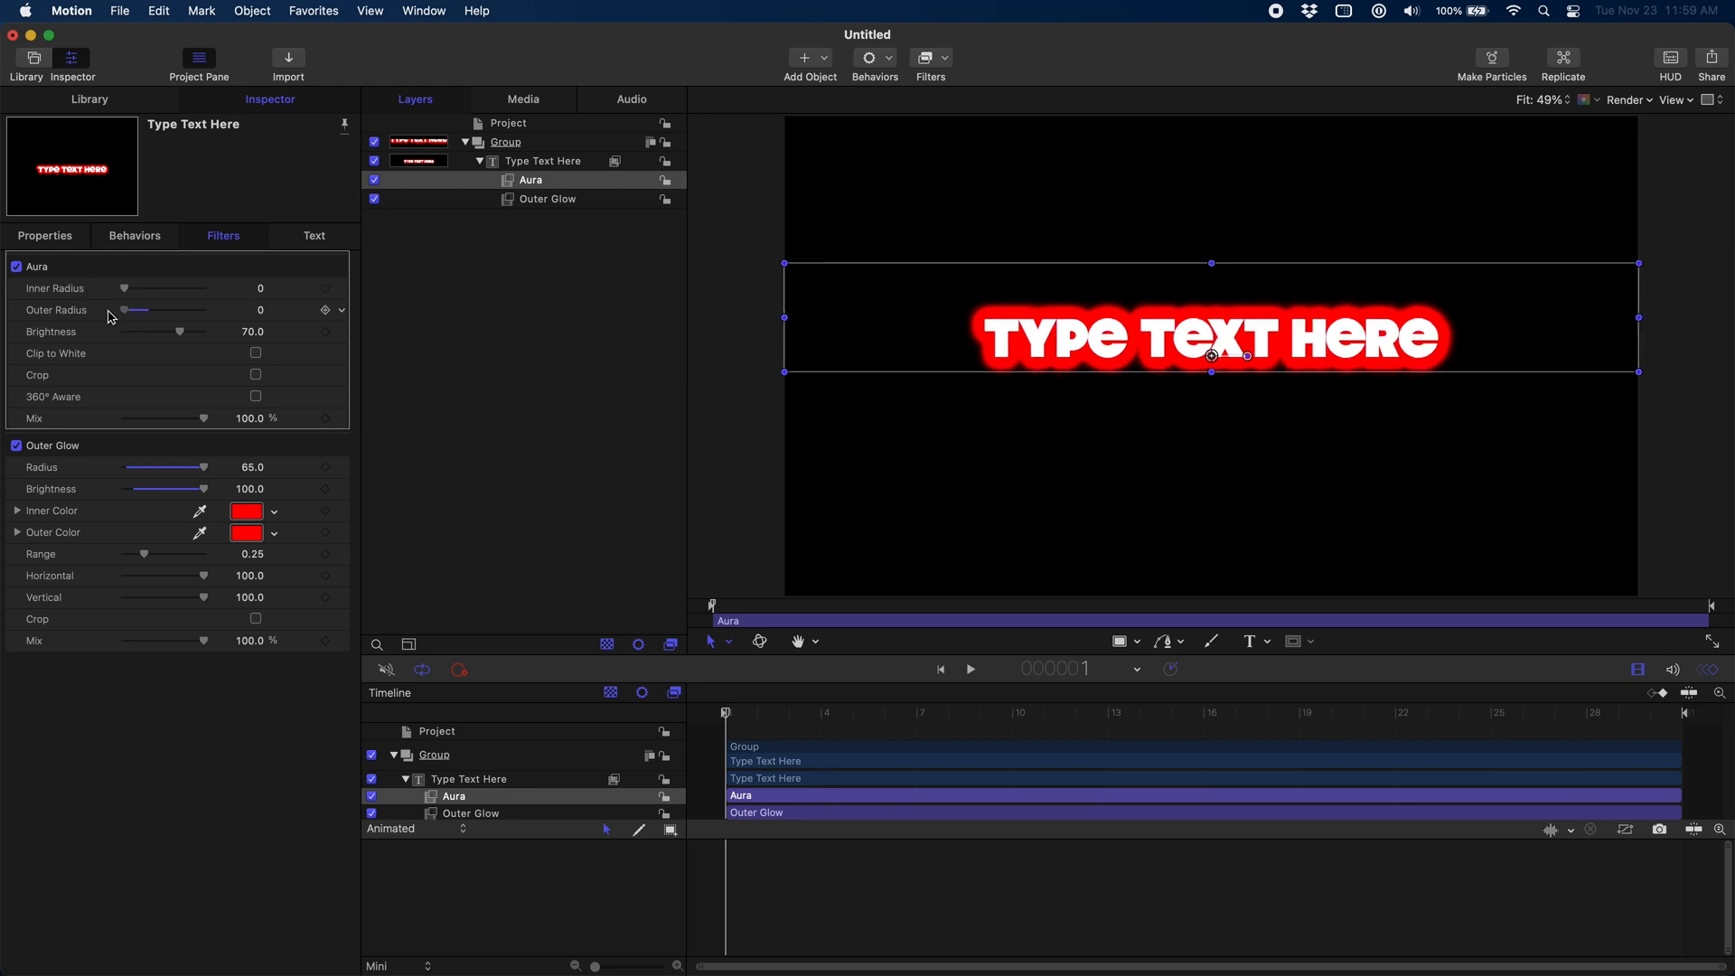
left_click_drag(124, 310, 159, 310)
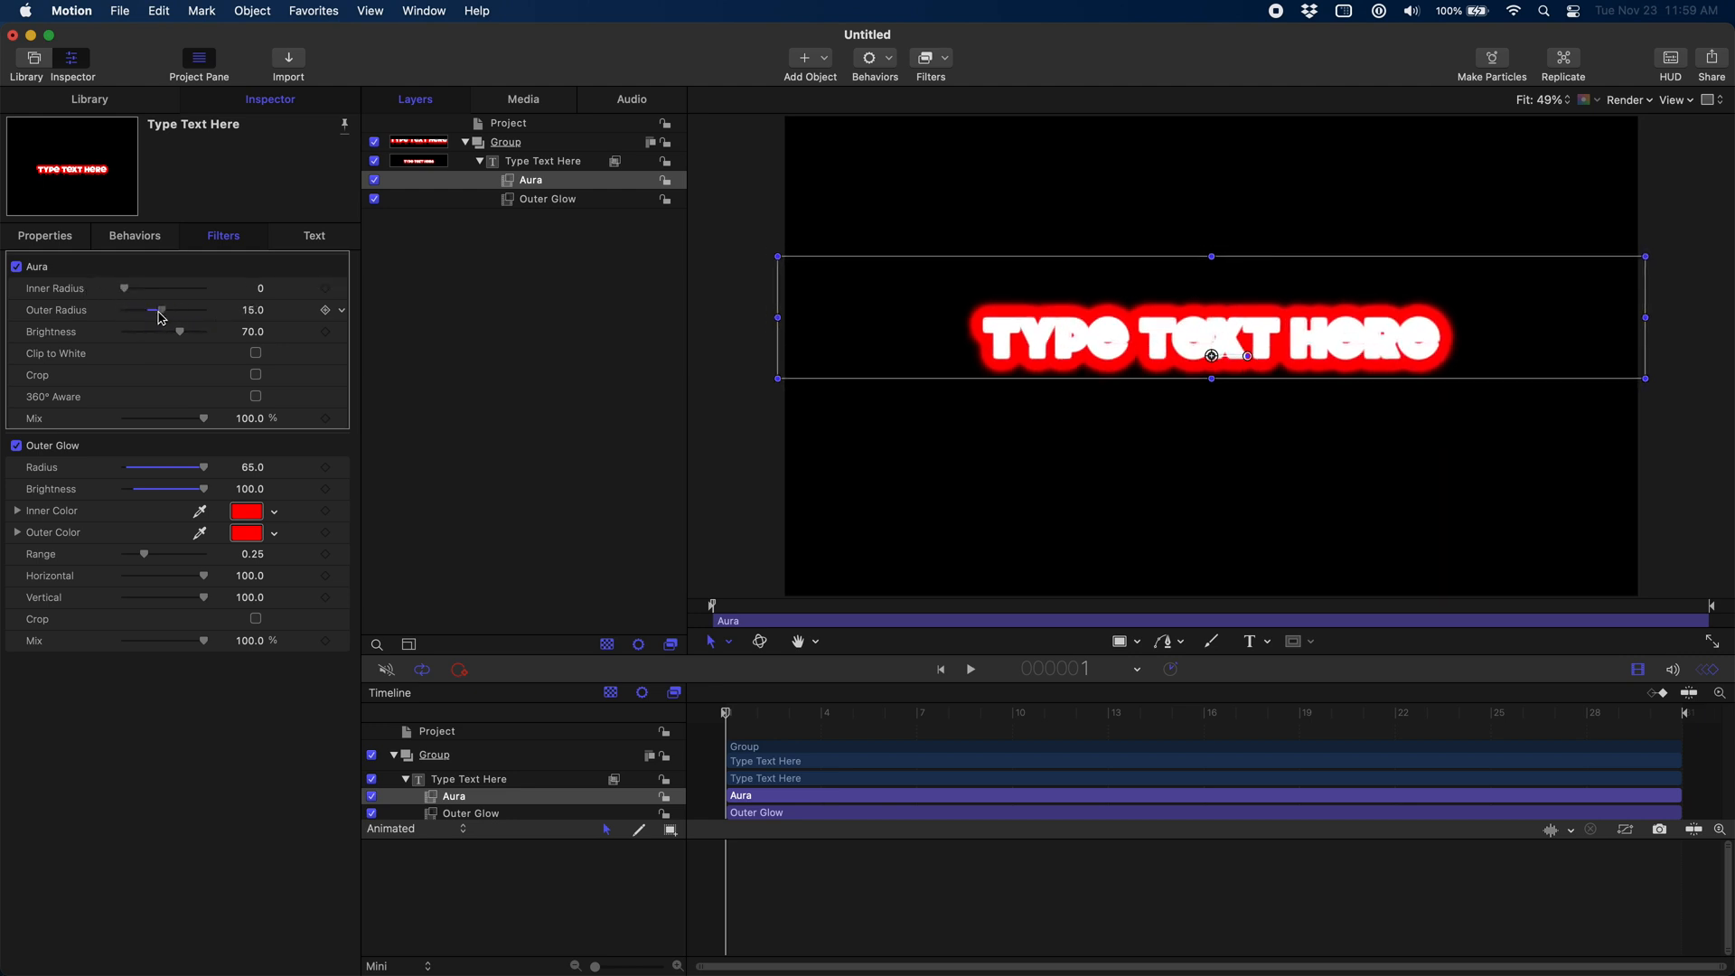
left_click_drag(158, 310, 178, 310)
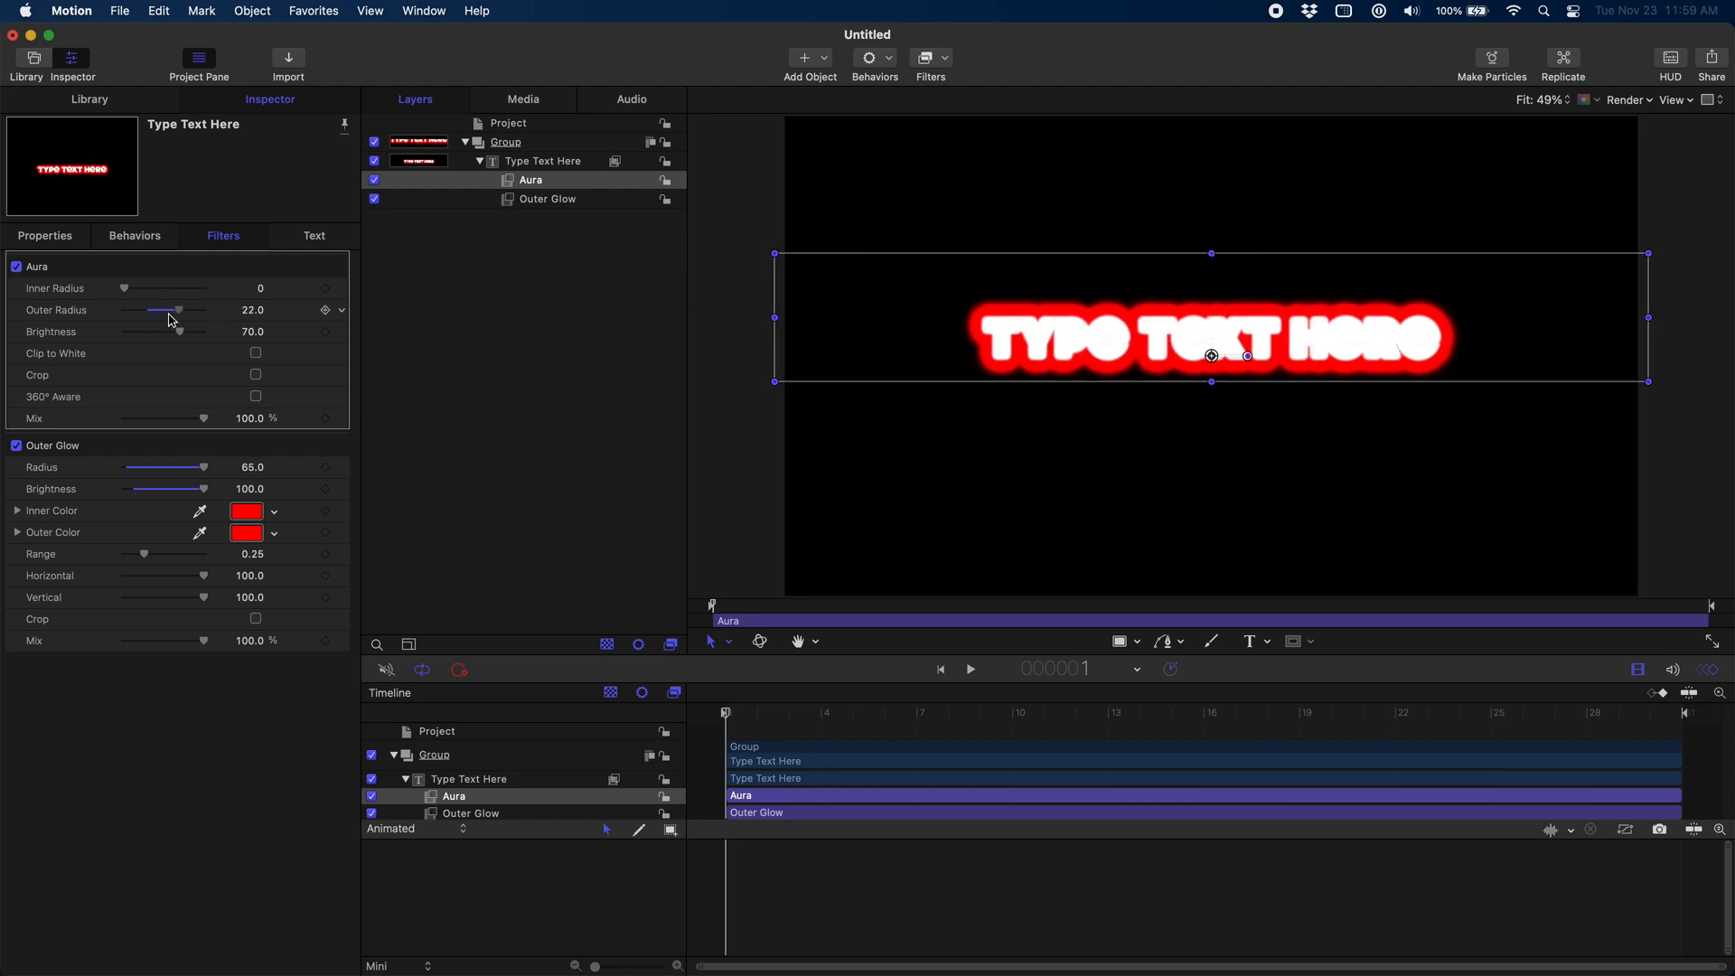
left_click_drag(177, 309, 138, 310)
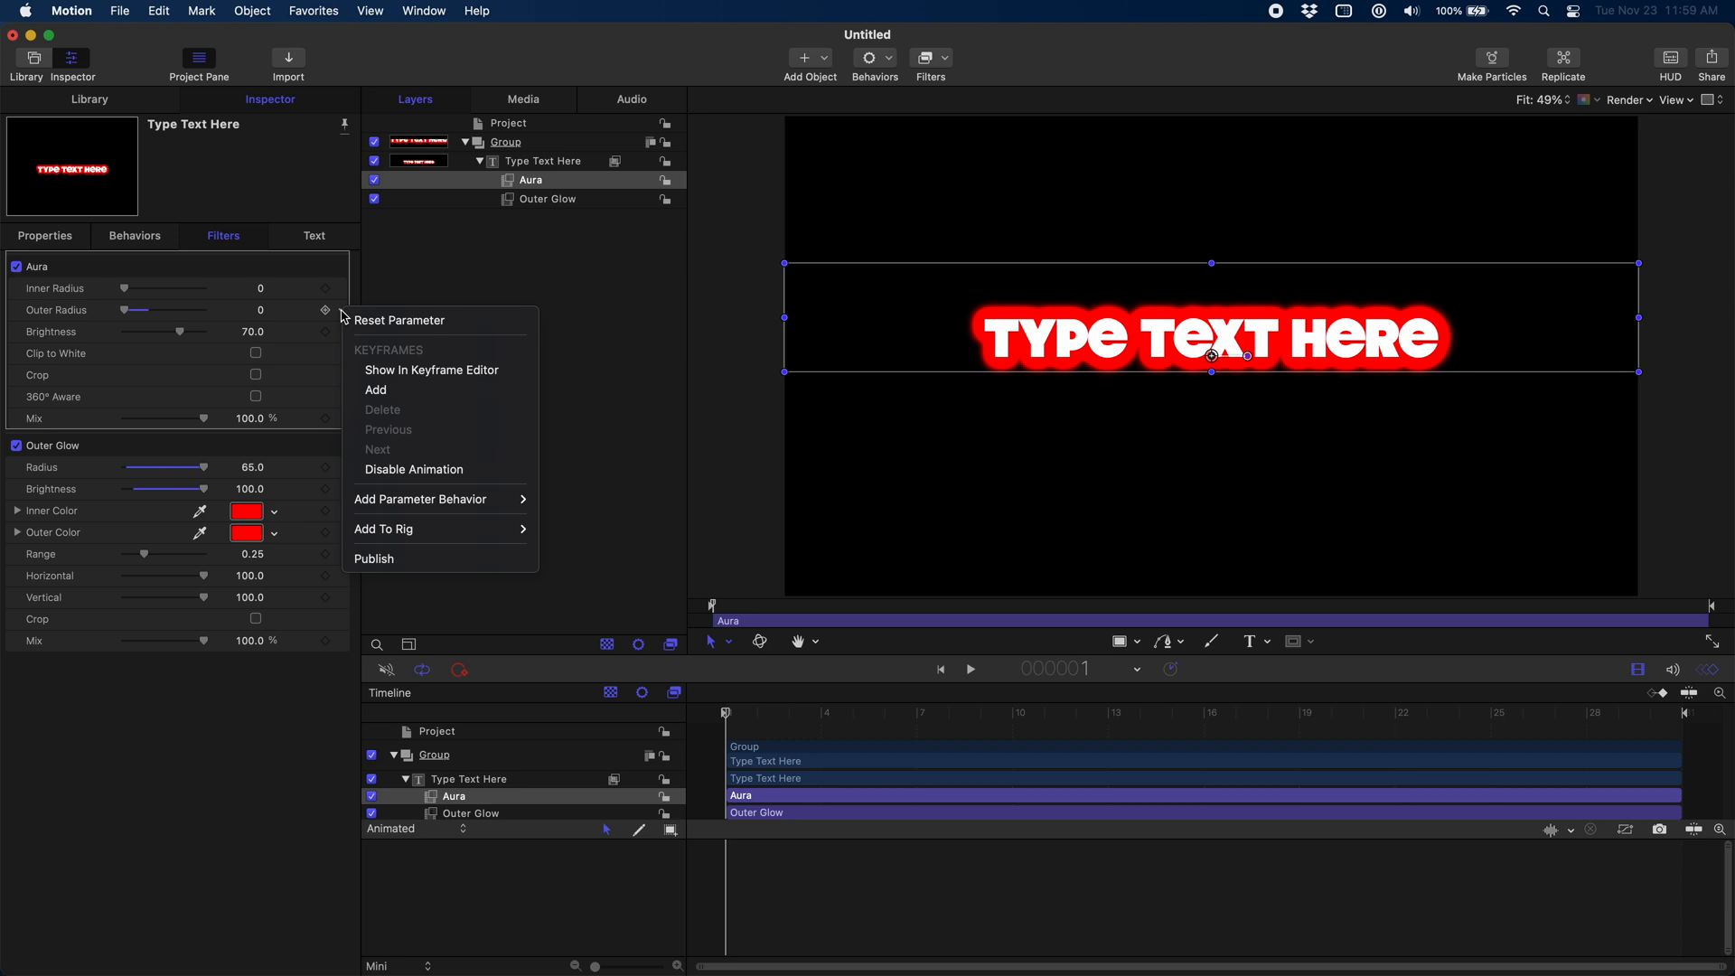
Step: Publish the Aura's Outer Radius and start renaming it in the Project tab, typing 'Overd'
left_click(387, 562)
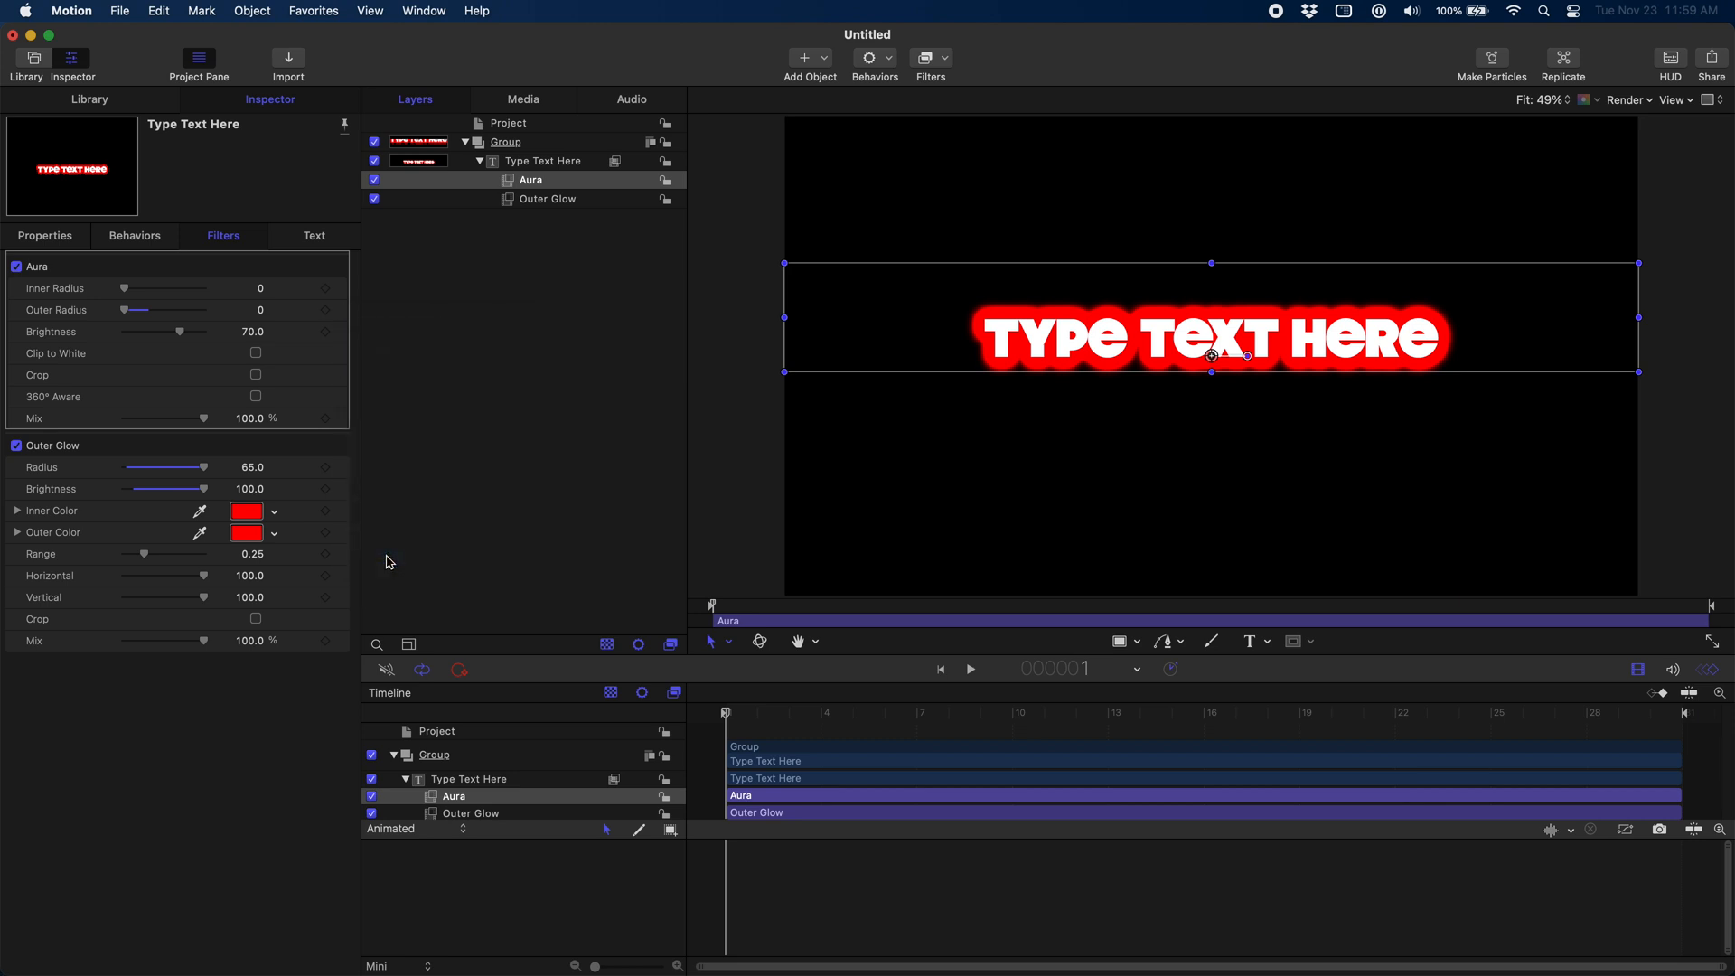
left_click(507, 122)
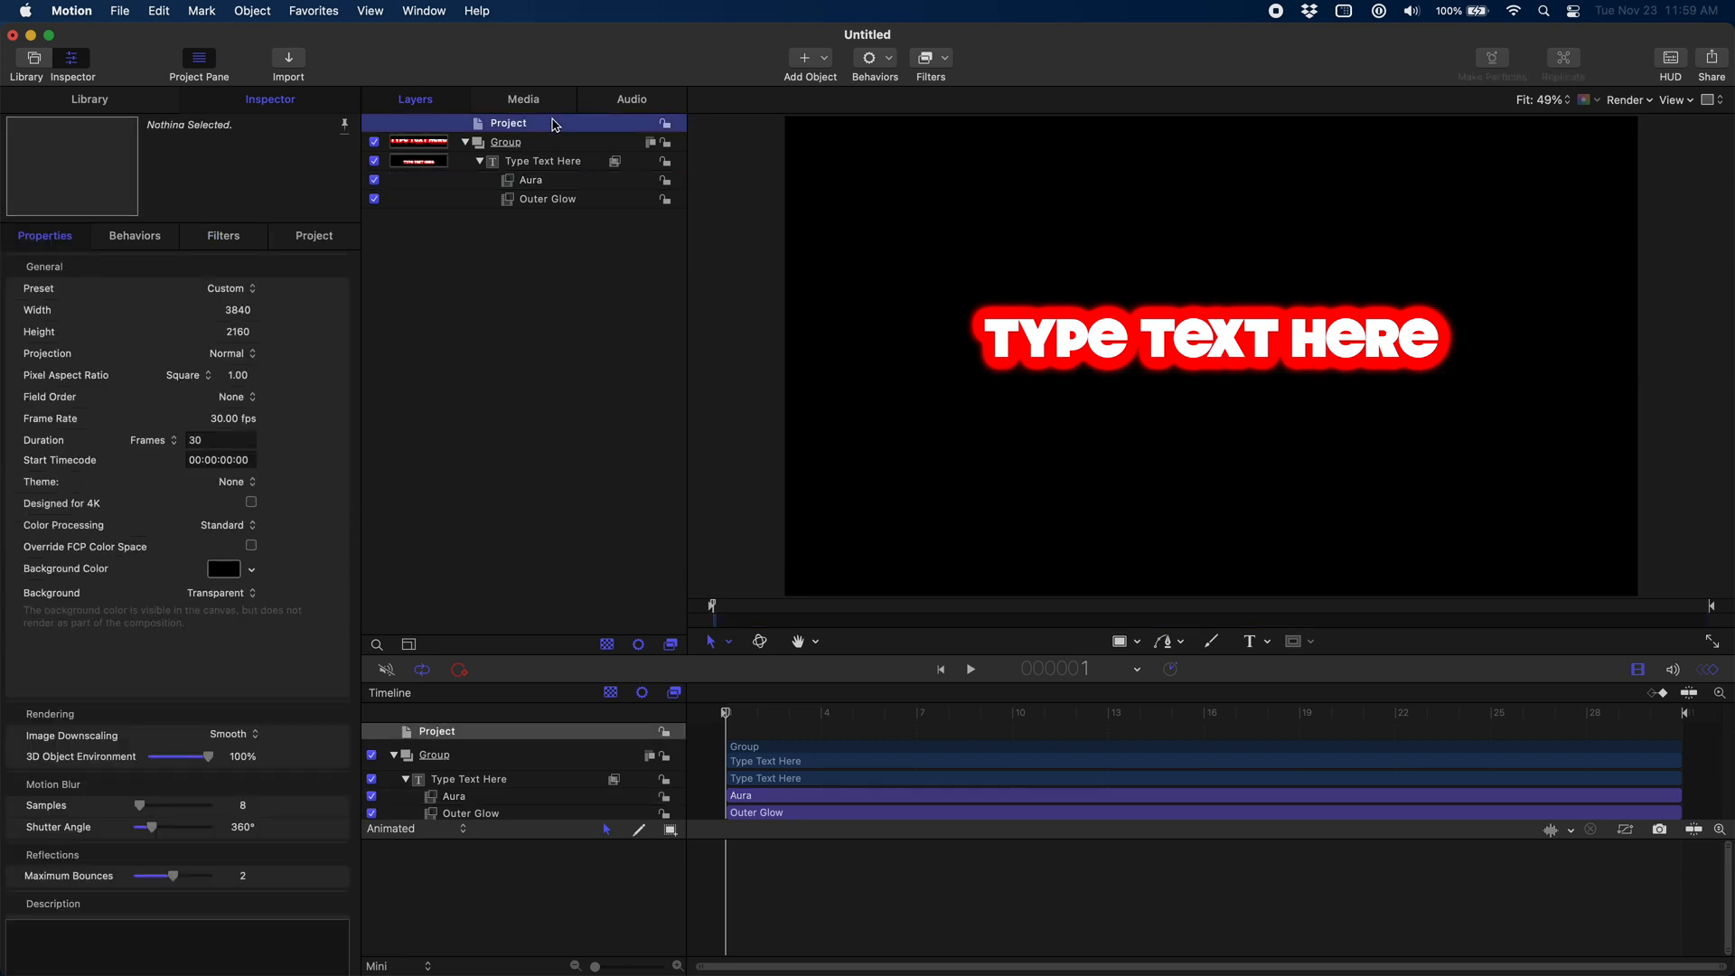
left_click(314, 236)
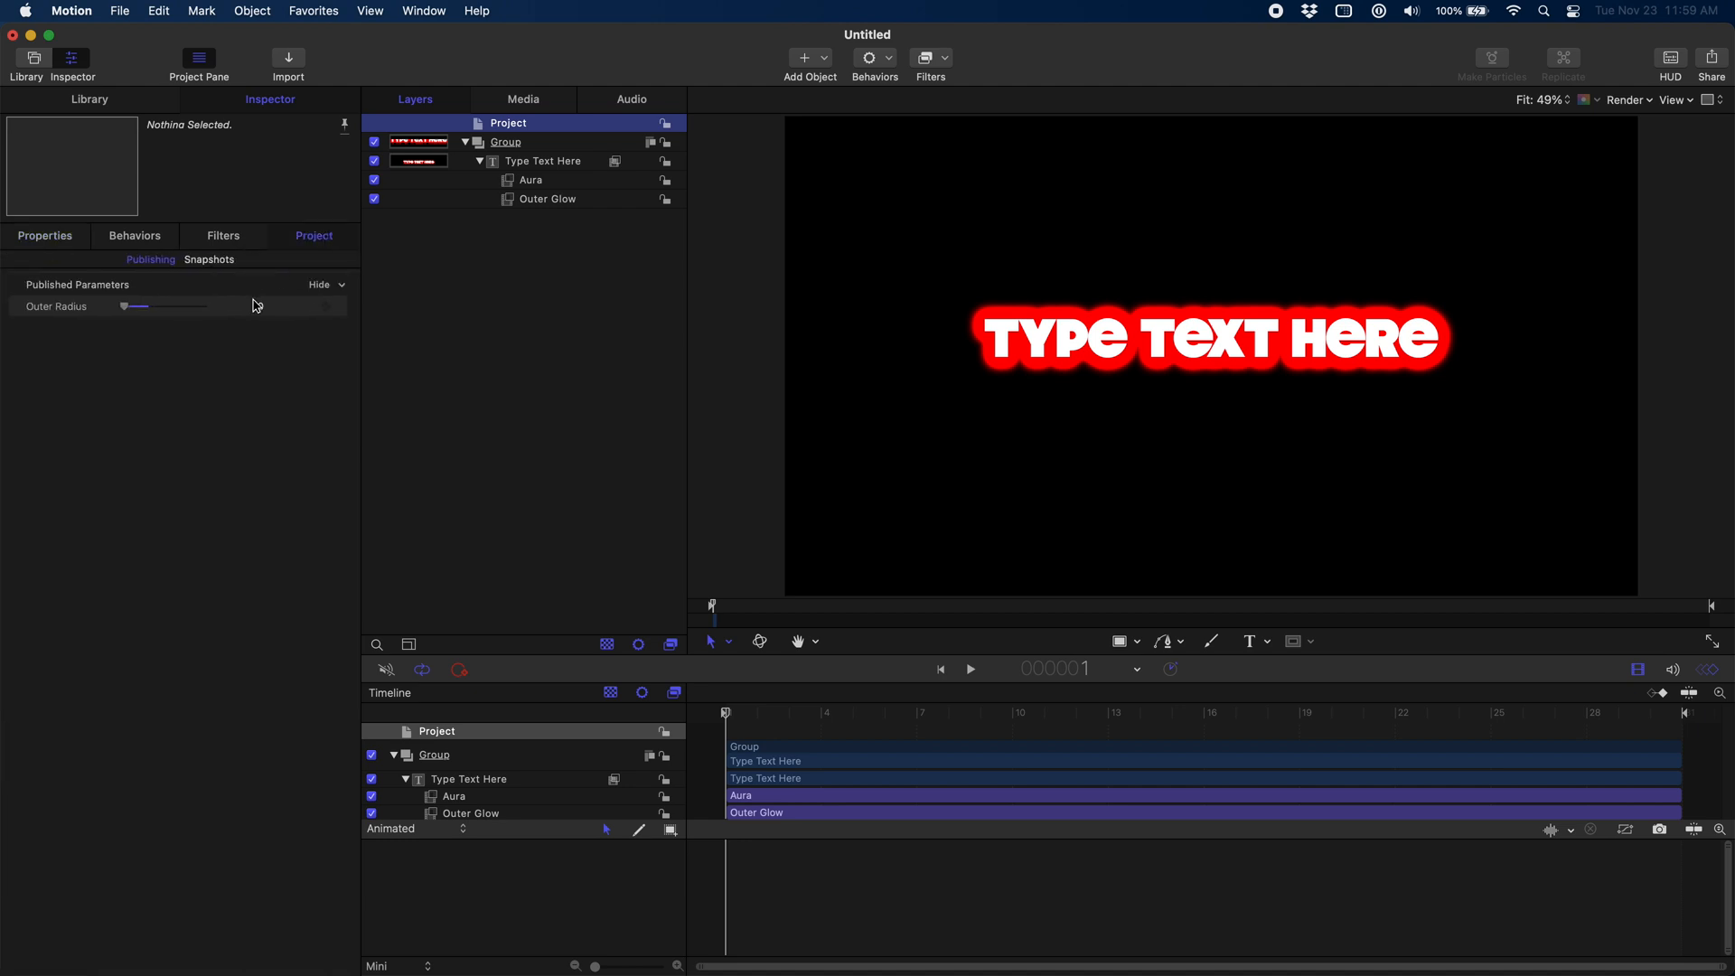
double_click(55, 307)
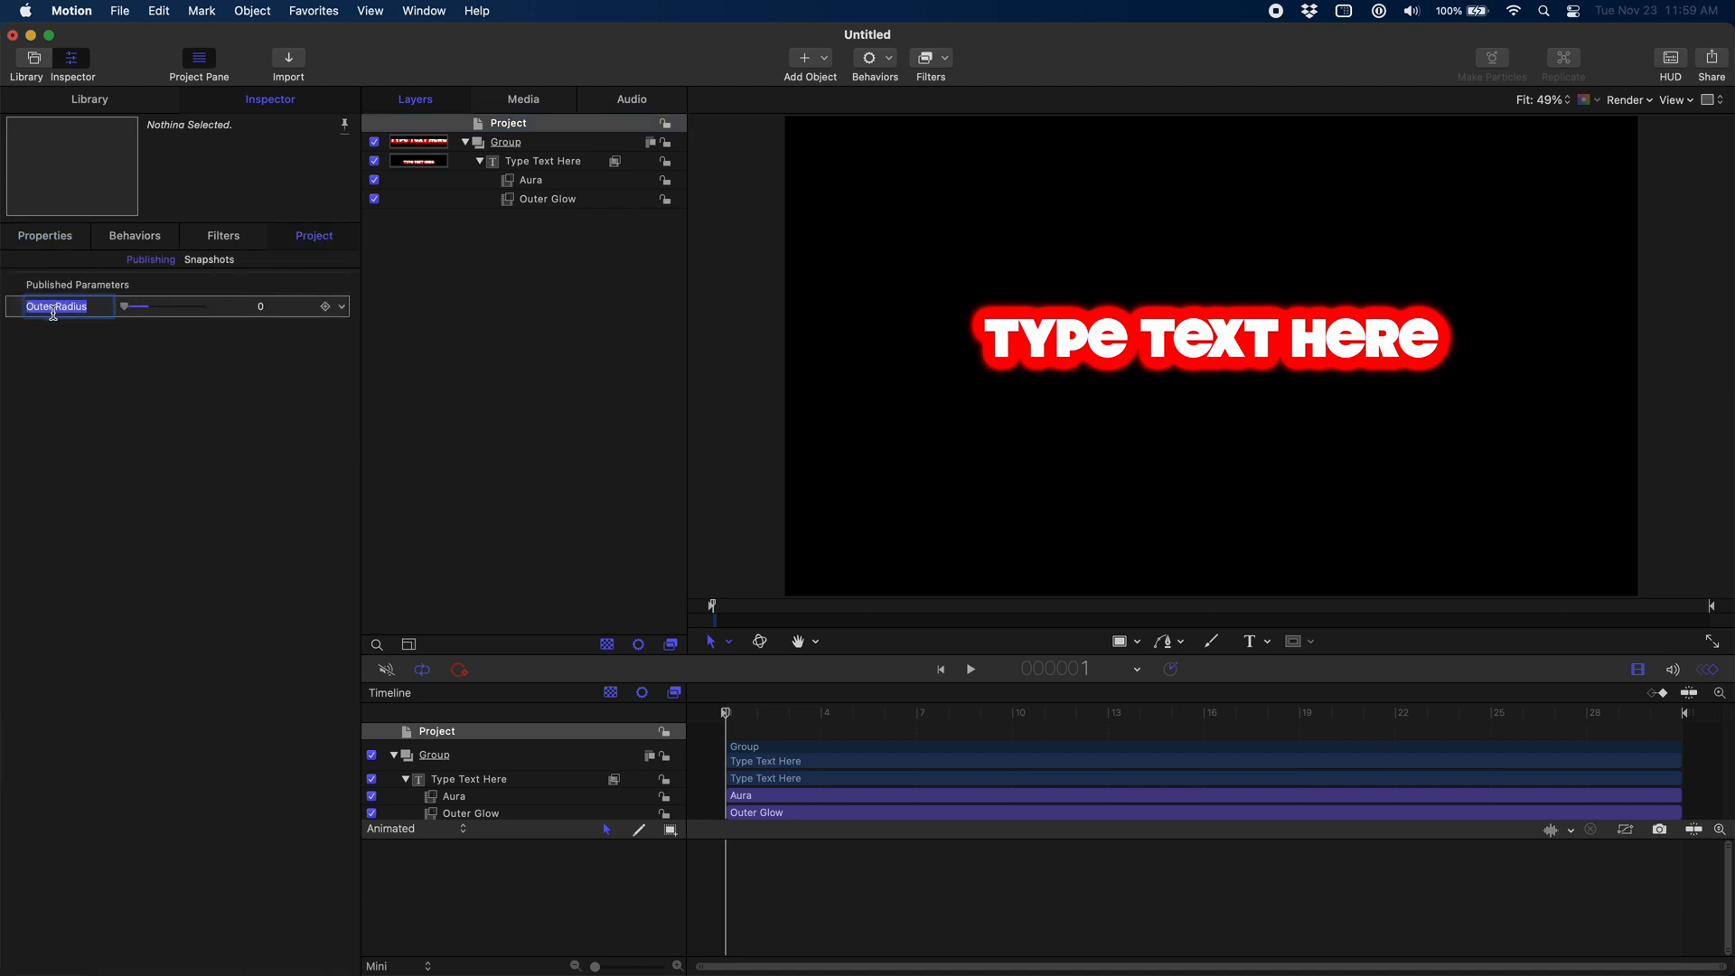
type("Overd")
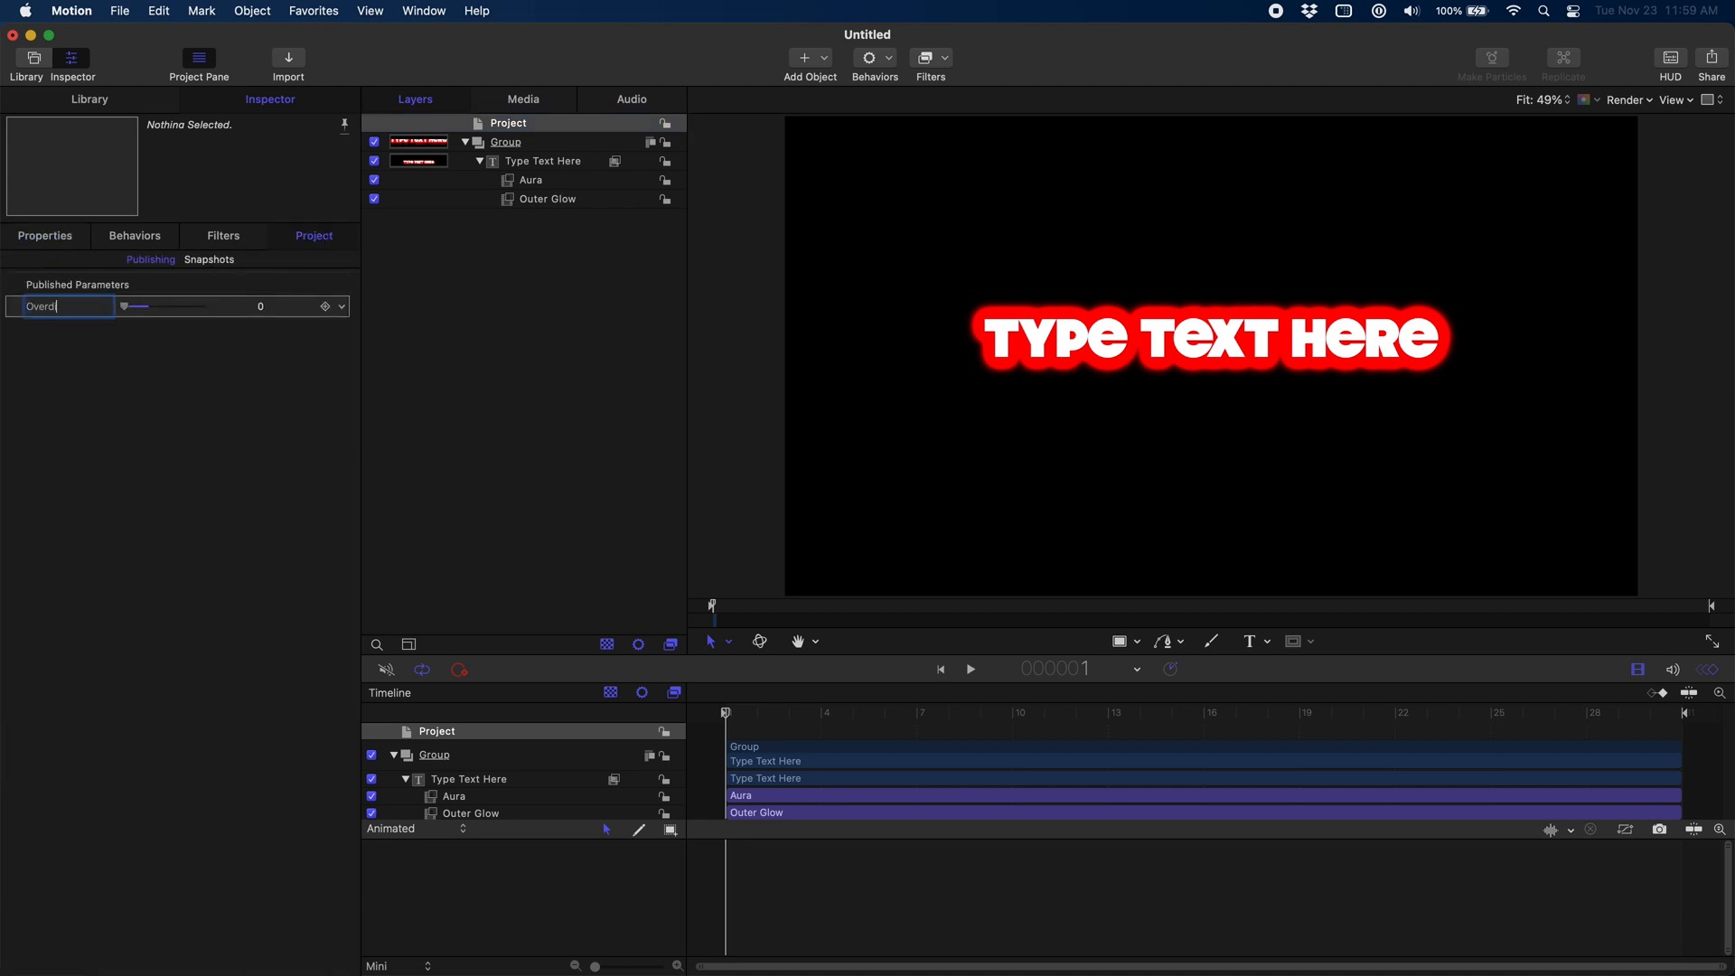